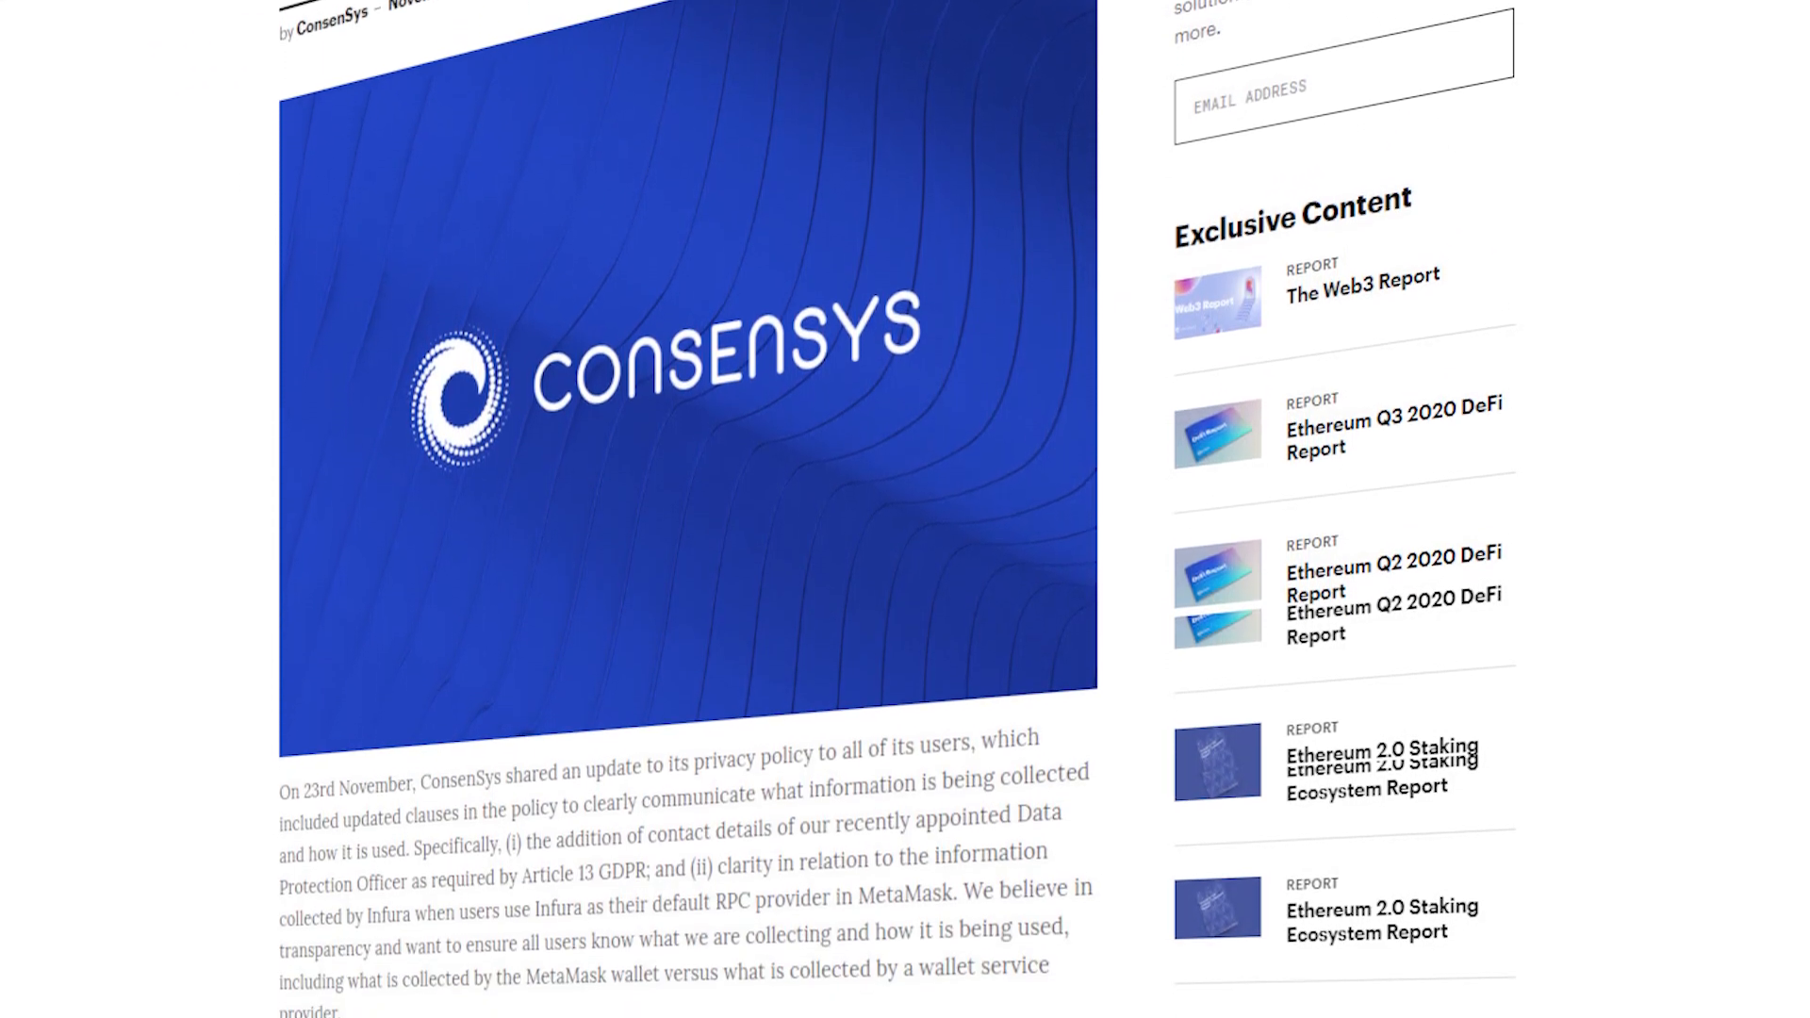
- Scroll the ConsenSys blog and open the December 6, 2022 Data Retention Update article
{"action": "scroll", "scroll_direction": "down", "scroll_amount": 3}
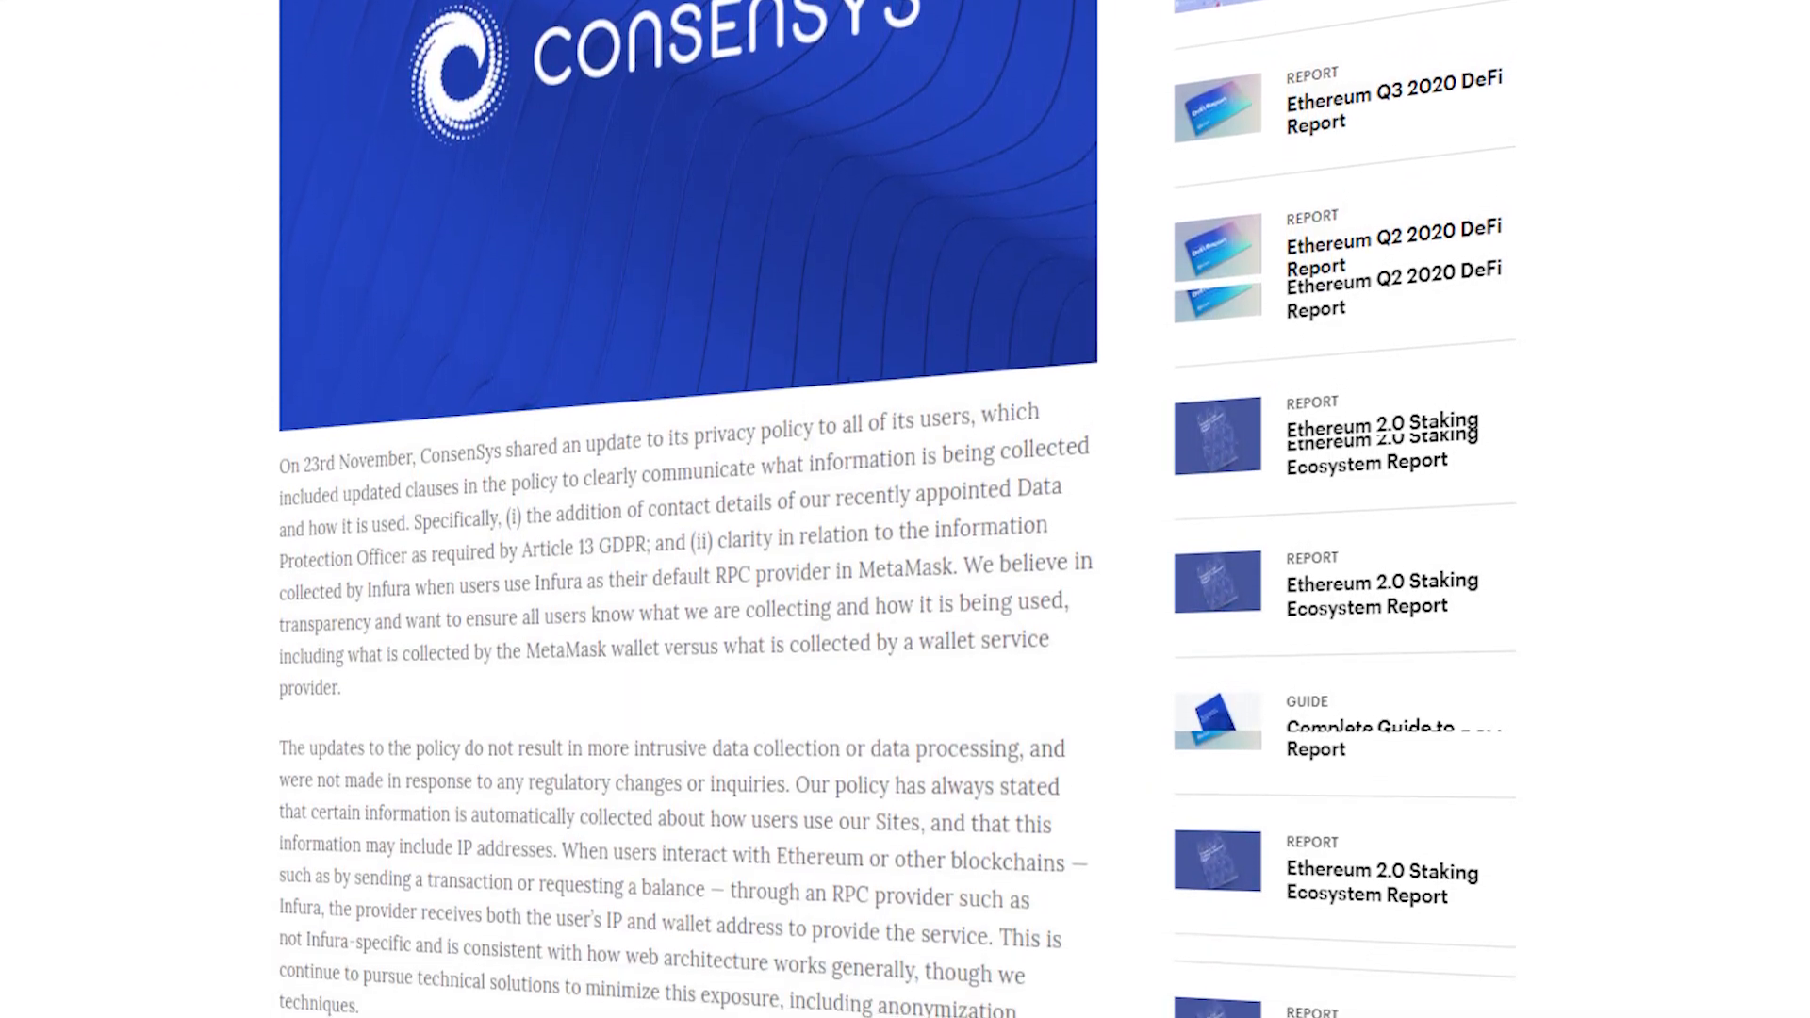
{"action": "scroll", "scroll_direction": "down", "scroll_amount": 3}
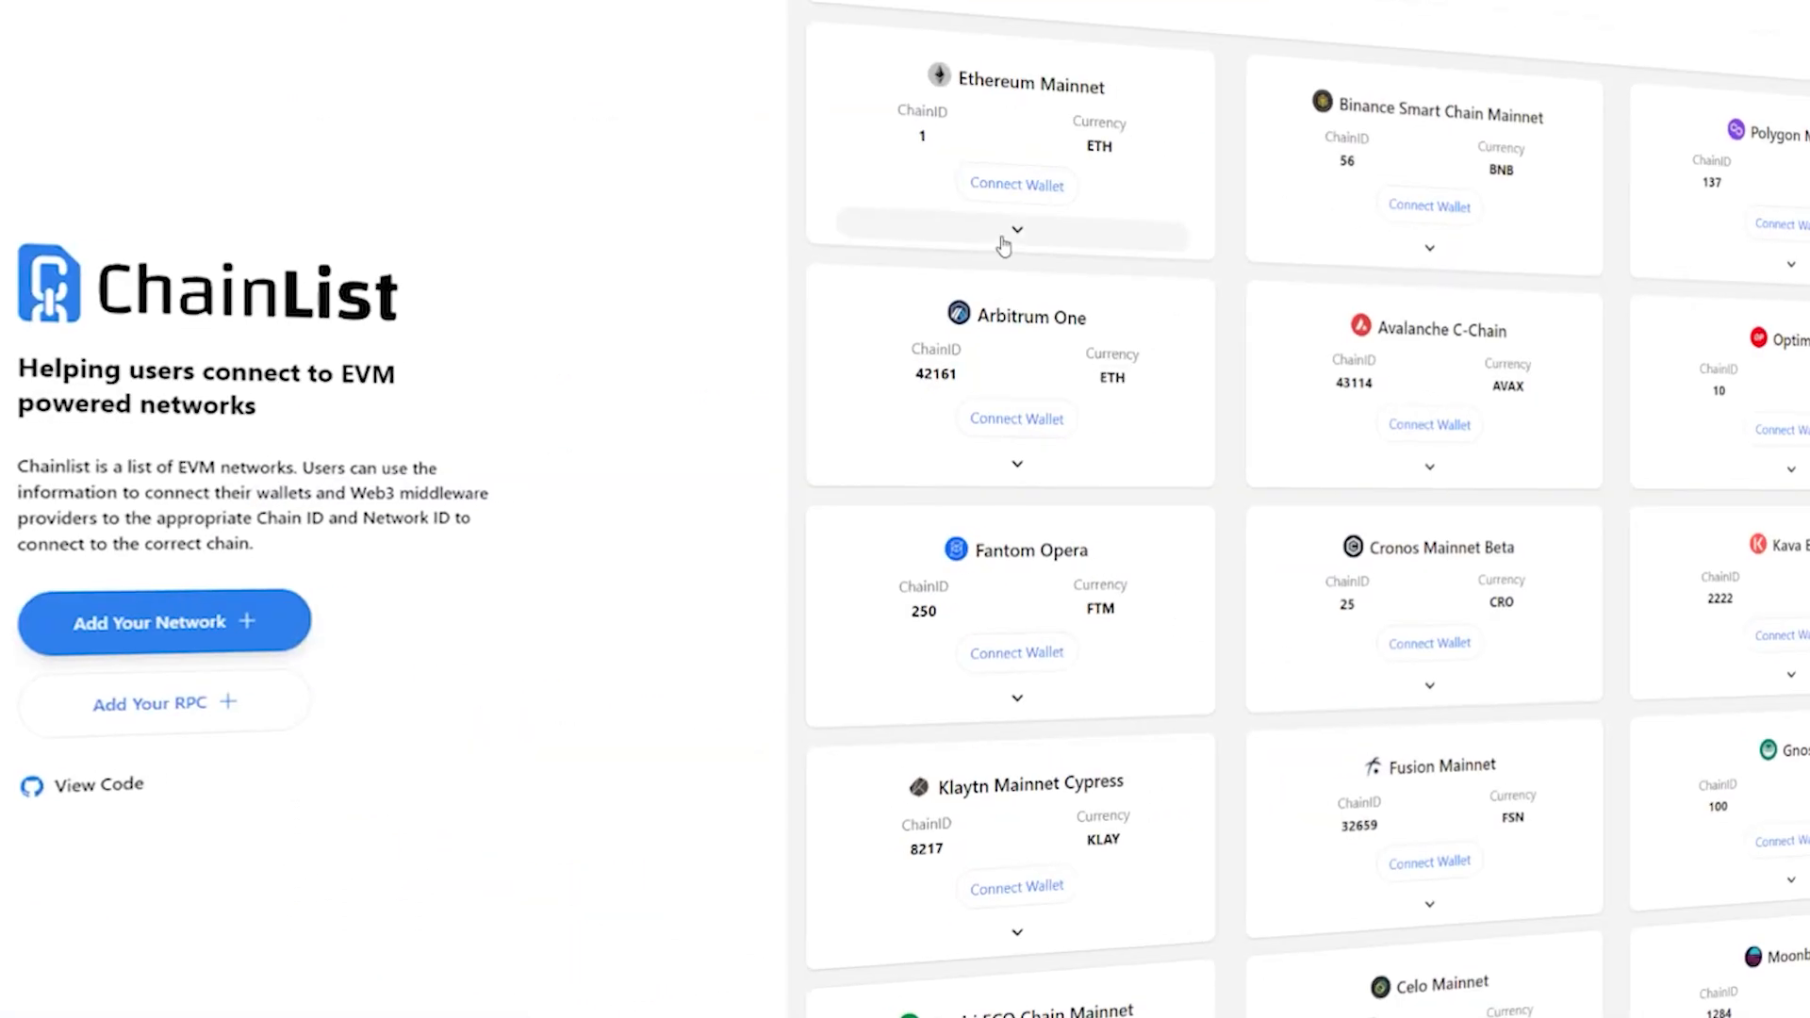
{"action": "left_click", "coordinate": [1017, 231]}
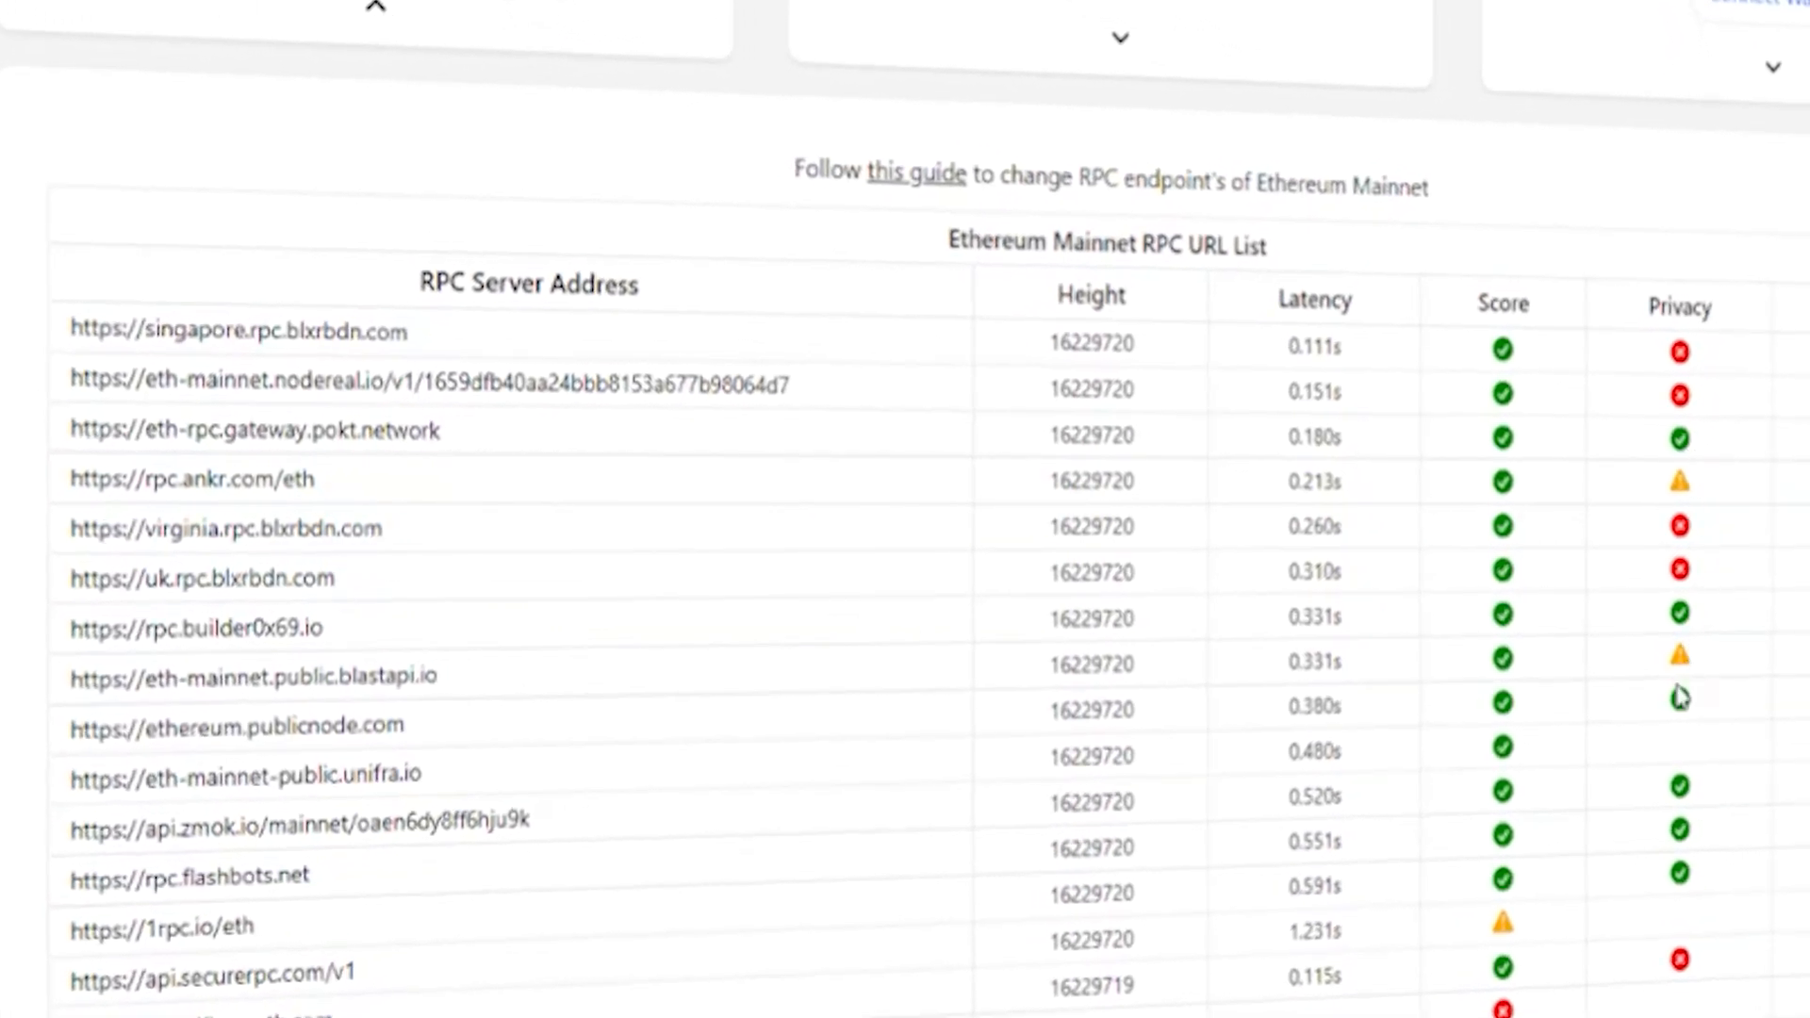
{"action": "mouse_move", "coordinate": [1680, 700]}
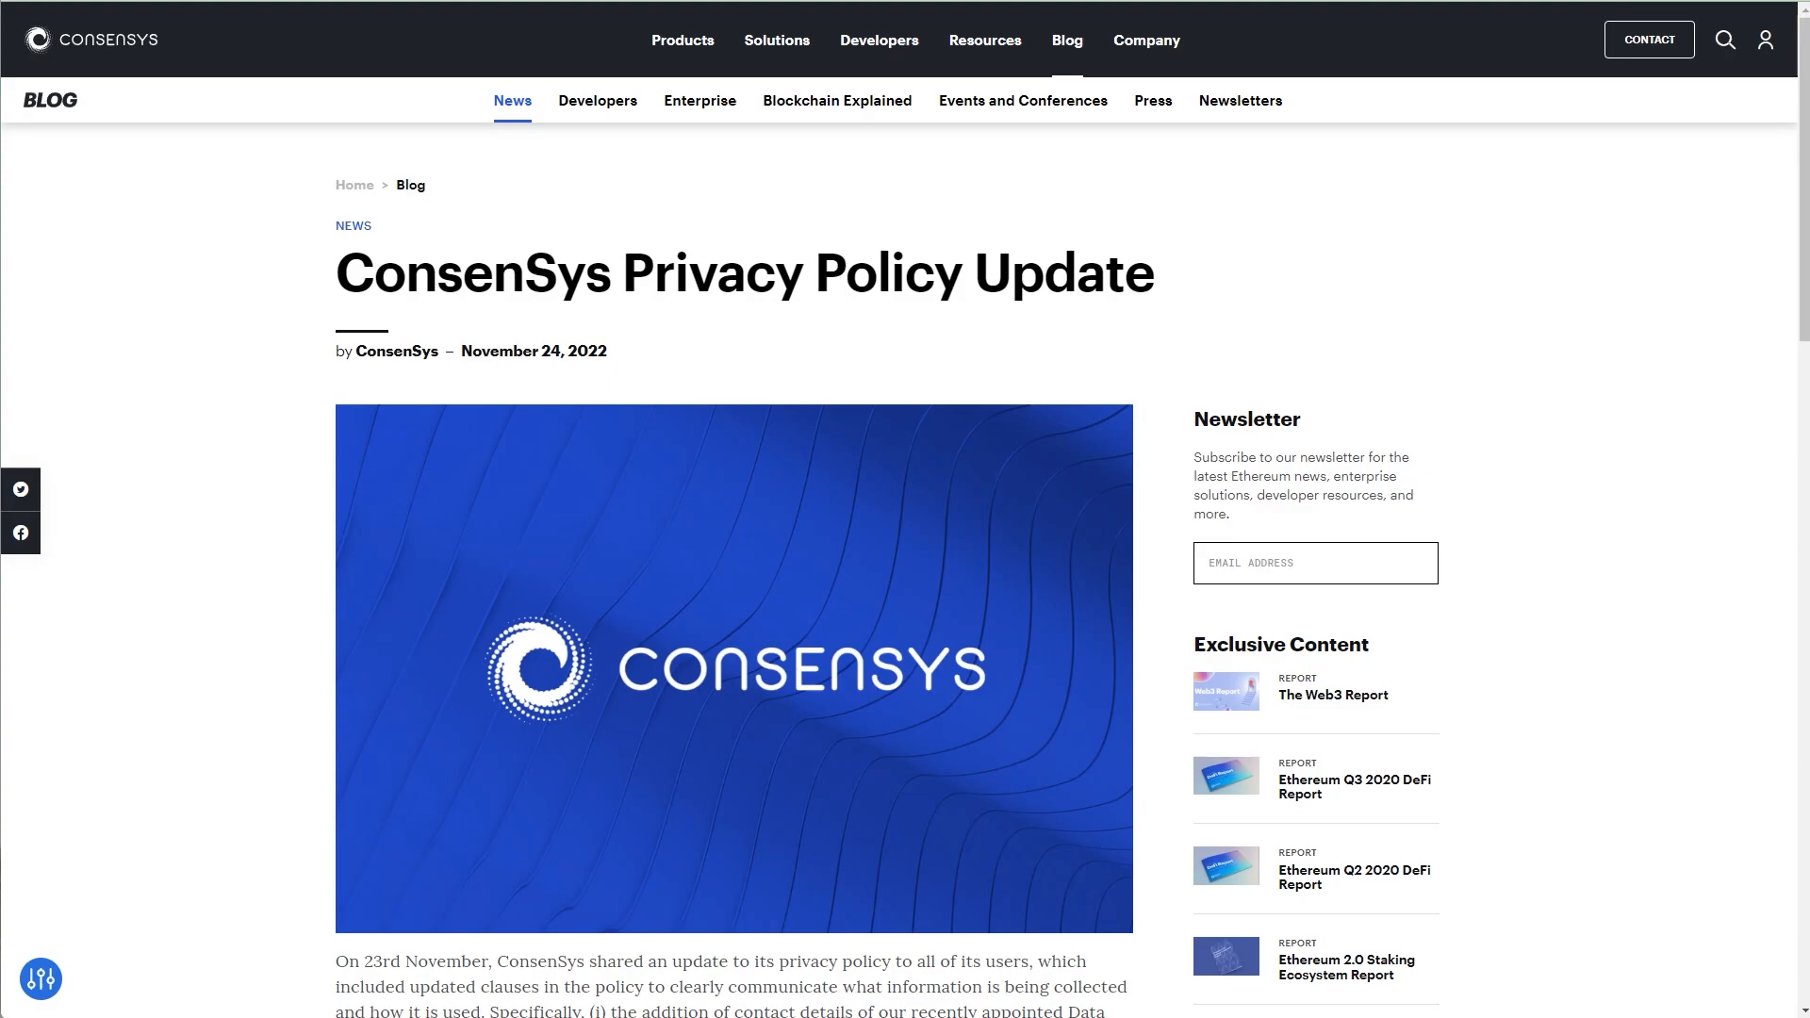
- Read through the article's bullet-point commitments on MetaMask and Infura RPC data collection
{"action": "scroll", "scroll_direction": "down", "scroll_amount": 3}
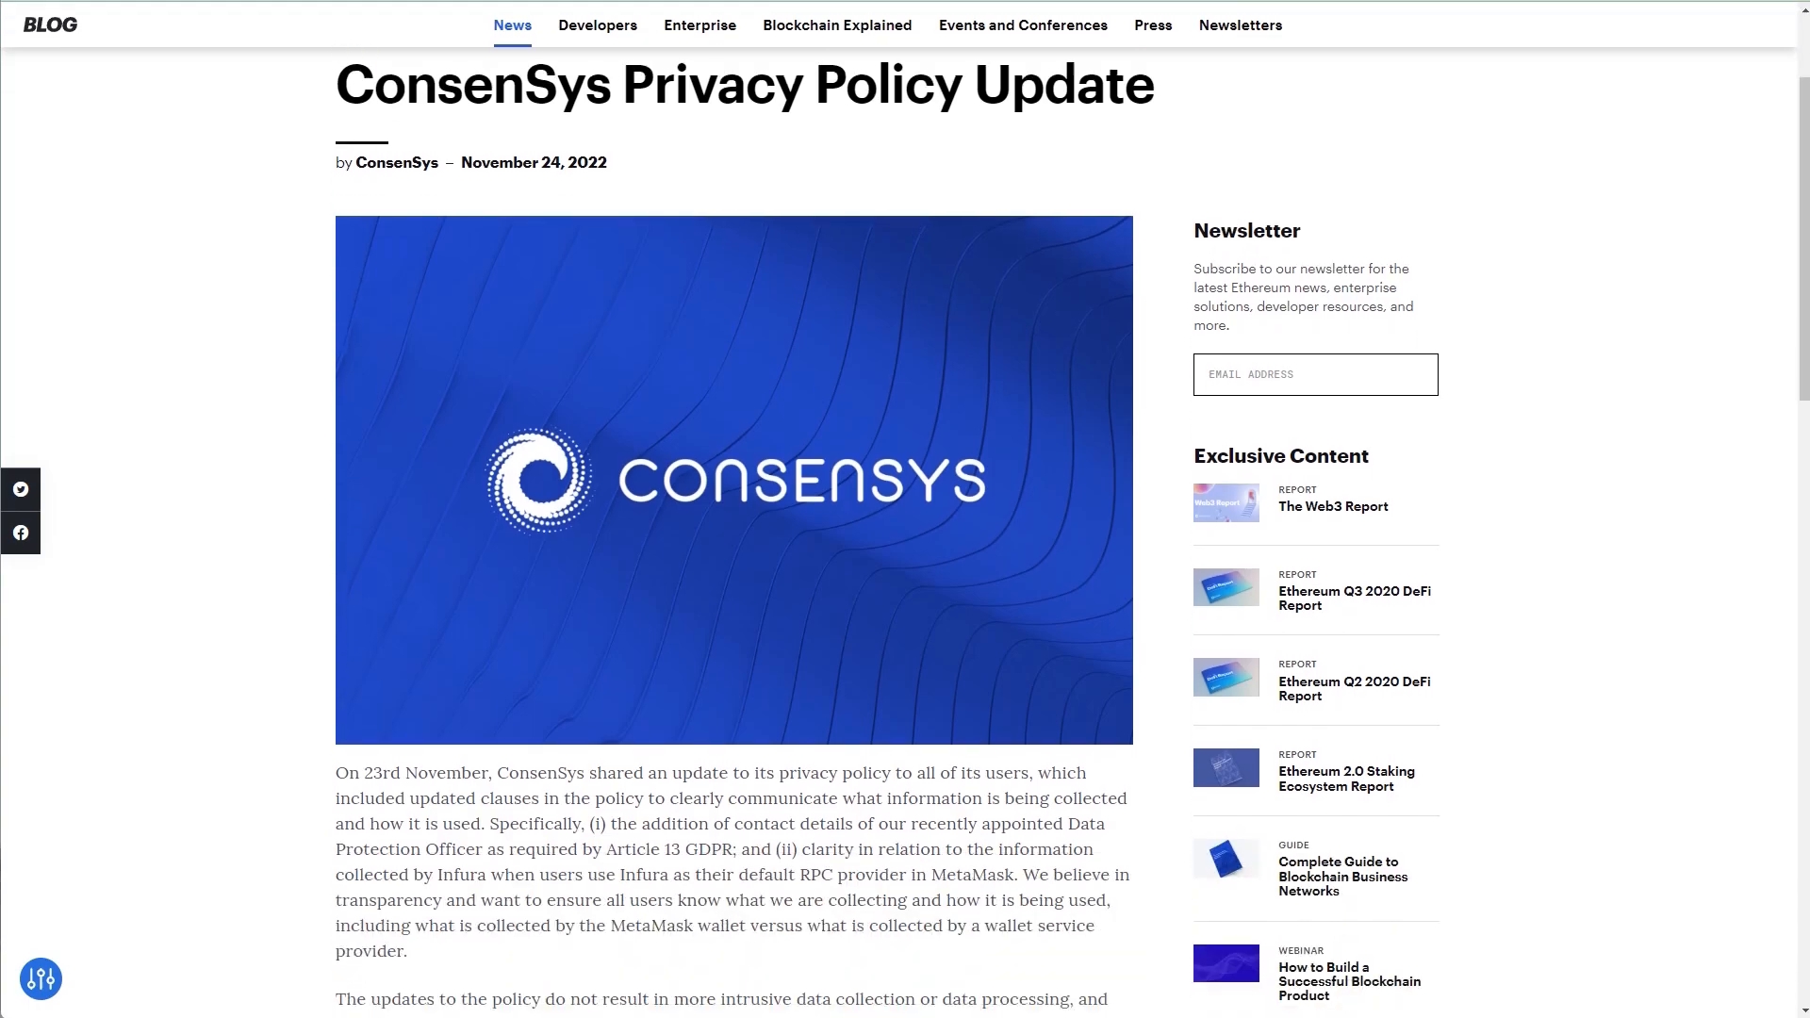
{"action": "scroll", "scroll_direction": "down", "scroll_amount": 3}
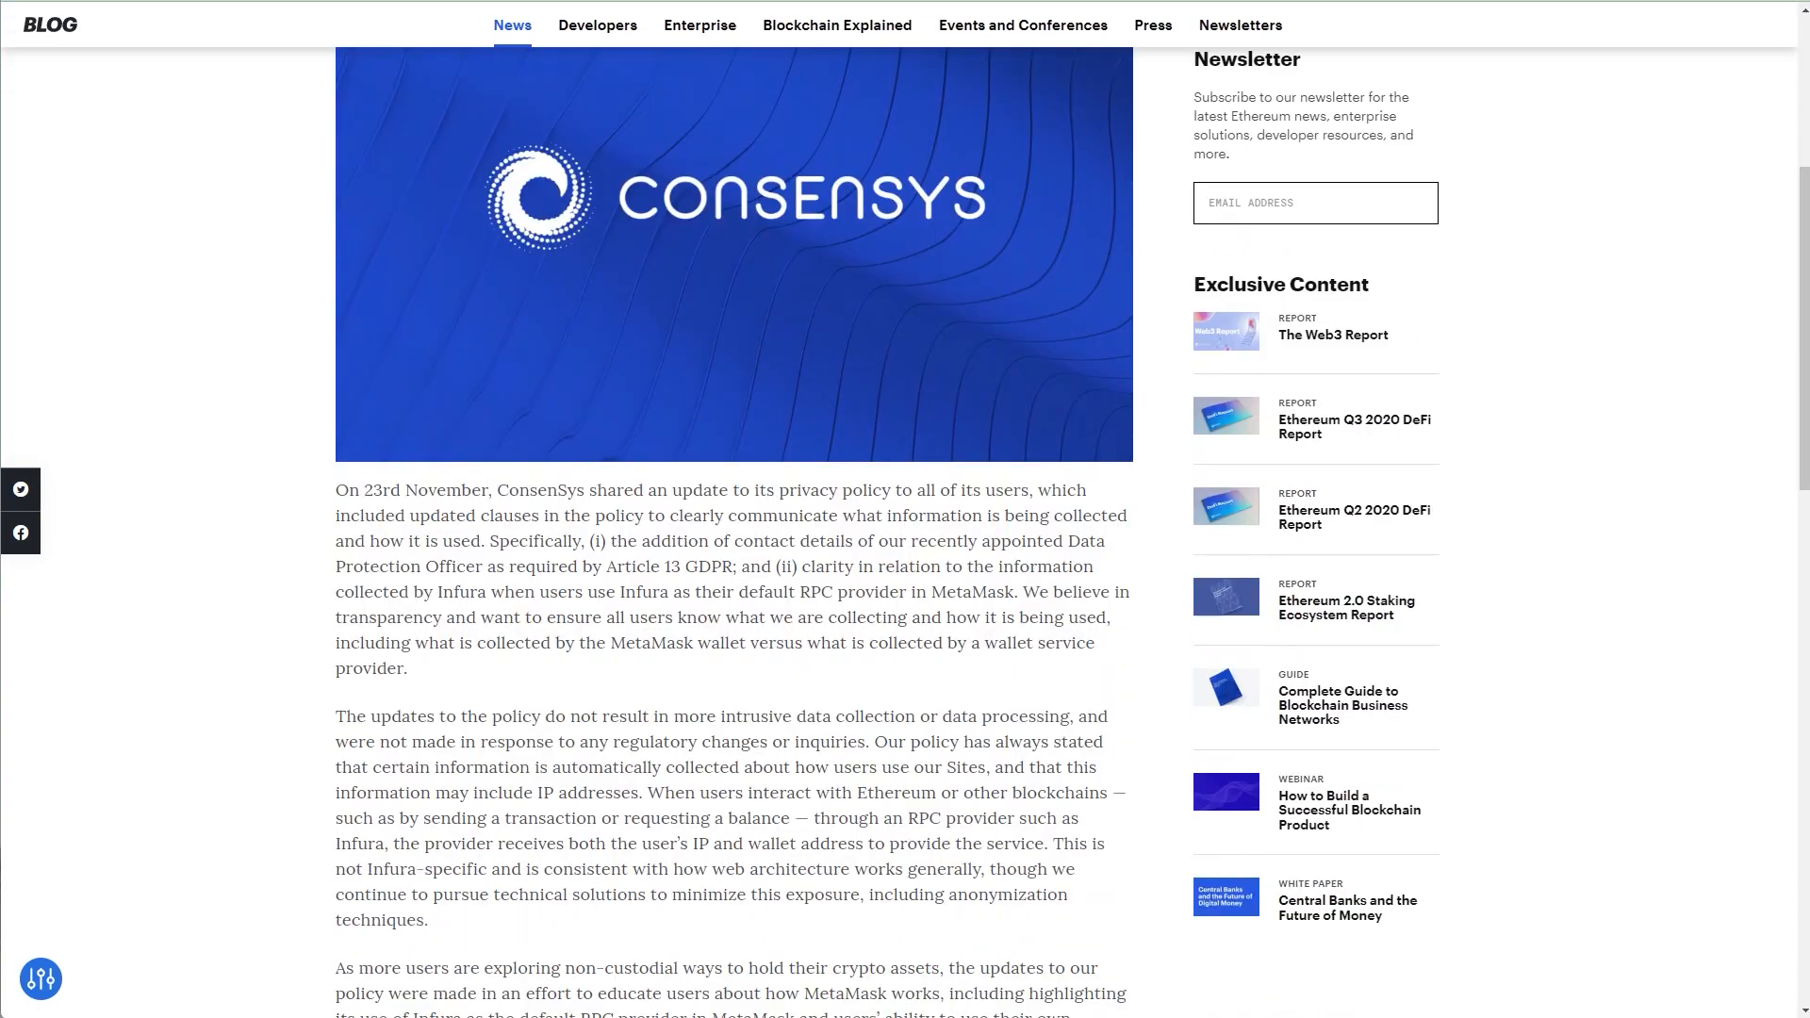
{"action": "scroll", "scroll_direction": "down", "scroll_amount": 3}
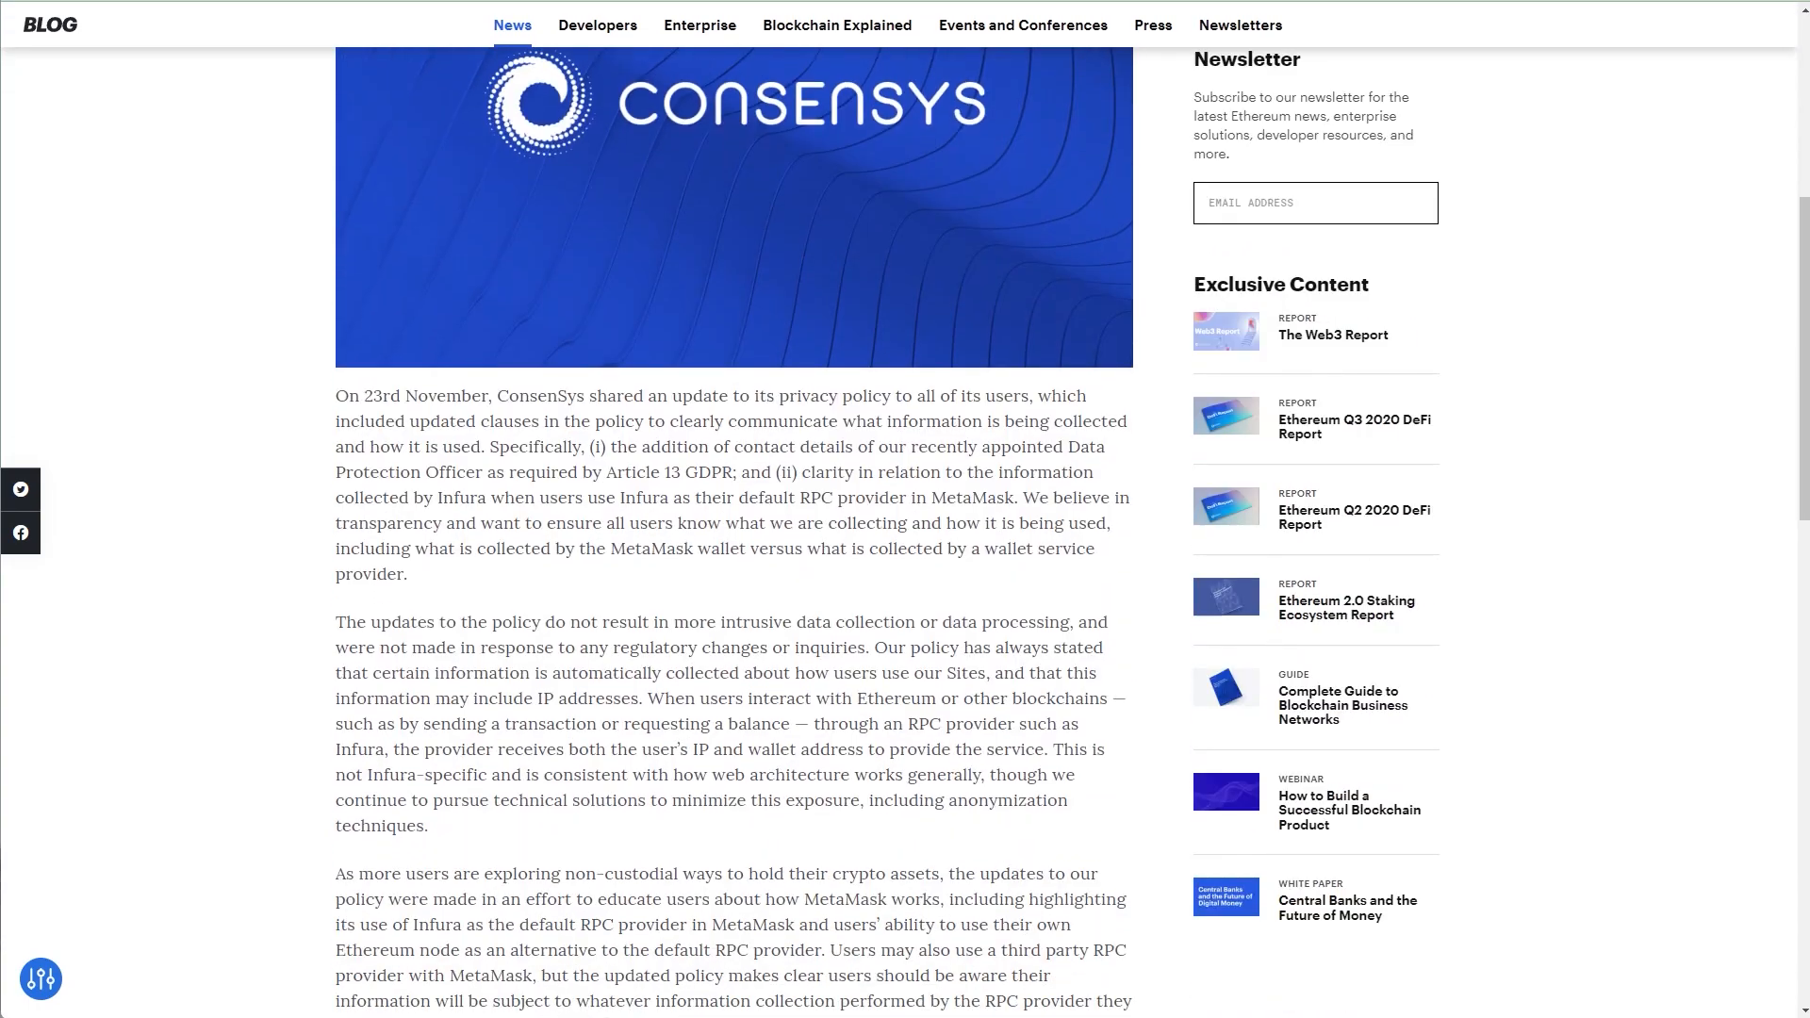
{"action": "scroll", "scroll_direction": "down", "scroll_amount": 3}
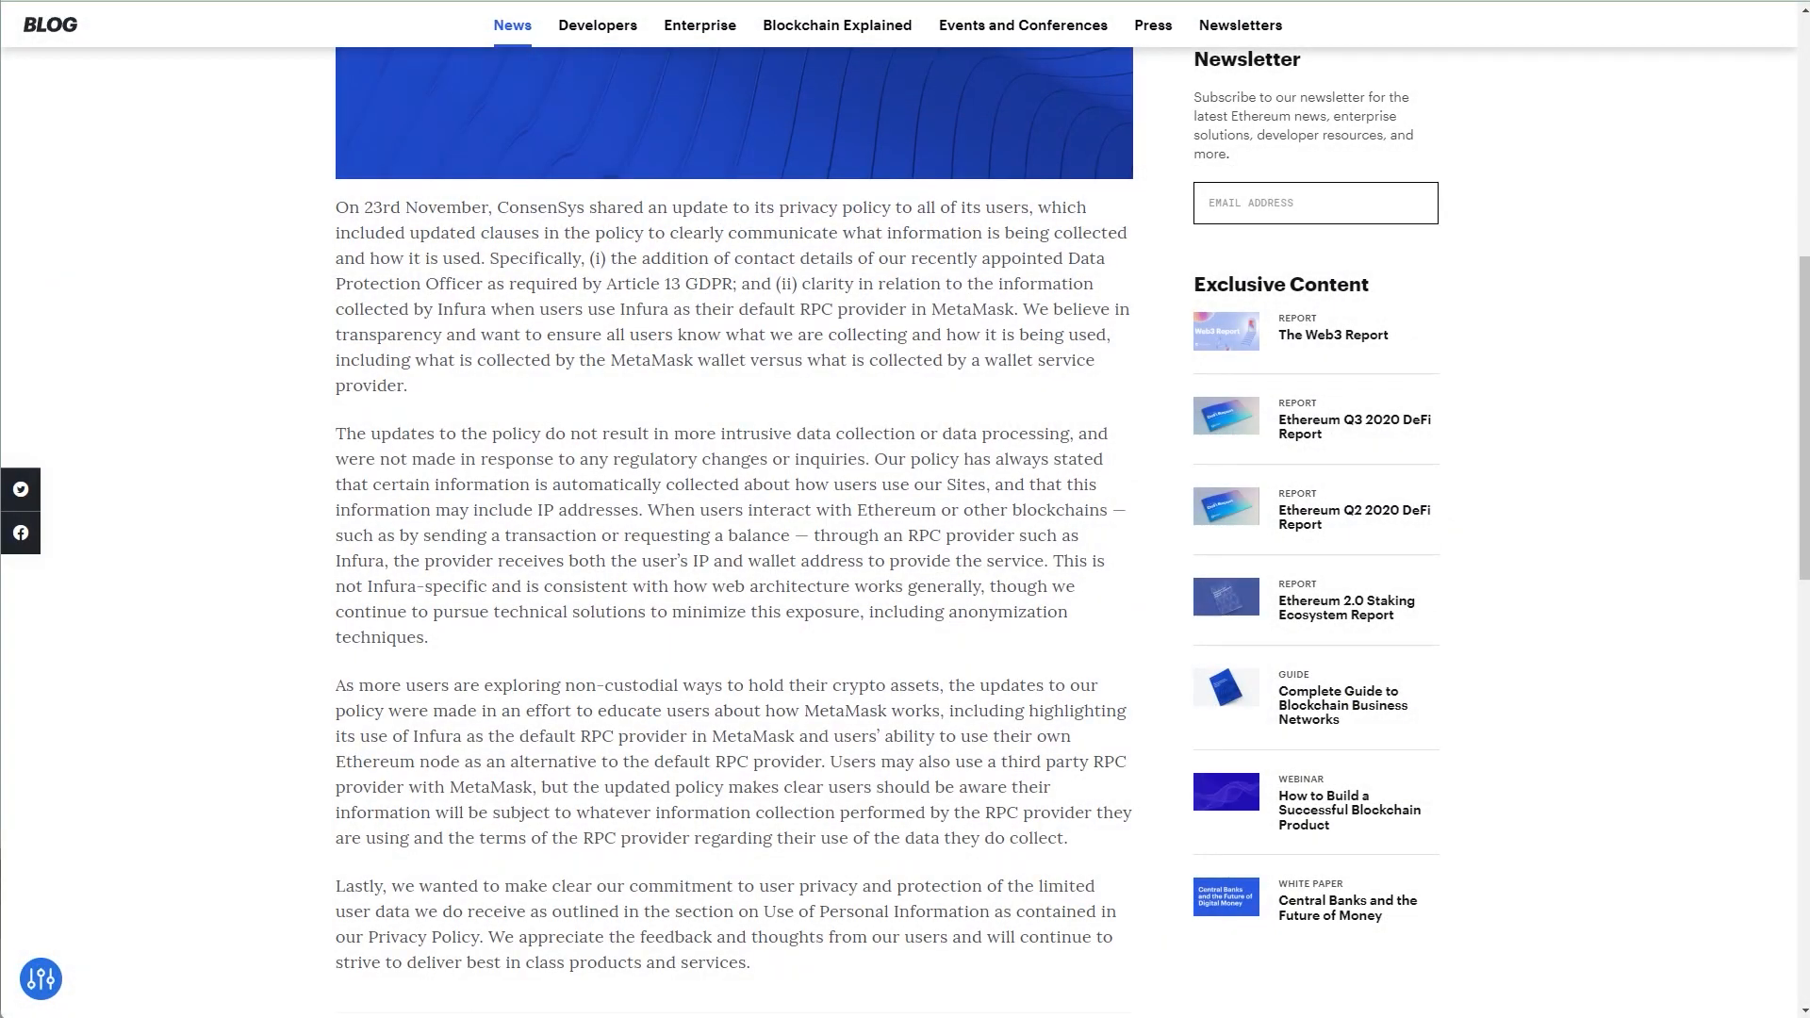
{"action": "scroll", "scroll_direction": "up", "scroll_amount": 3}
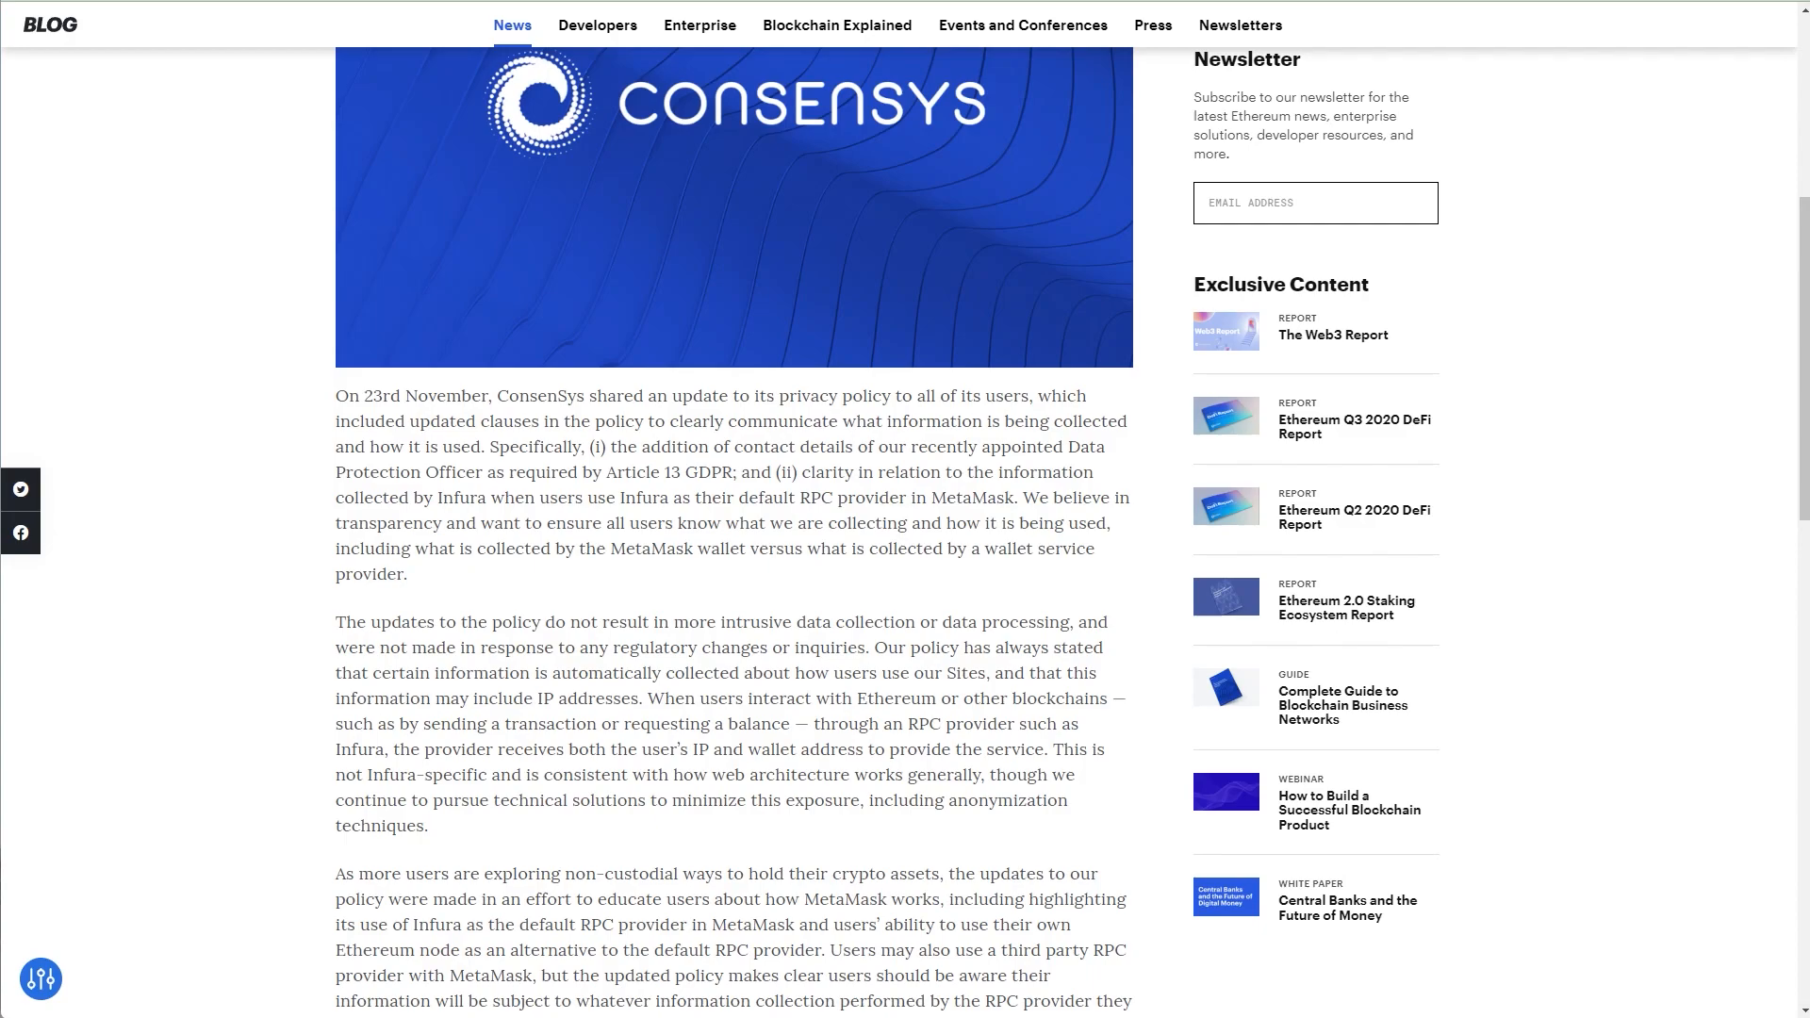
{"action": "scroll", "scroll_direction": "down", "scroll_amount": 3}
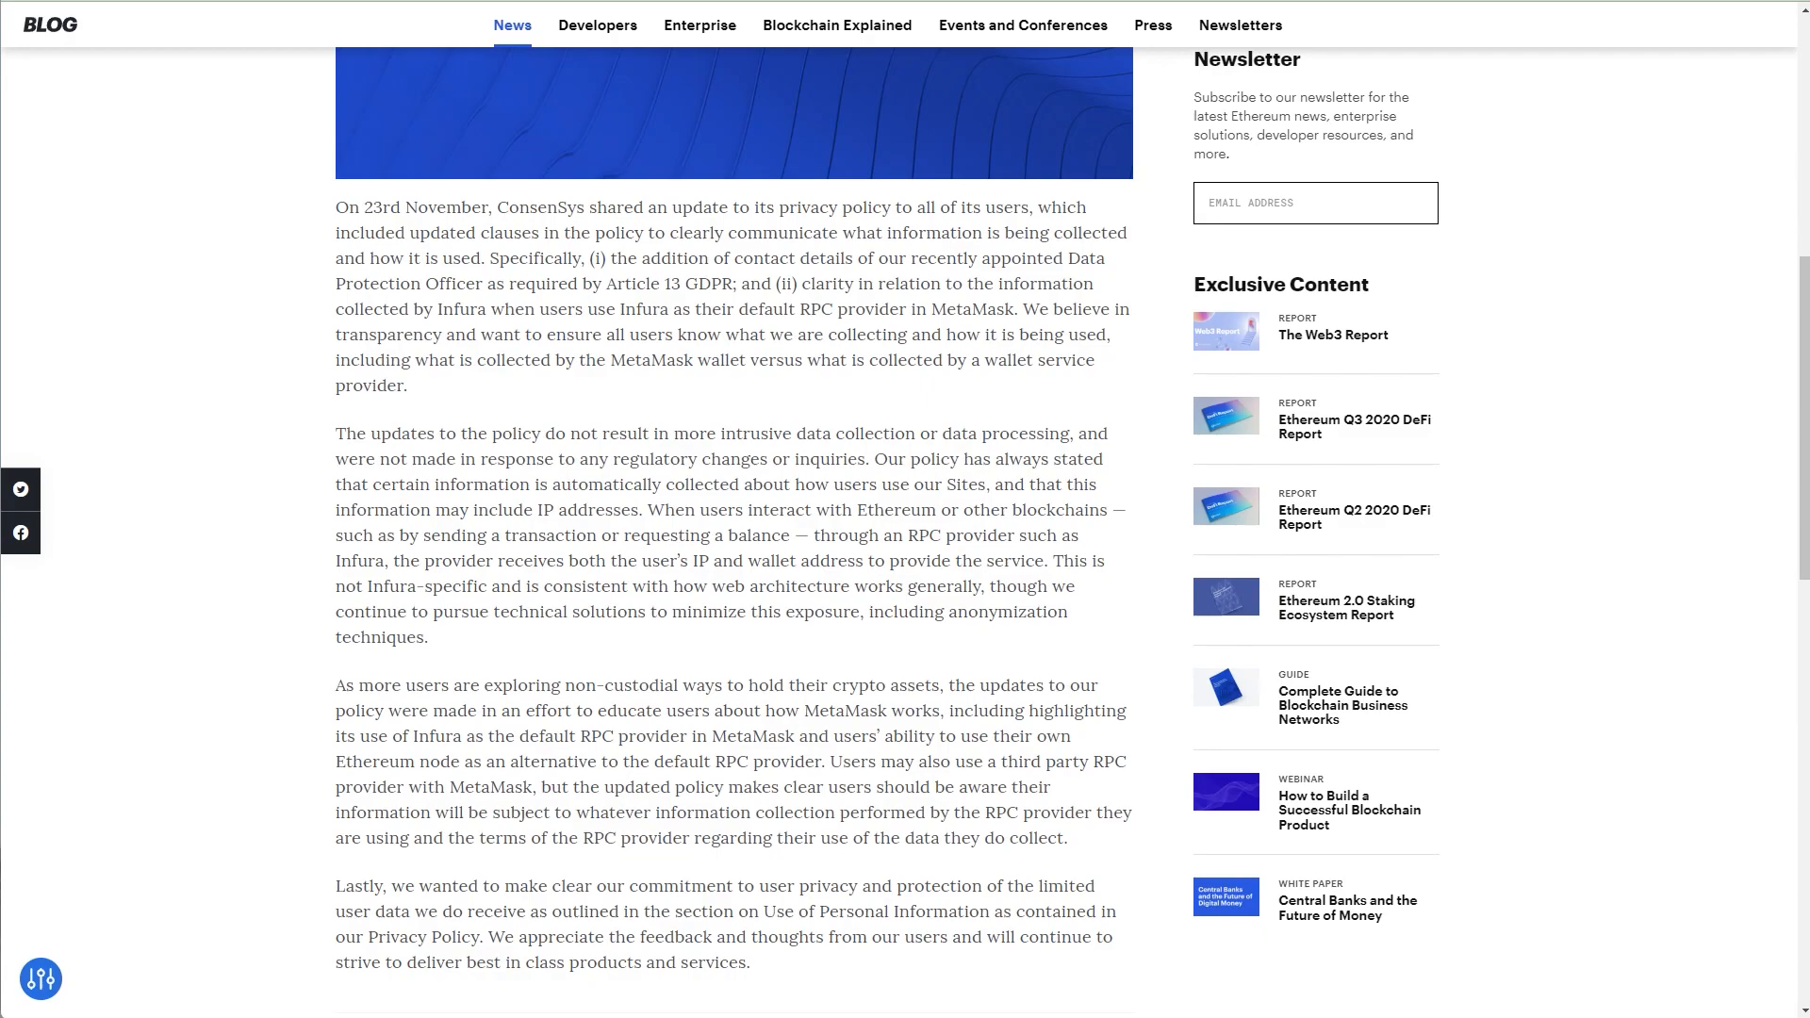
{"action": "scroll", "scroll_direction": "up", "scroll_amount": 3}
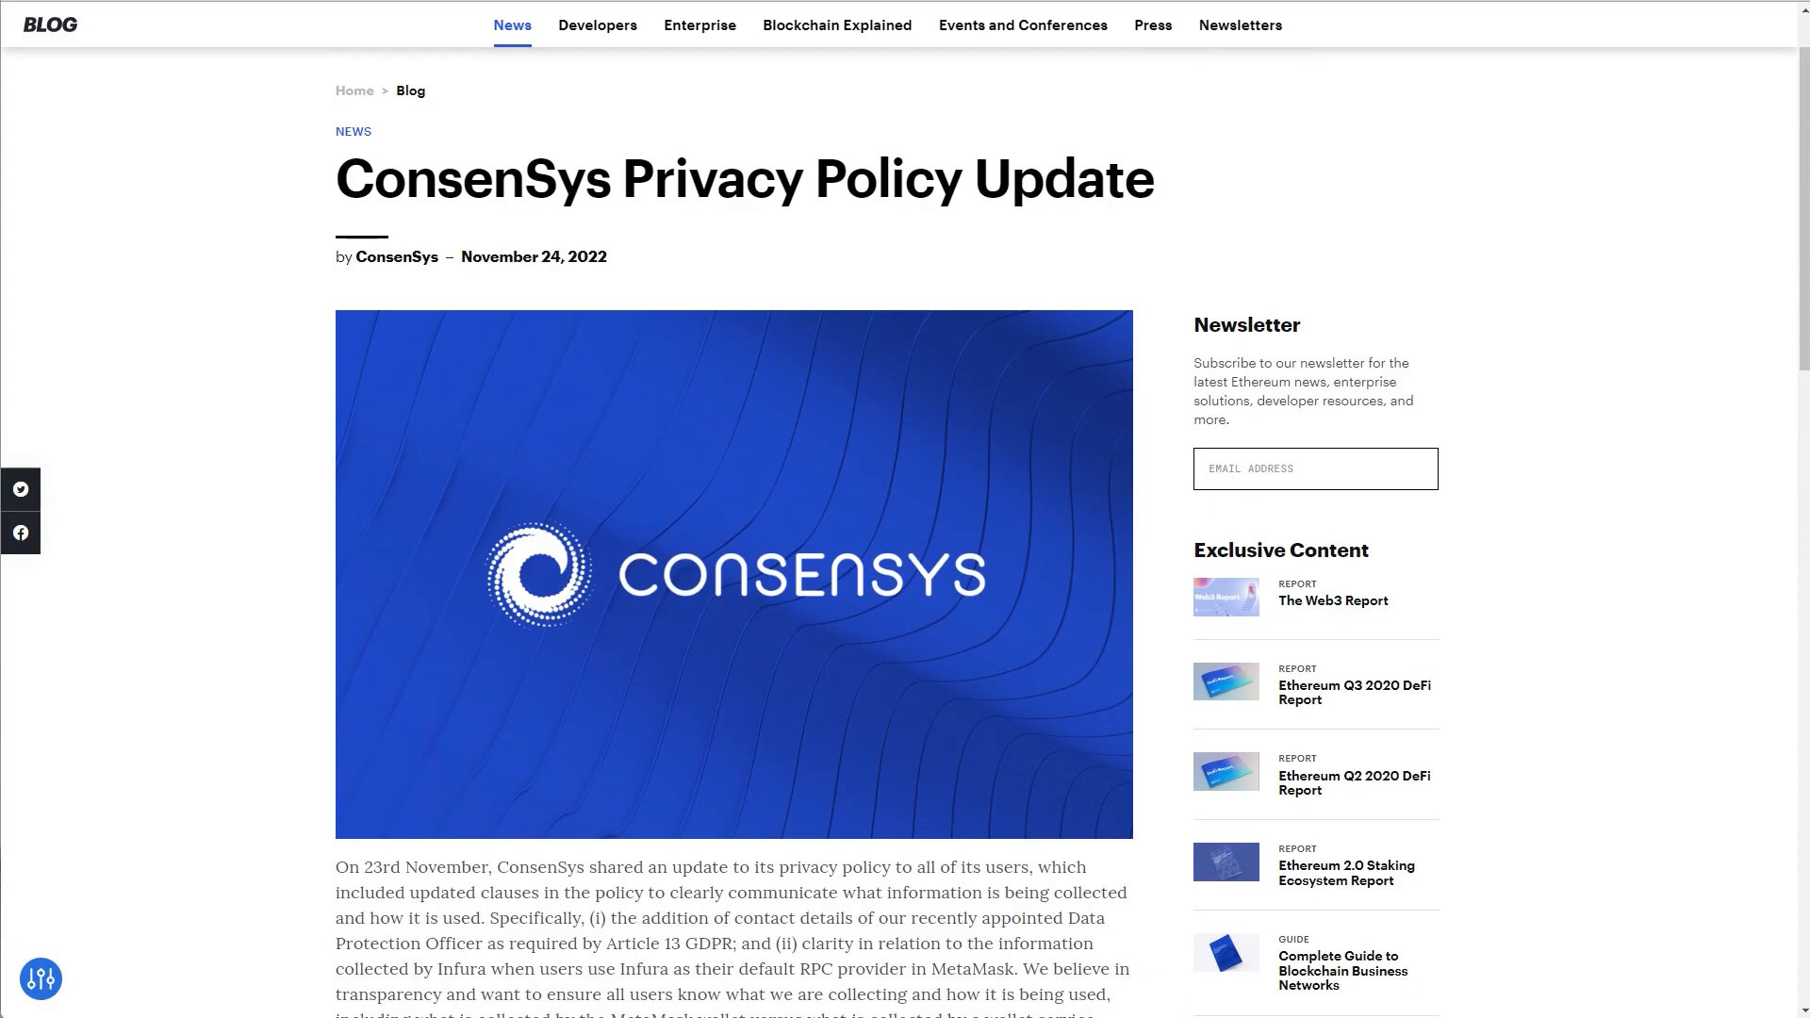
{"action": "scroll", "scroll_direction": "down", "scroll_amount": 3}
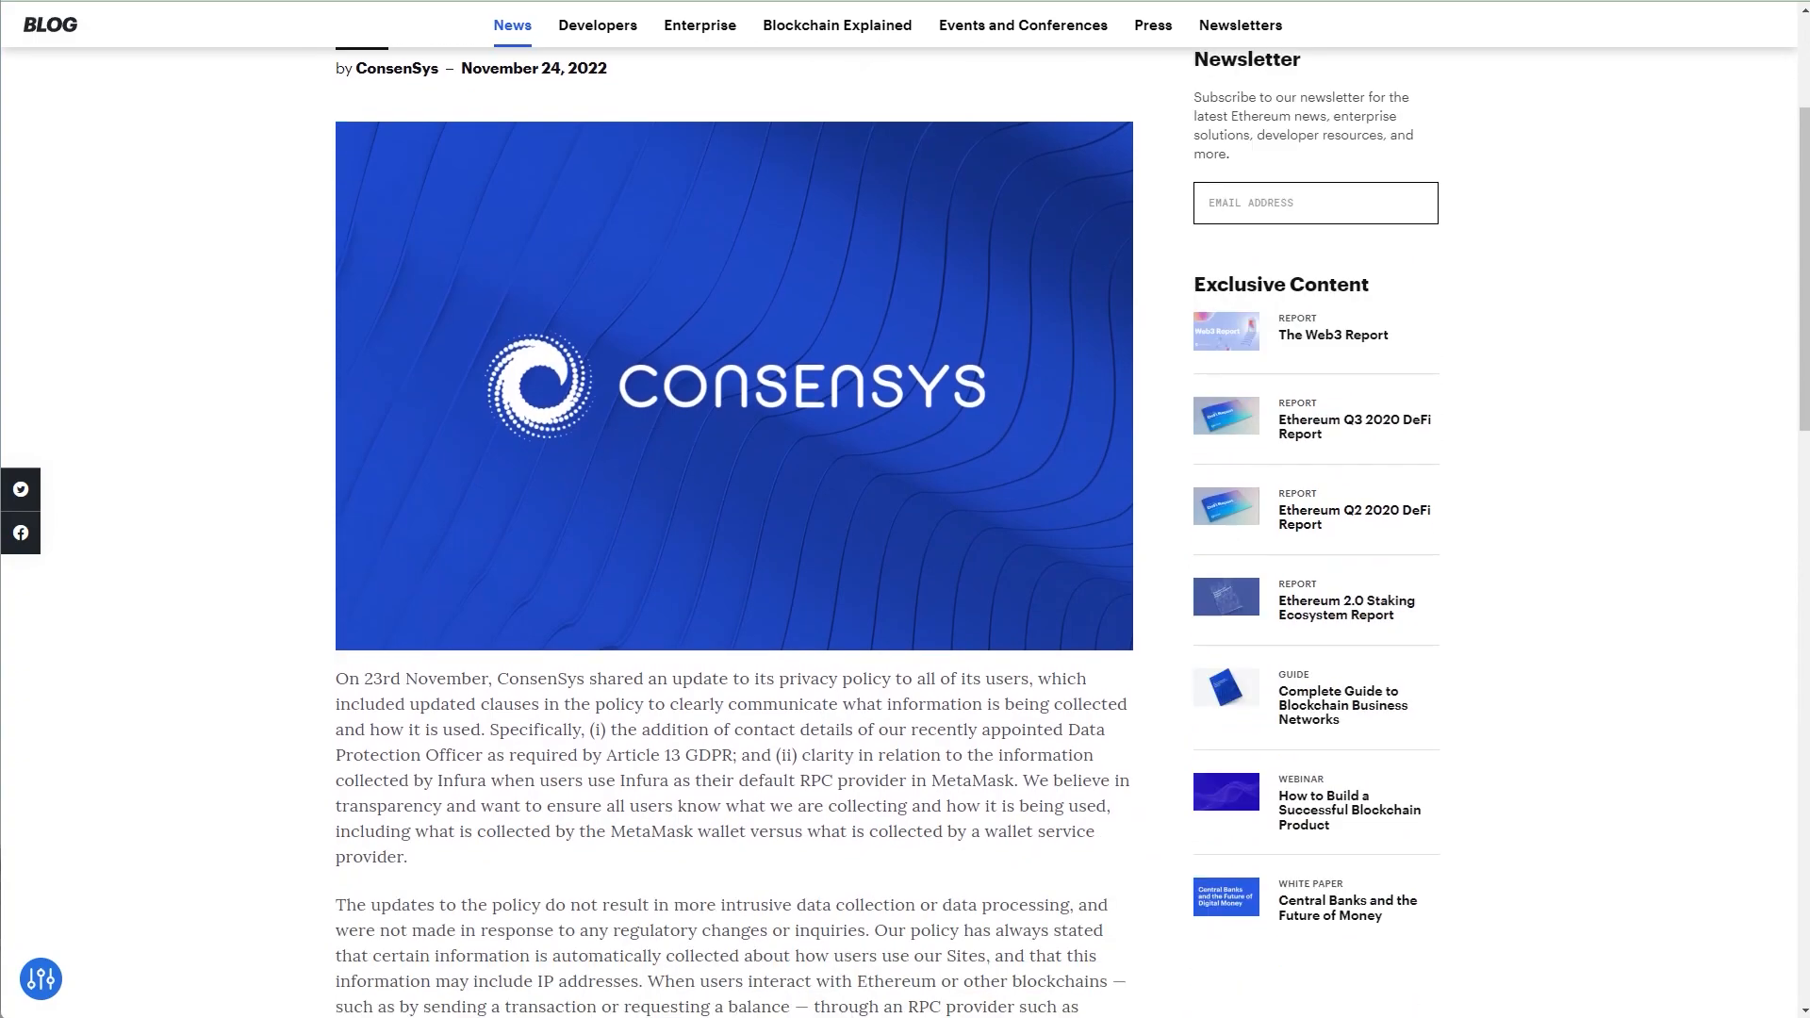
{"action": "scroll", "scroll_direction": "up", "scroll_amount": 3}
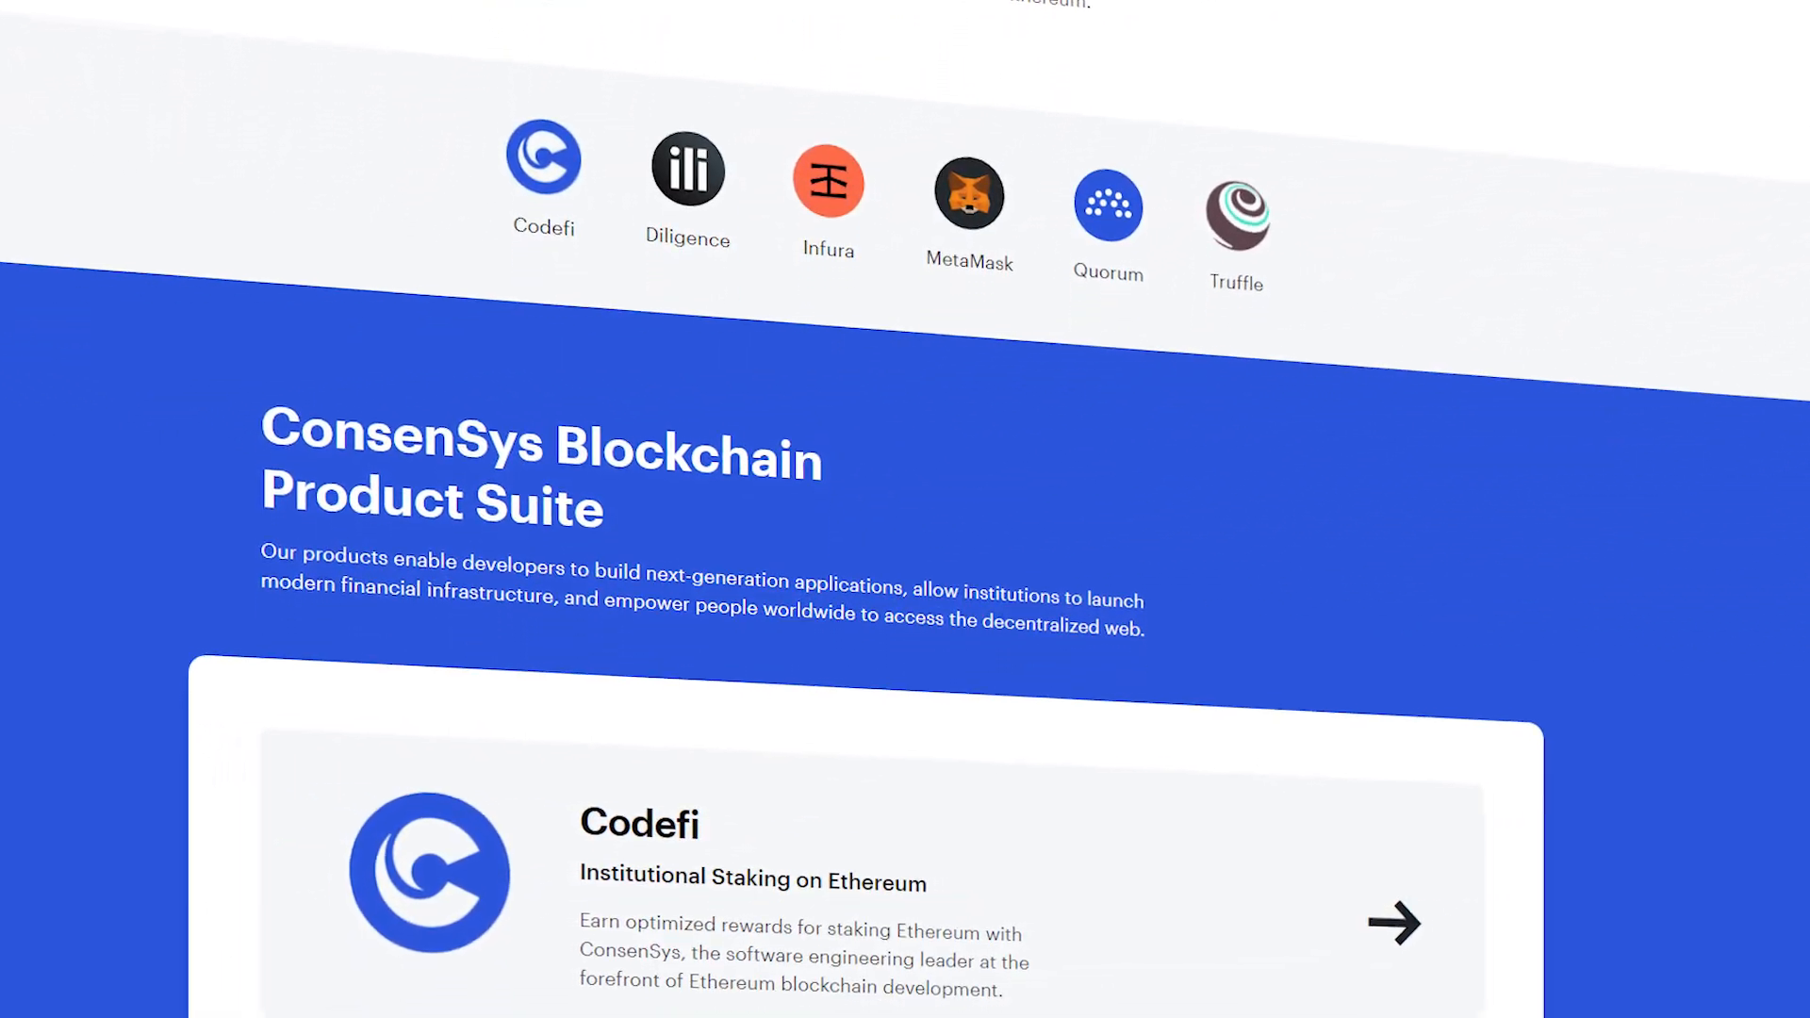
{"action": "scroll", "scroll_direction": "down", "scroll_amount": 3}
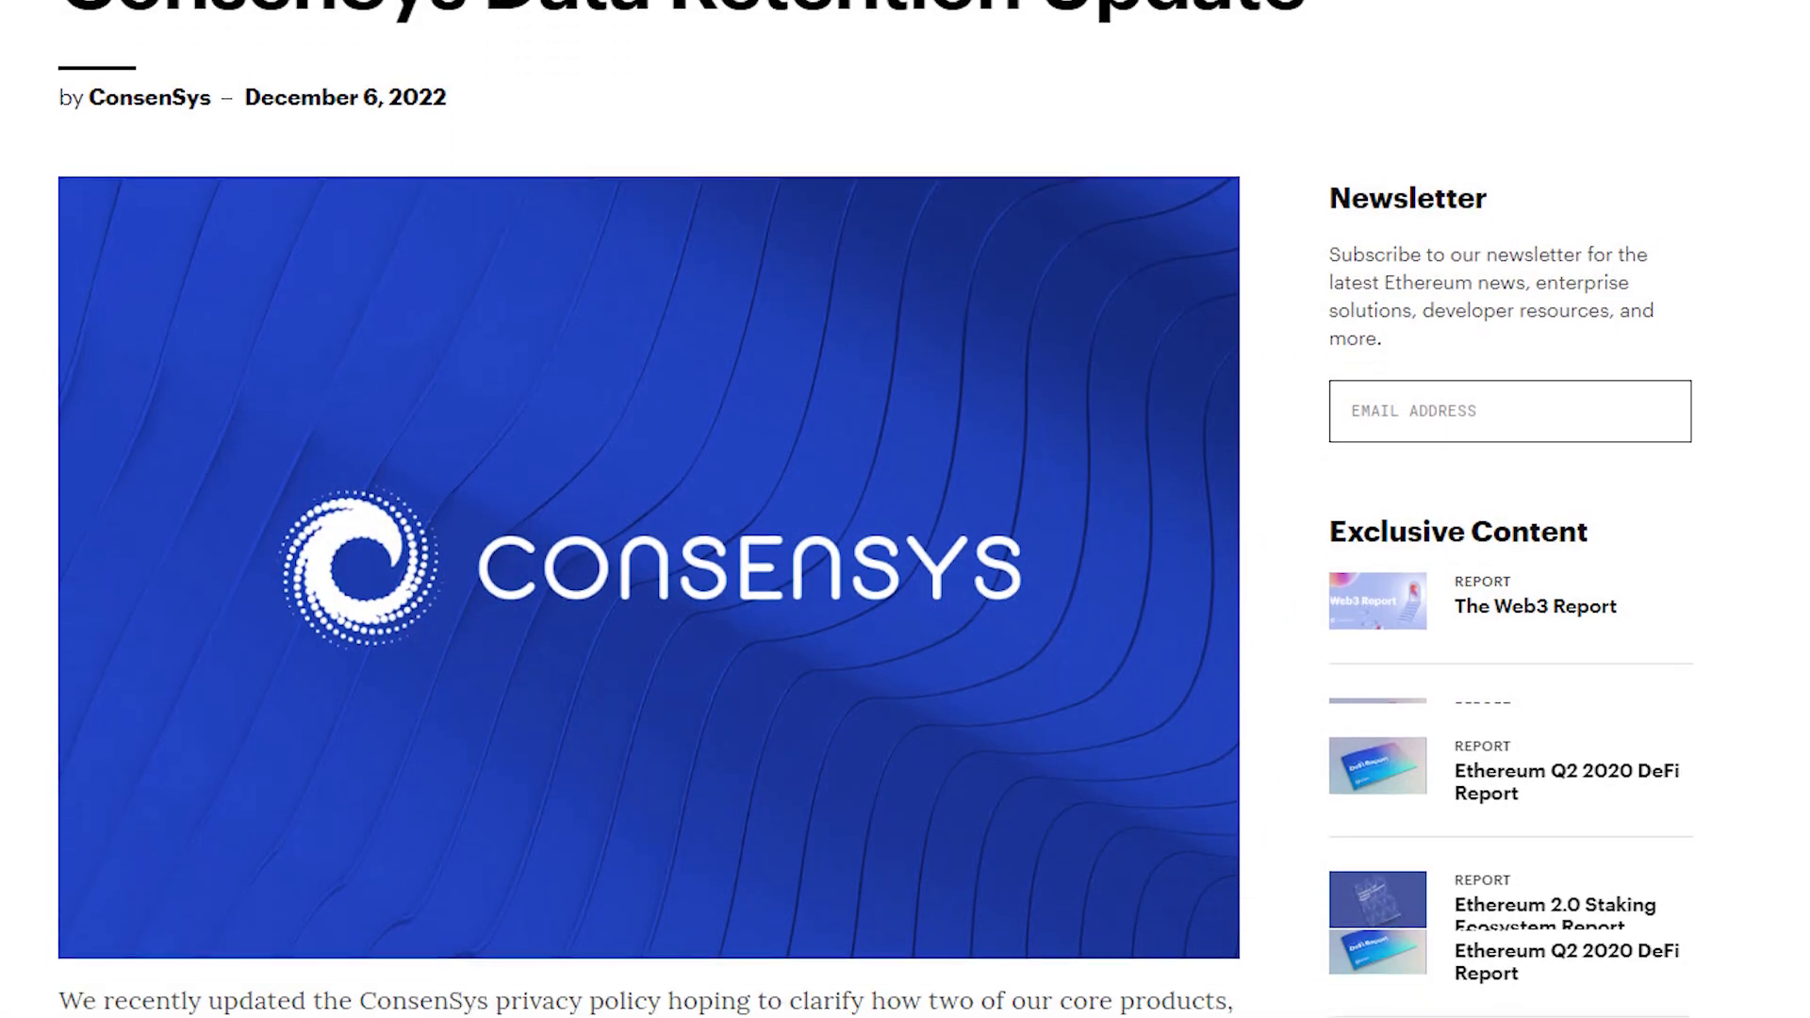
{"action": "scroll", "scroll_direction": "down", "scroll_amount": 3}
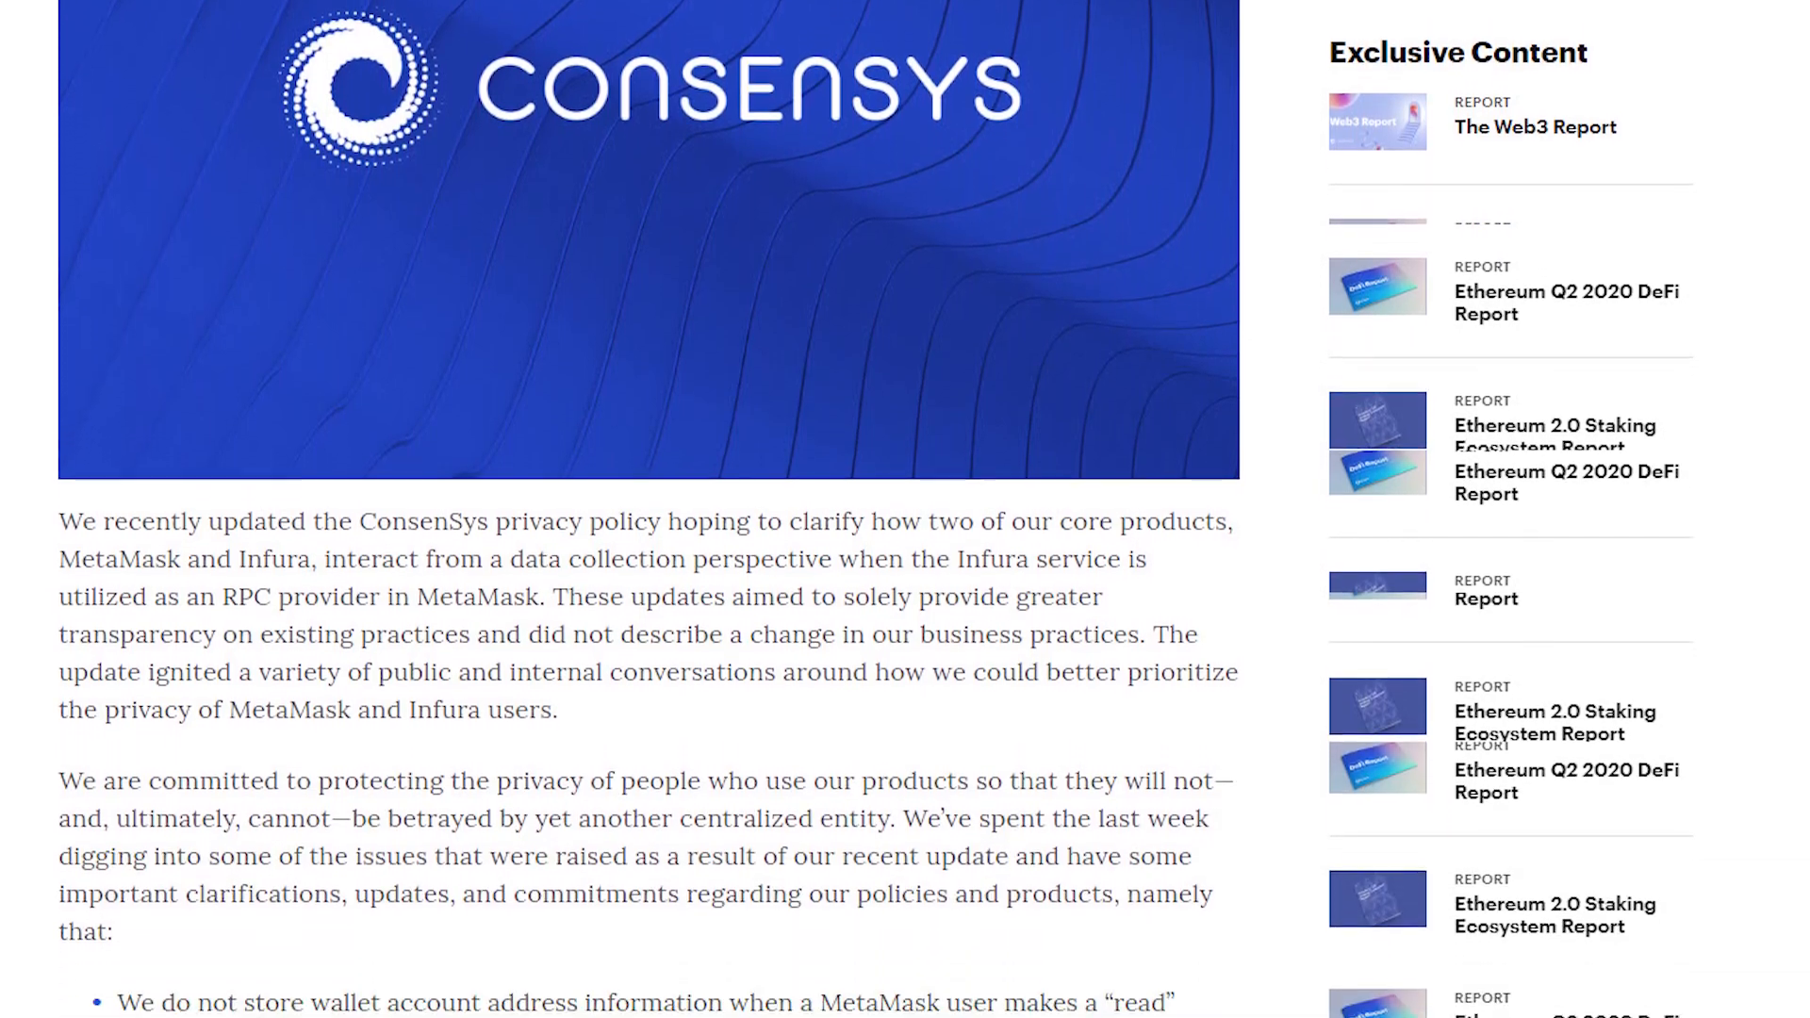
{"action": "scroll", "scroll_direction": "down", "scroll_amount": 3}
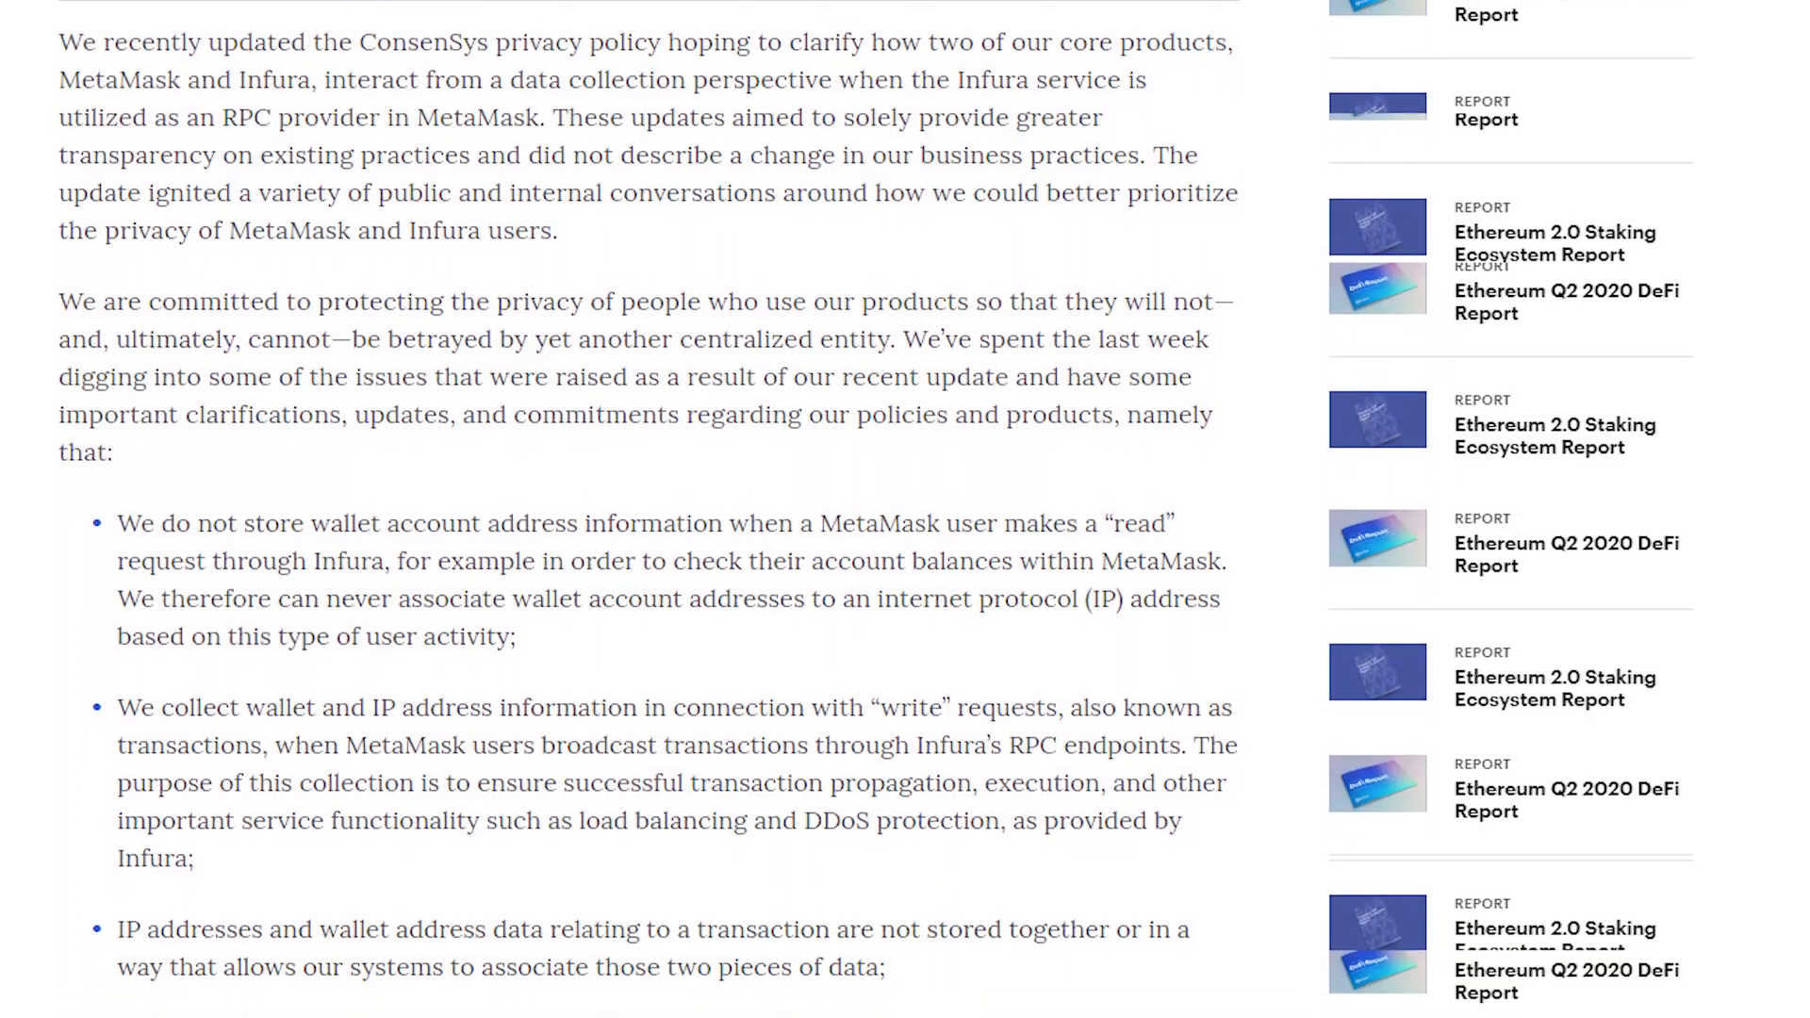
{"action": "scroll", "scroll_direction": "down", "scroll_amount": 3}
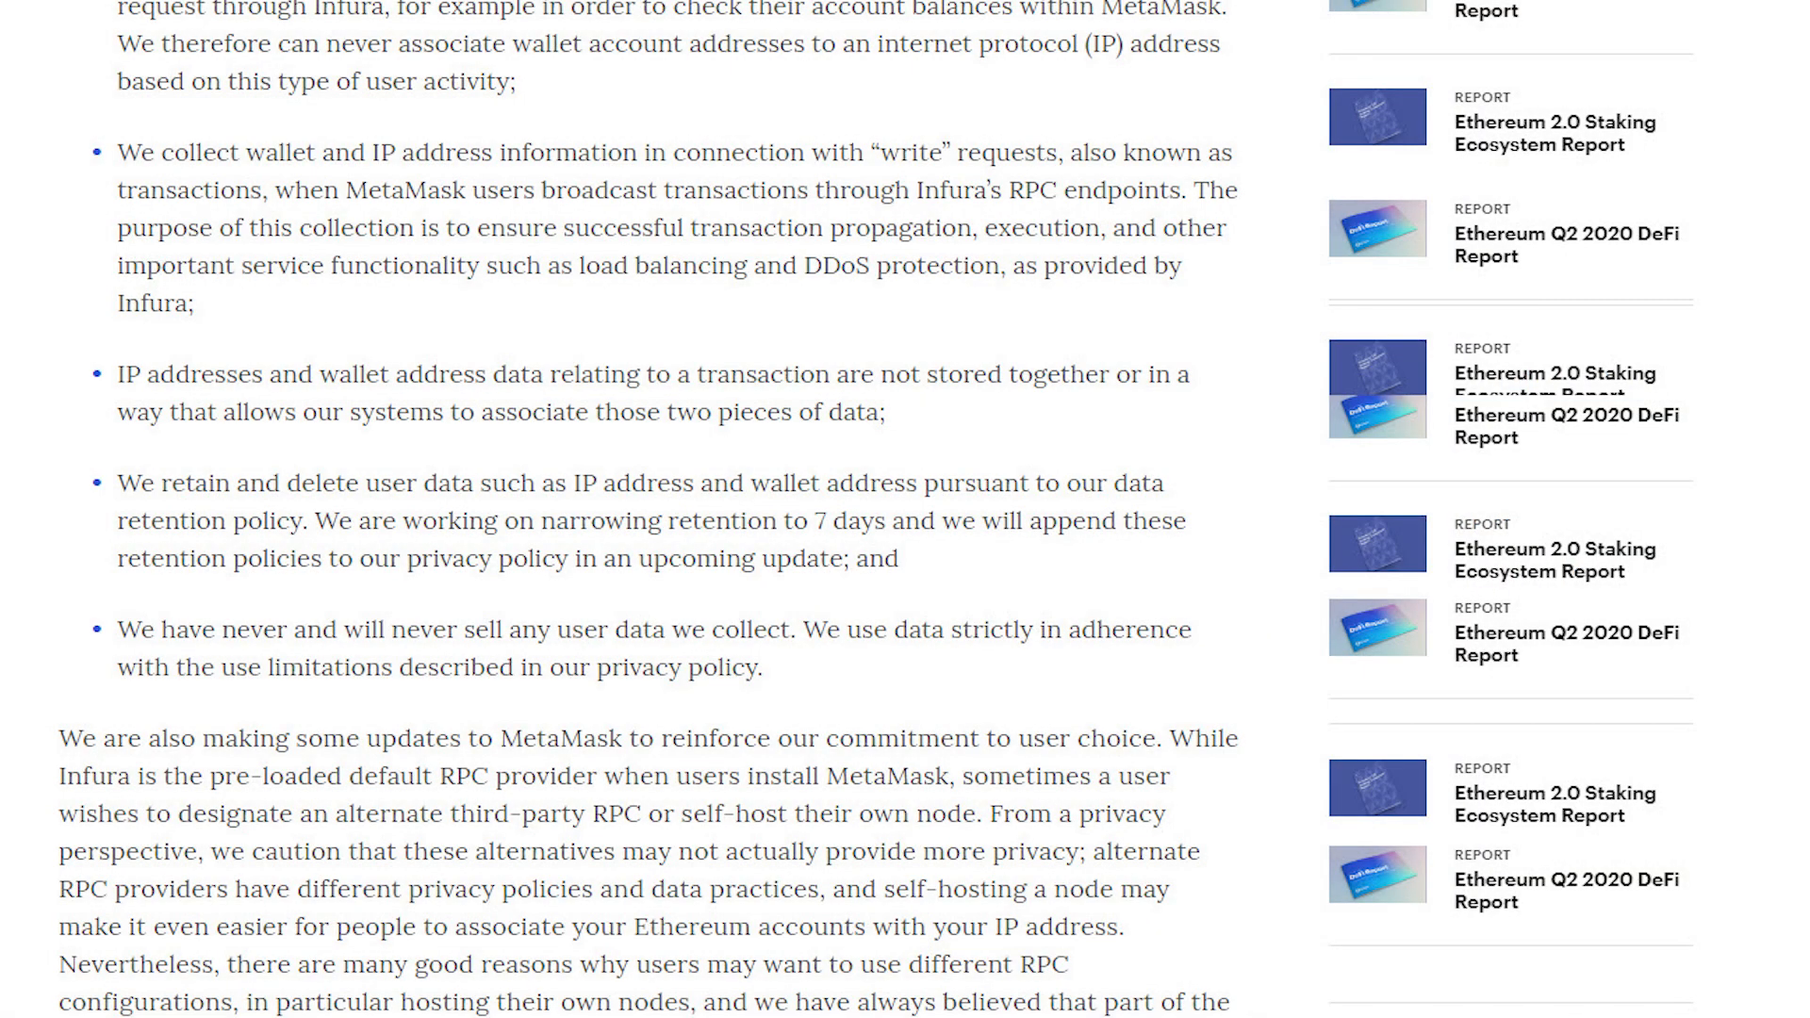
{"action": "scroll", "scroll_direction": "up", "scroll_amount": 3}
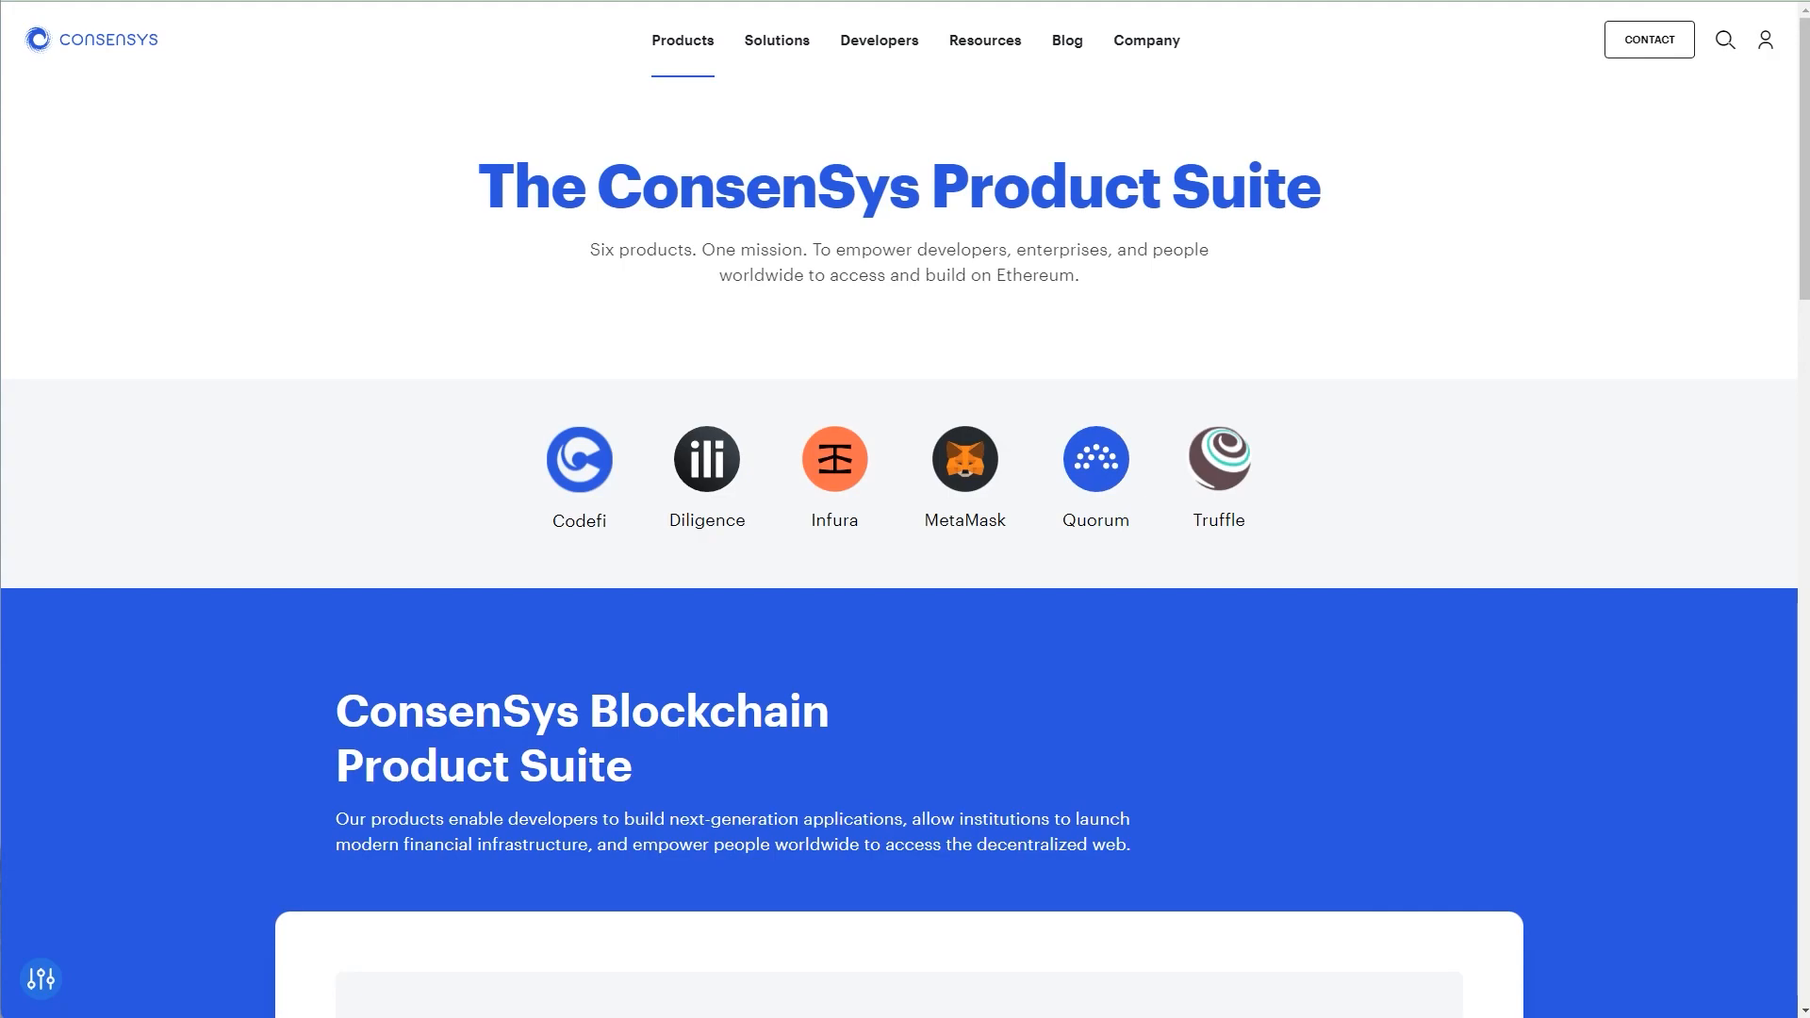
{"action": "mouse_move", "coordinate": [1095, 458]}
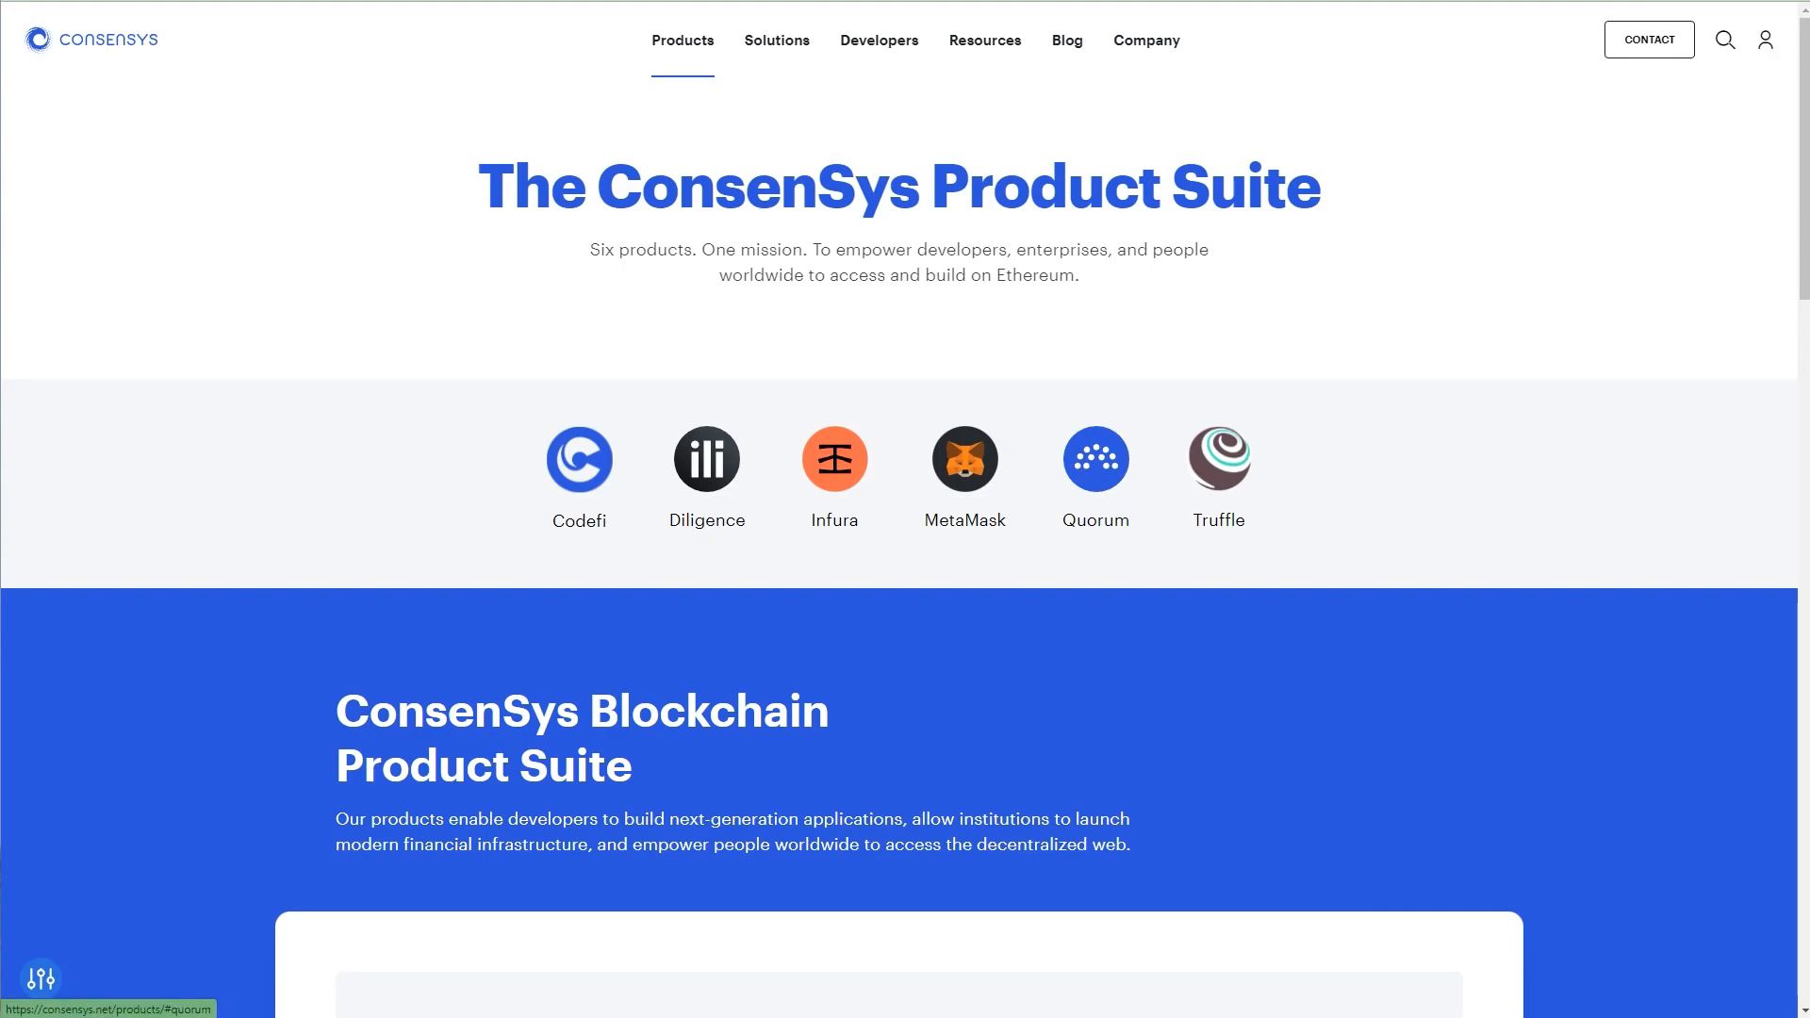
{"action": "mouse_move", "coordinate": [964, 458]}
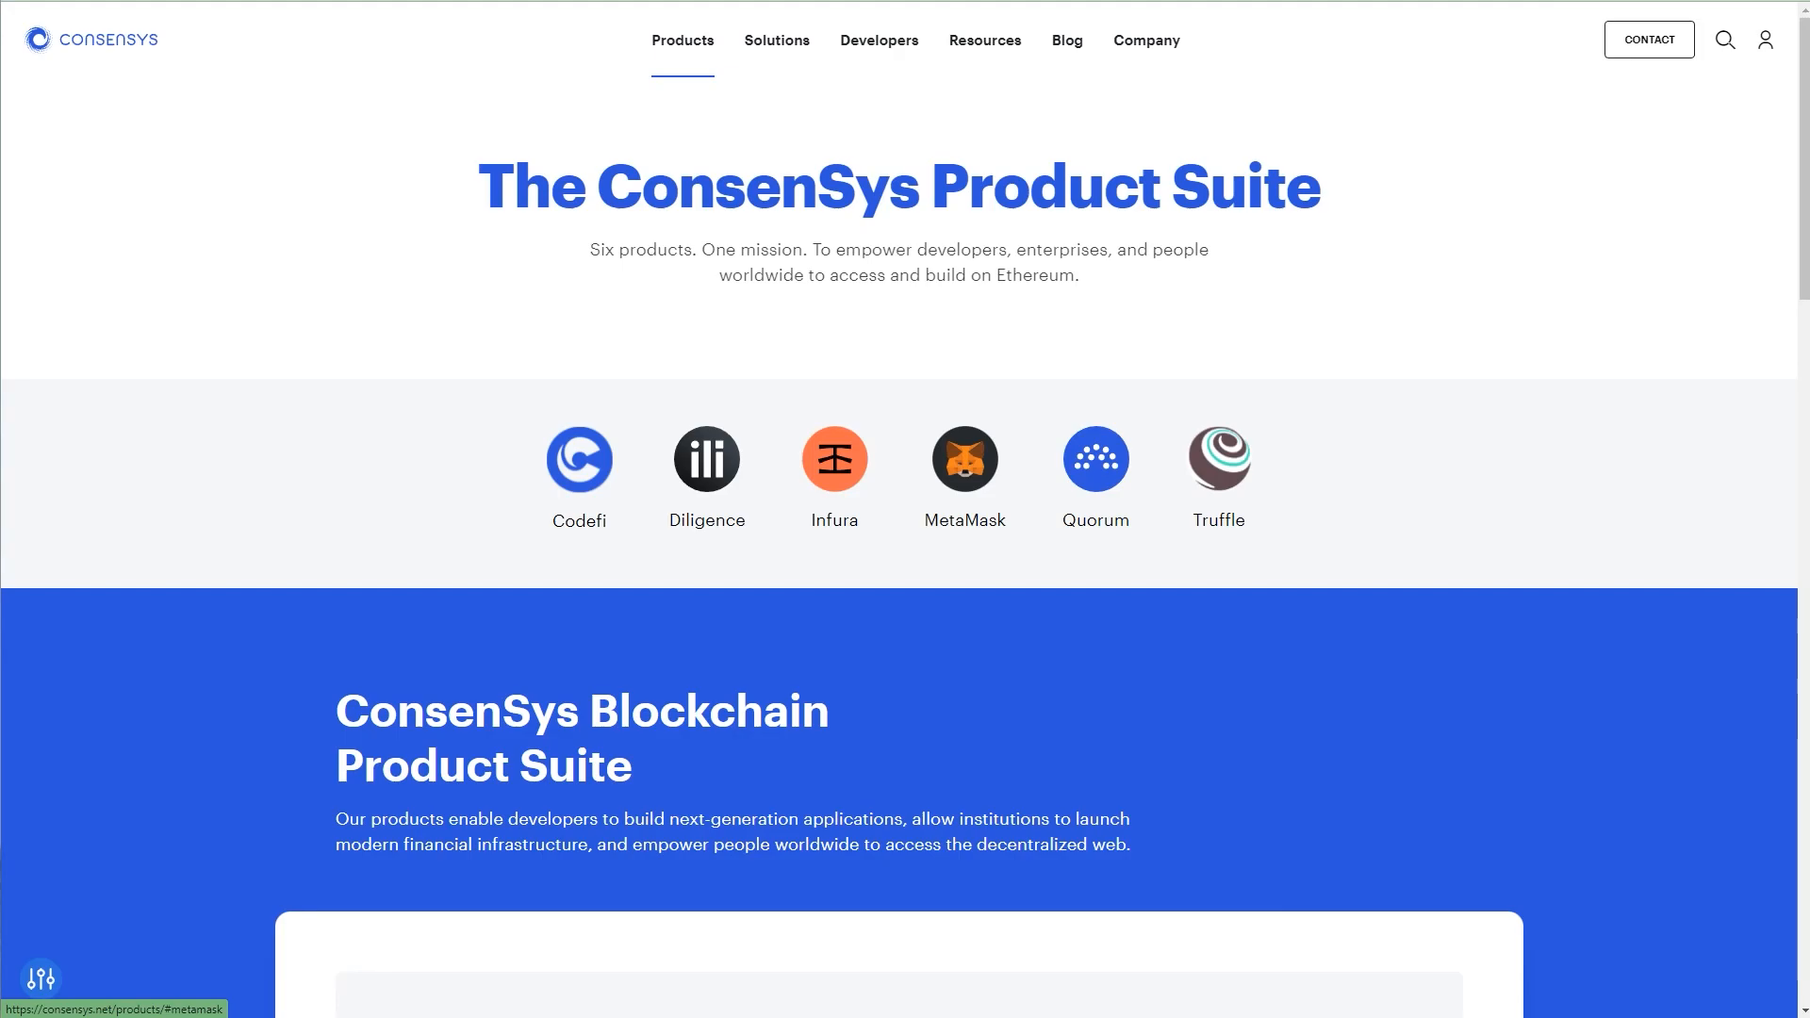
{"action": "scroll", "scroll_direction": "down", "scroll_amount": 3}
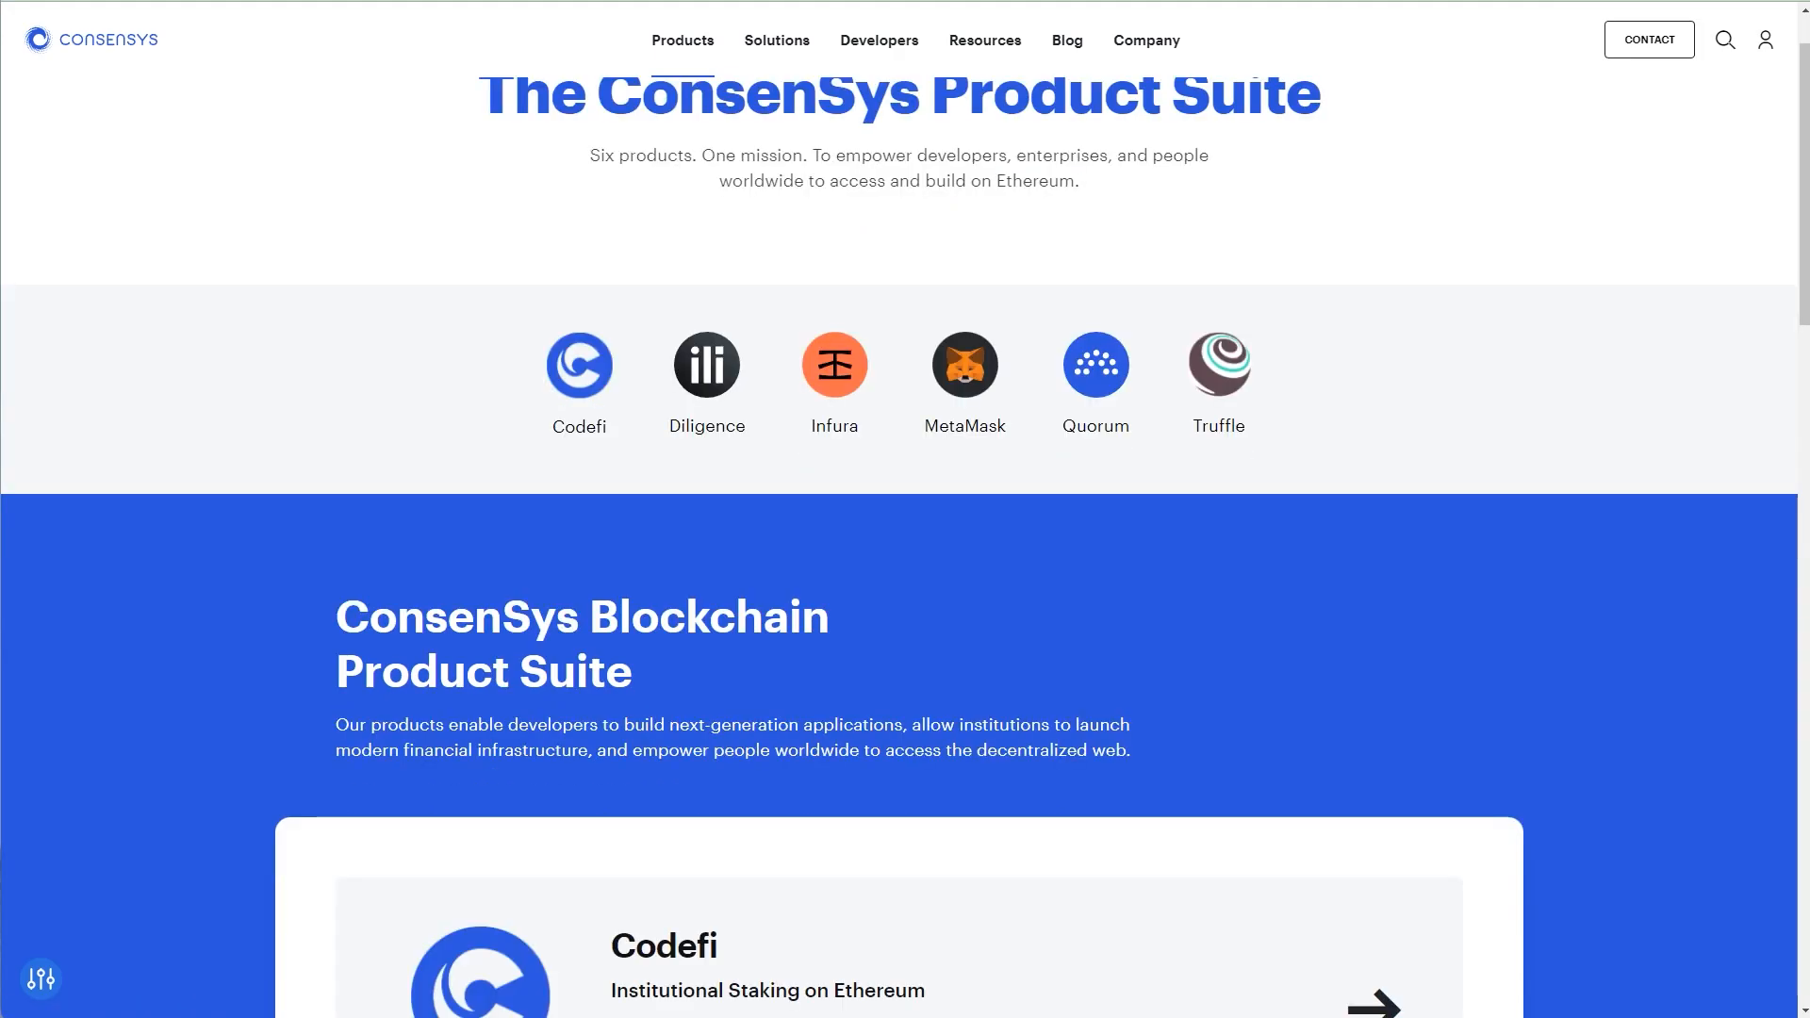
{"action": "scroll", "scroll_direction": "up", "scroll_amount": 3}
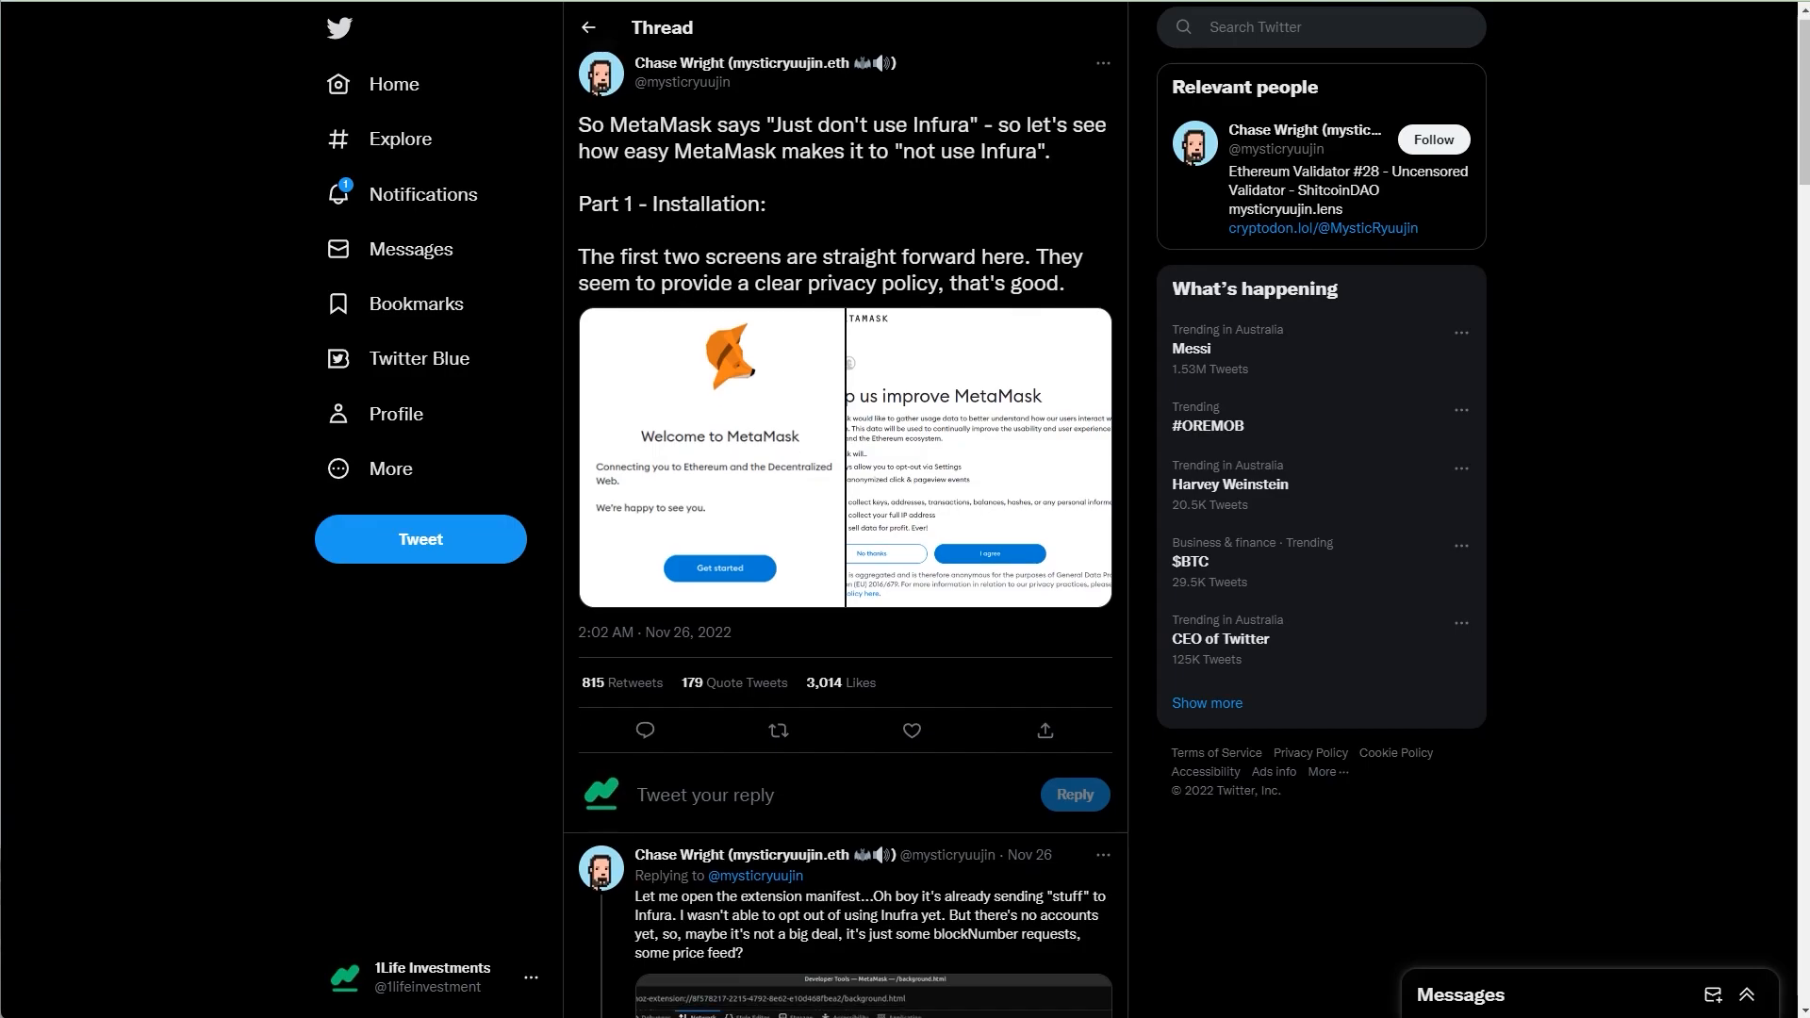
{"action": "scroll", "scroll_direction": "down", "scroll_amount": 3}
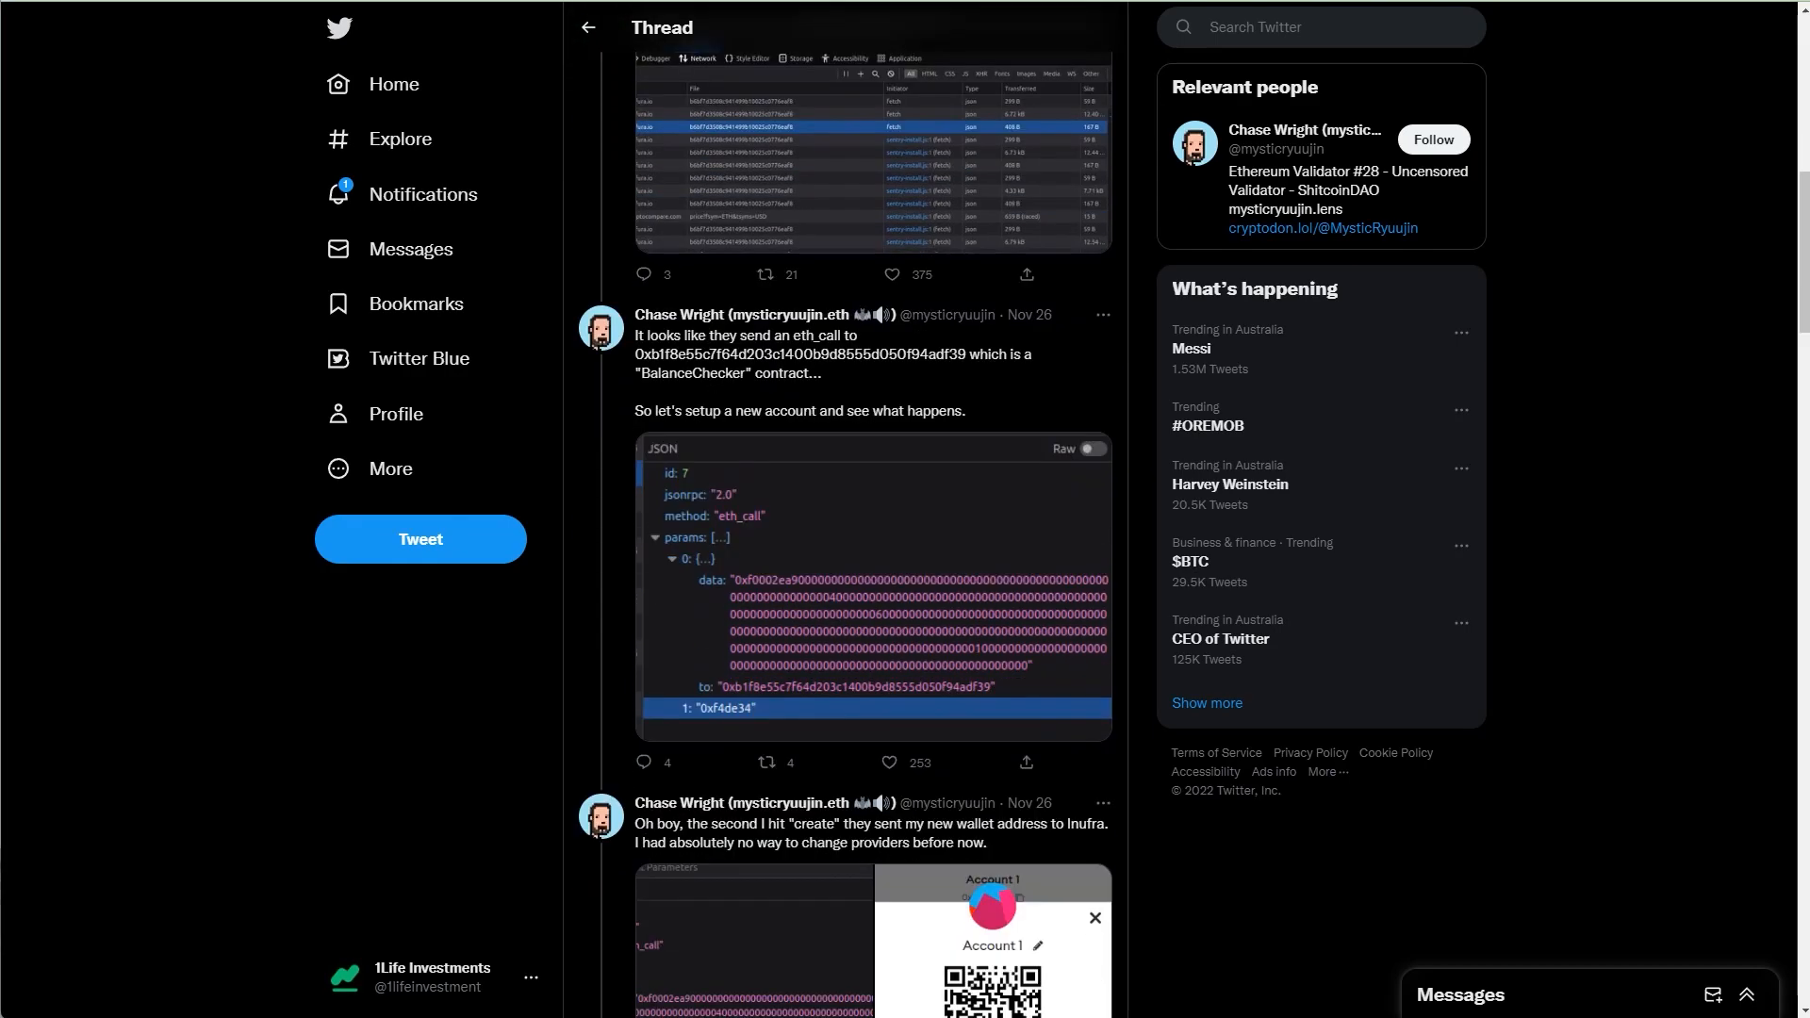
{"action": "scroll", "scroll_direction": "down", "scroll_amount": 3}
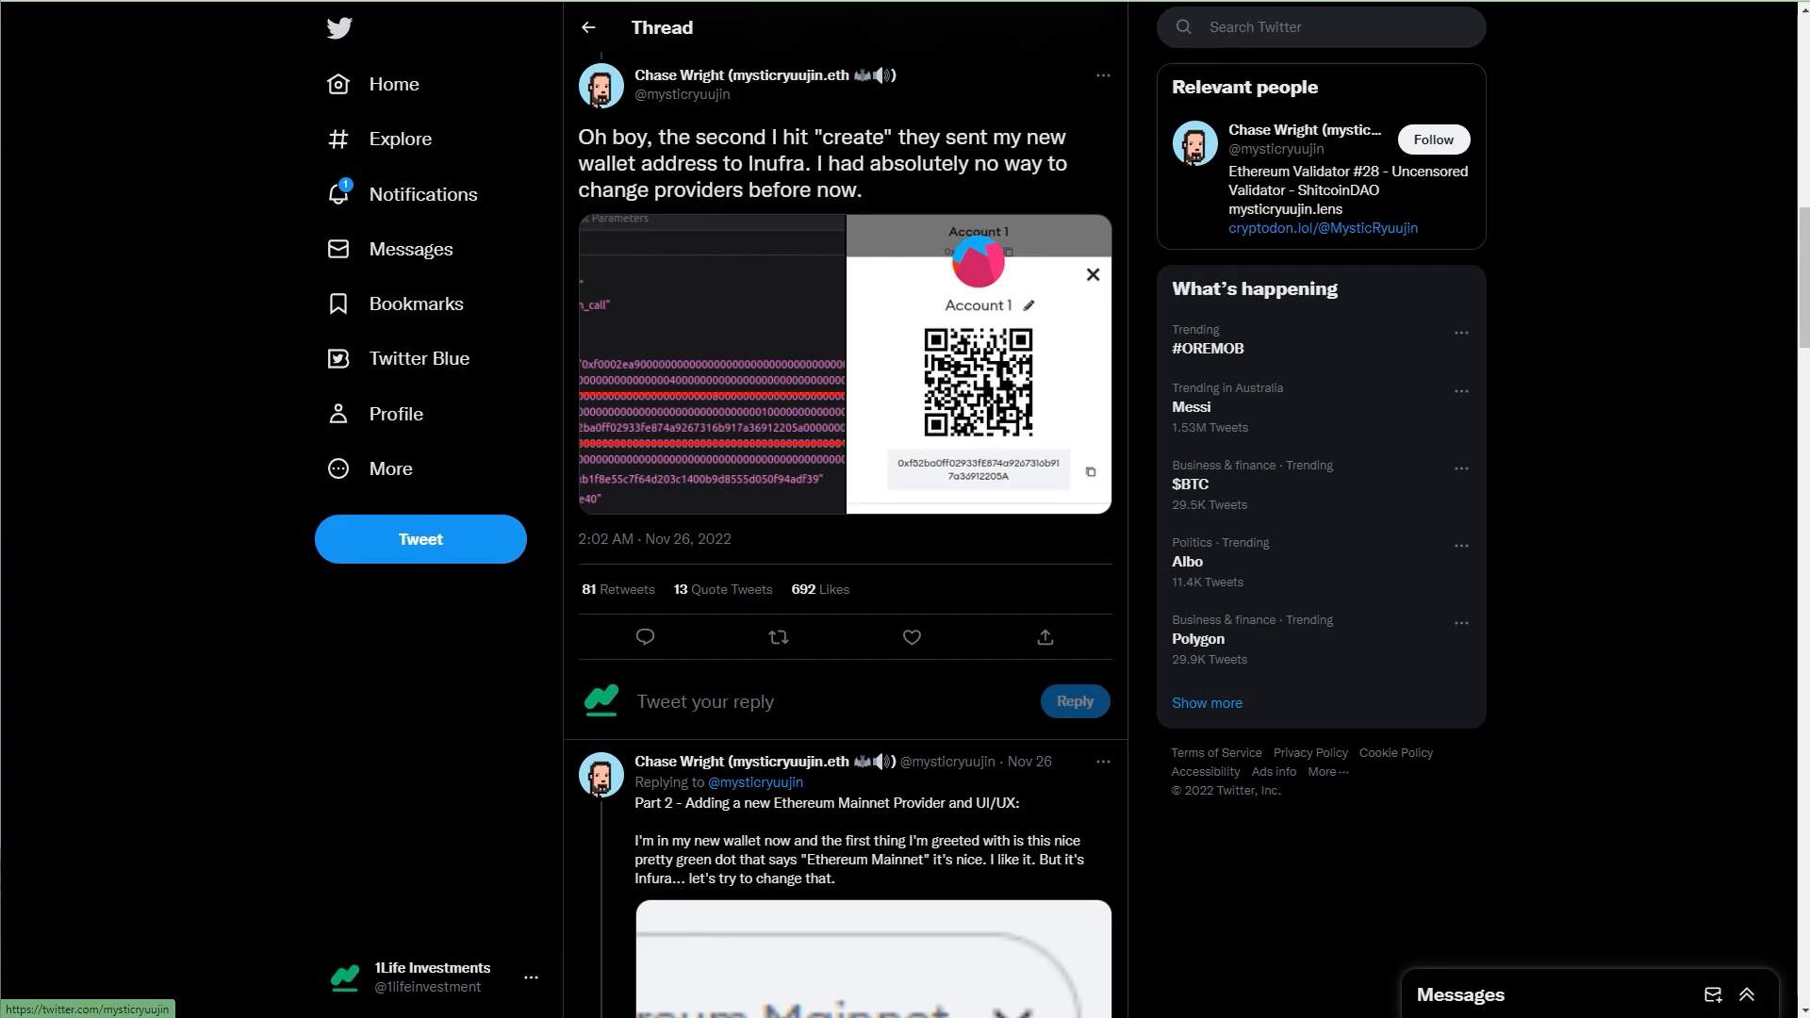
{"action": "scroll", "scroll_direction": "up", "scroll_amount": 3}
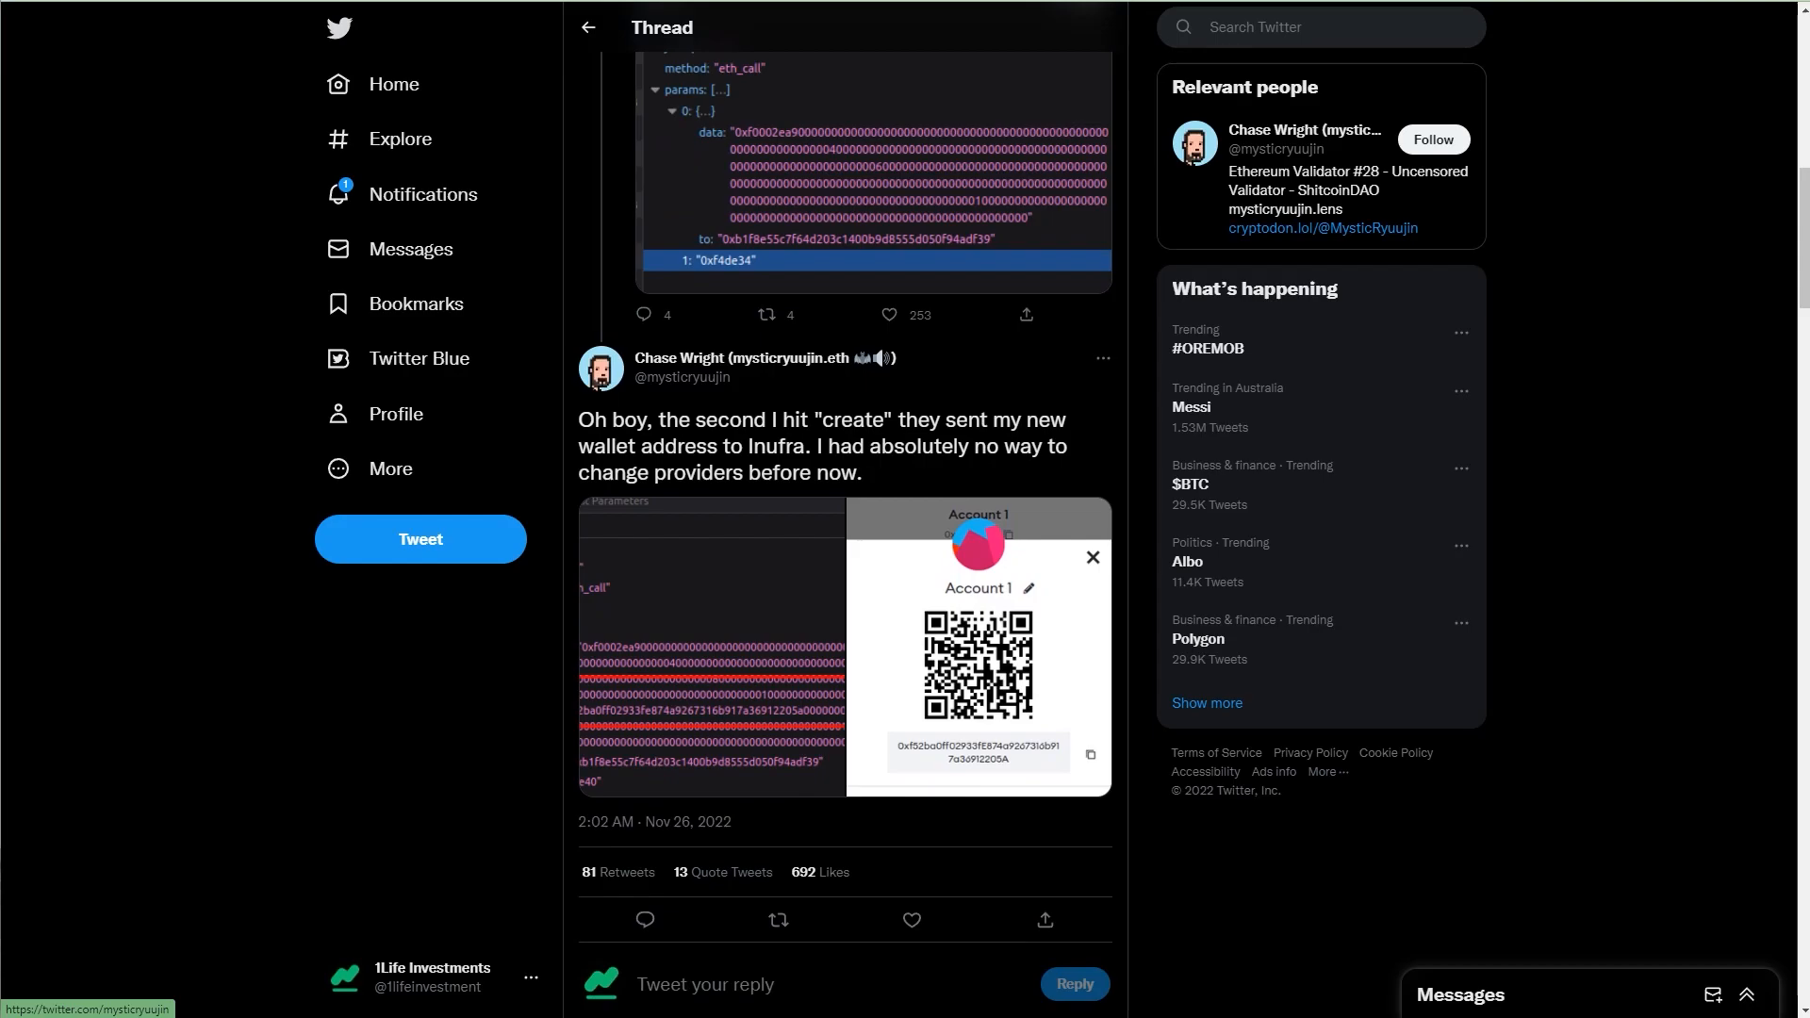
{"action": "scroll", "scroll_direction": "down", "scroll_amount": 3}
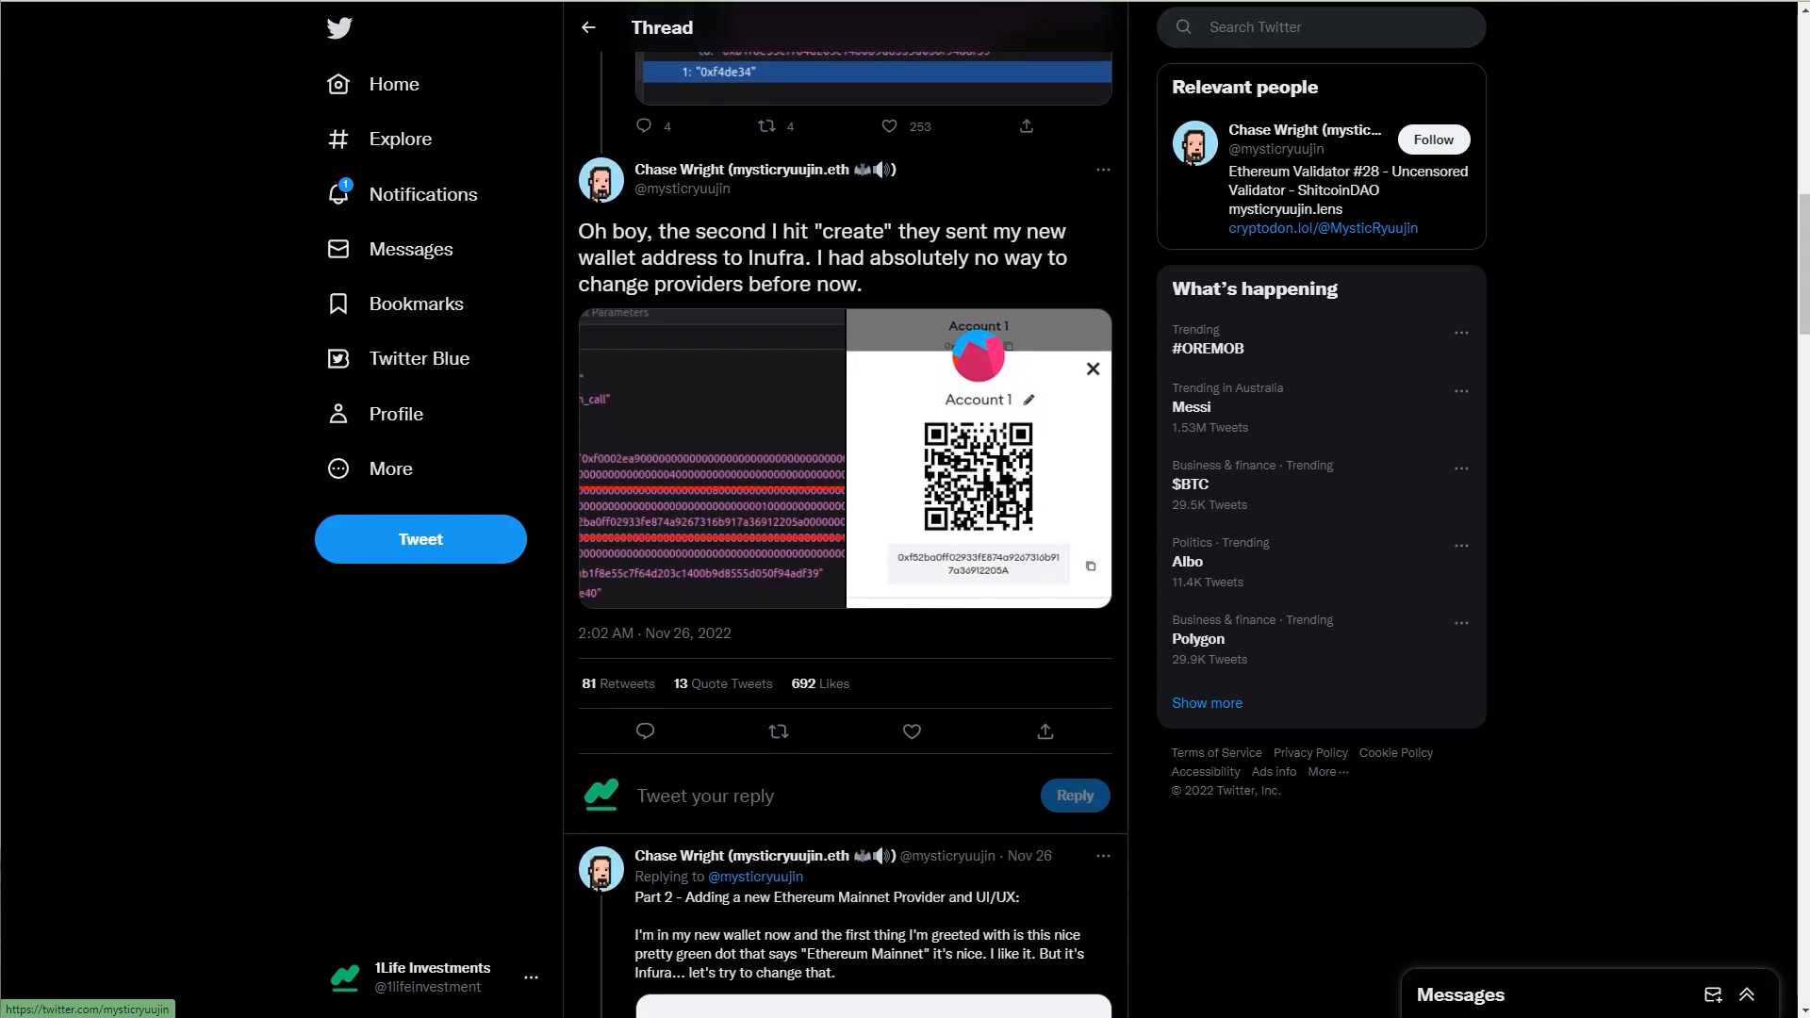
{"action": "scroll", "scroll_direction": "up", "scroll_amount": 3}
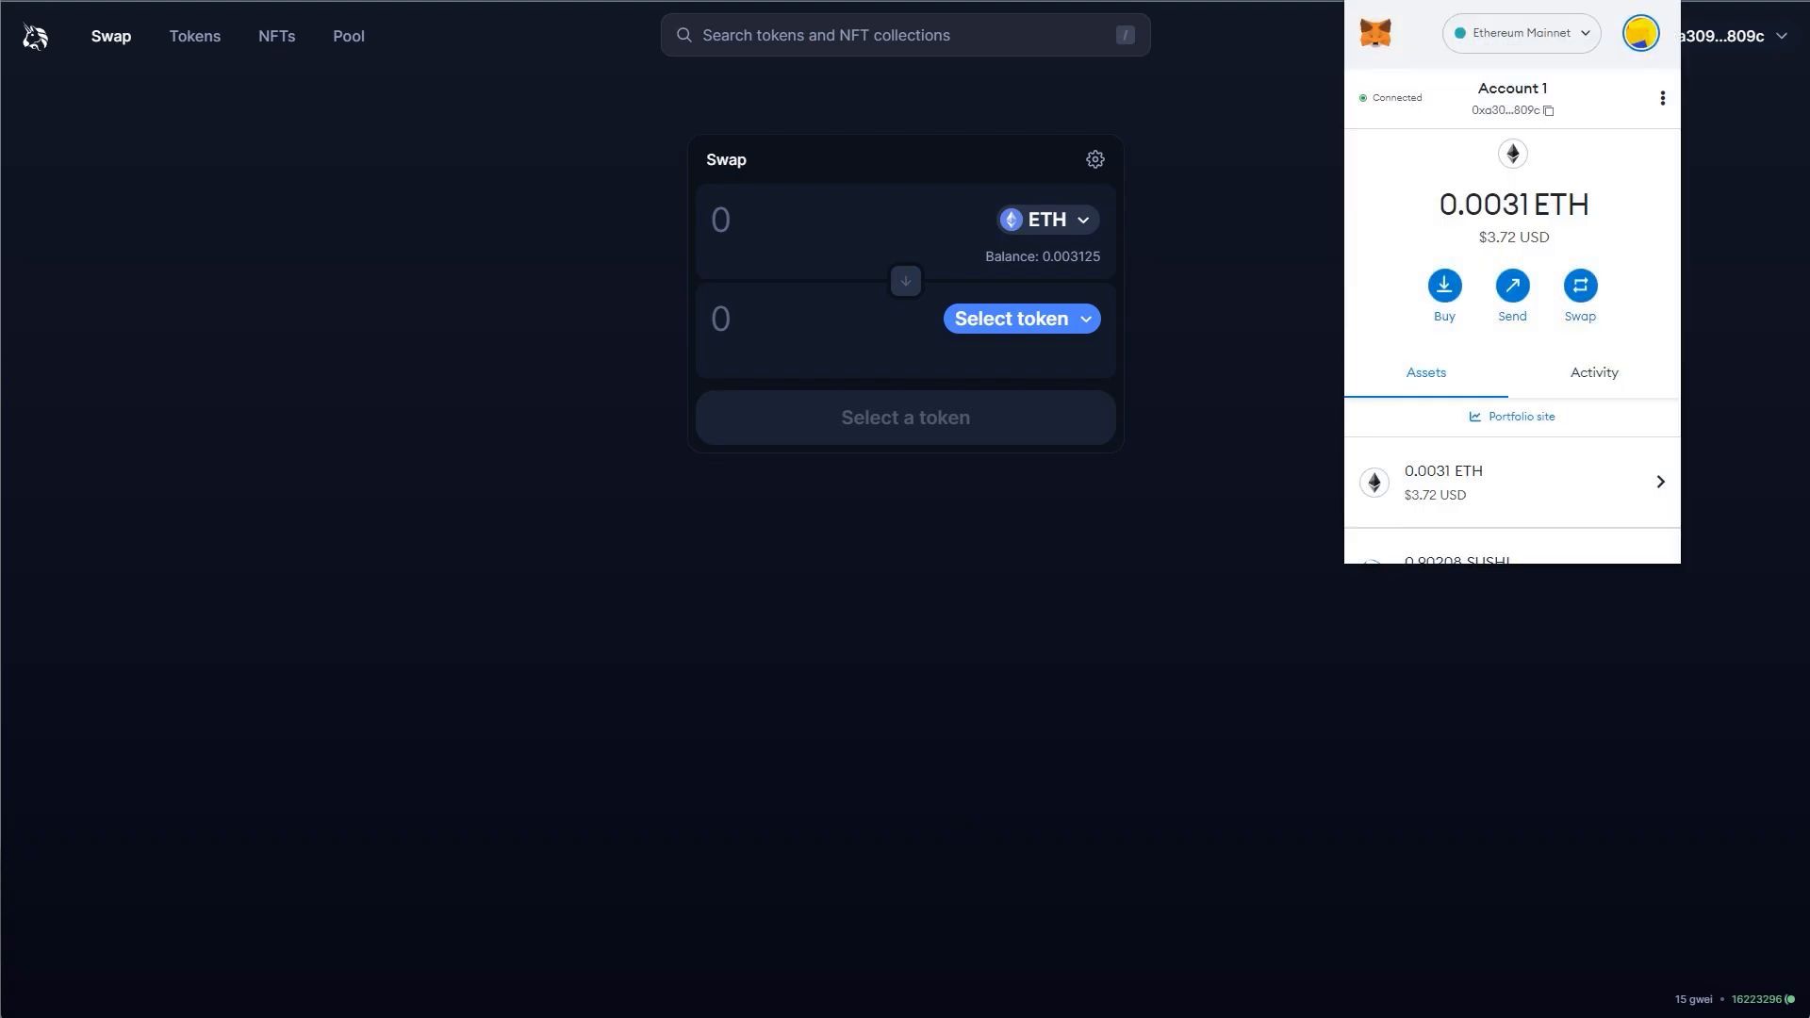
- View MetaMask's network list, including Polygon and Eth 1RPC, then go to QuickSwap
{"action": "left_click", "coordinate": [1519, 32]}
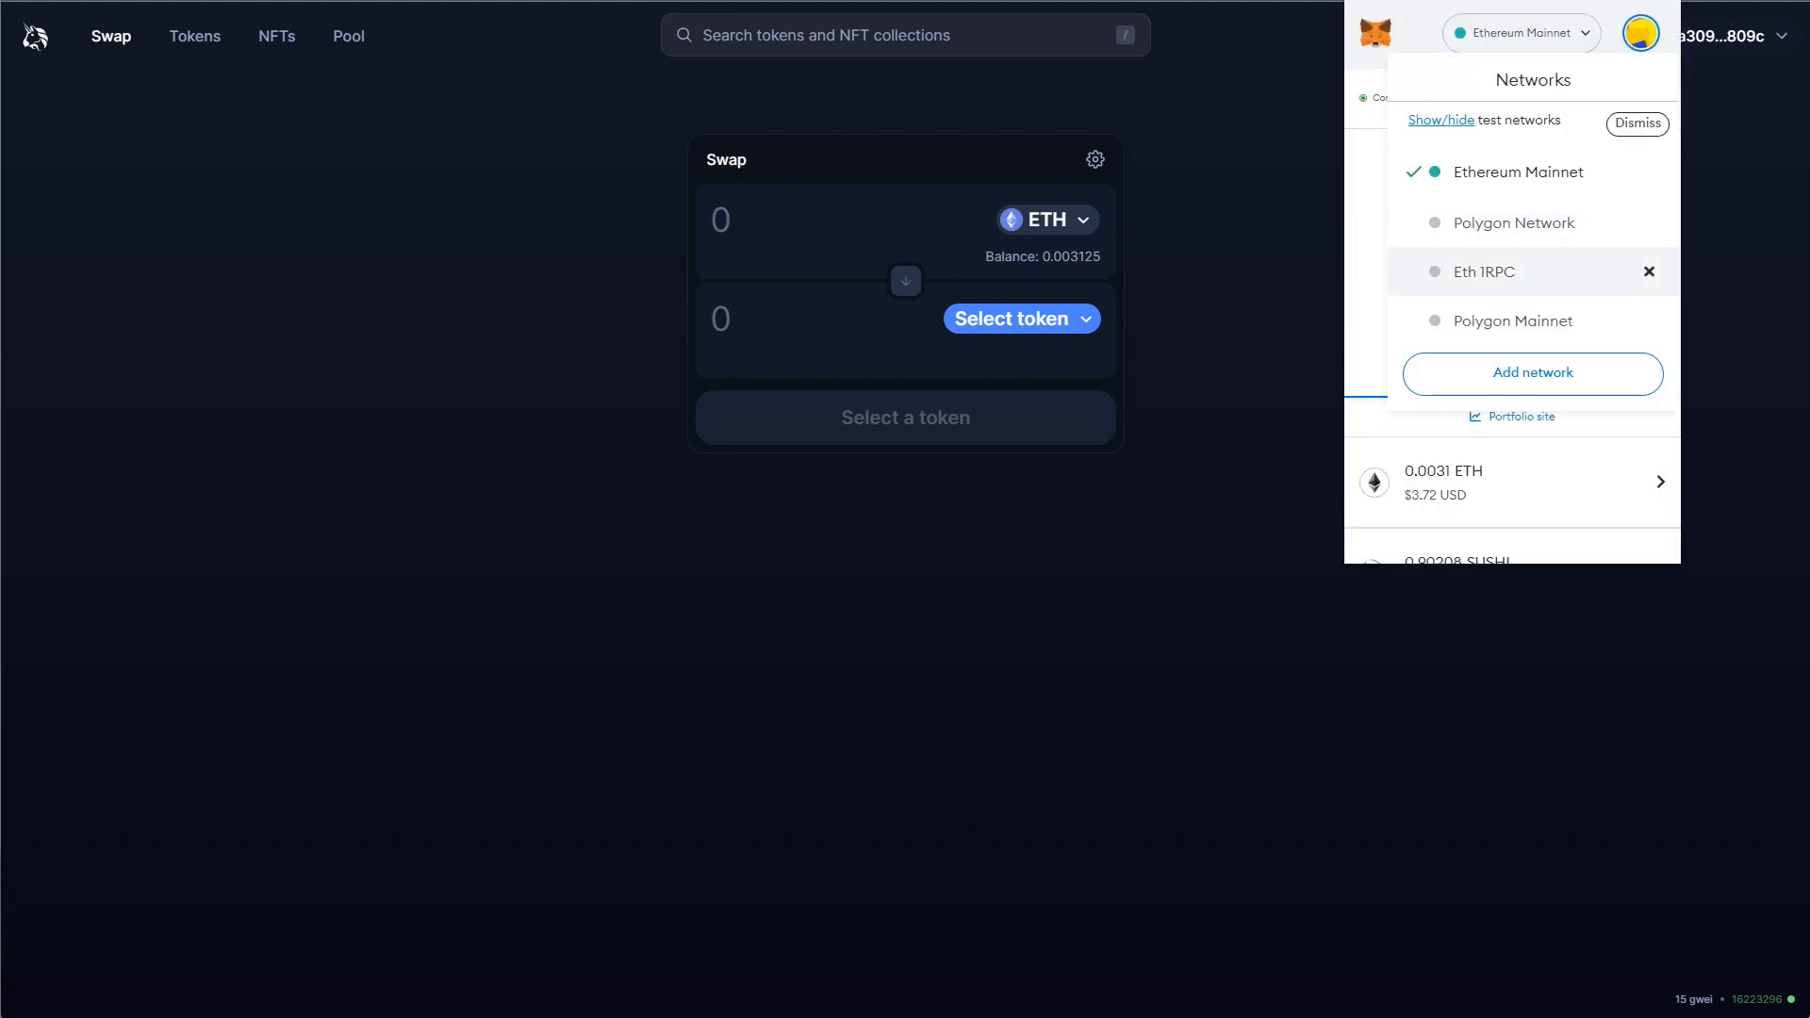
{"action": "left_click", "coordinate": [1483, 272]}
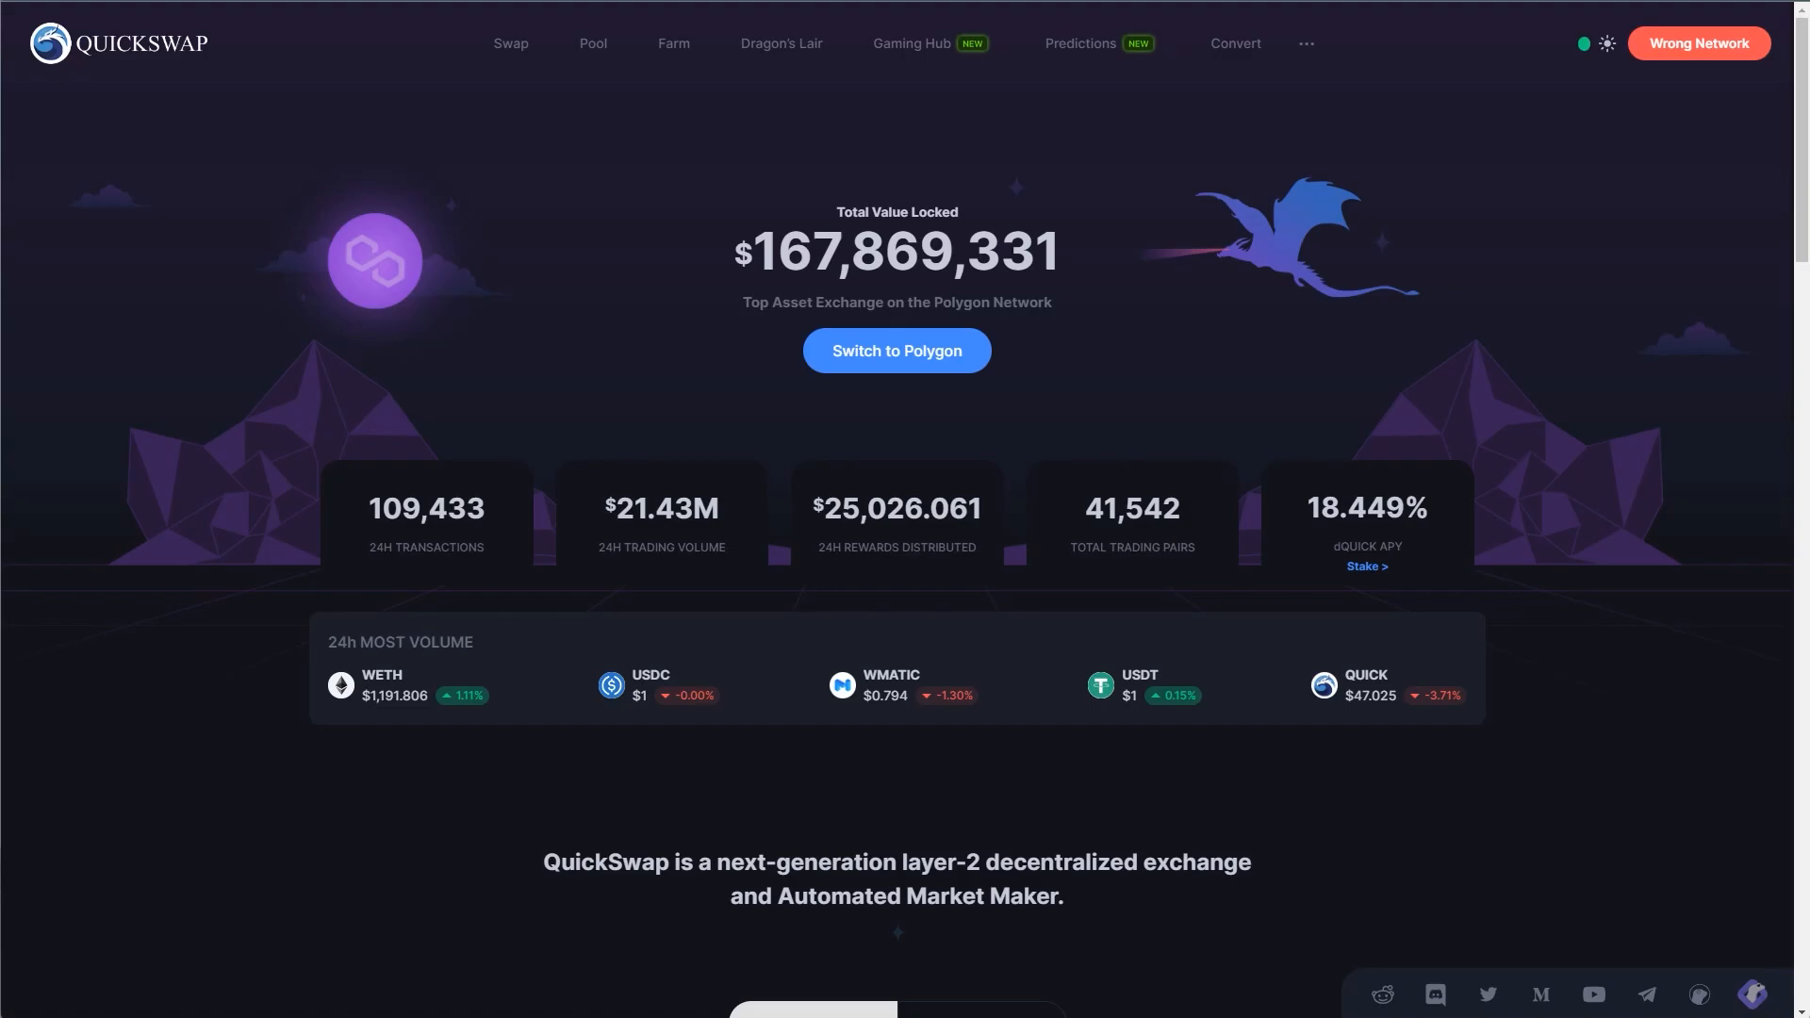
- Switch the wallet to Polygon Network from QuickSwap, approving it in MetaMask
{"action": "left_click", "coordinate": [896, 350]}
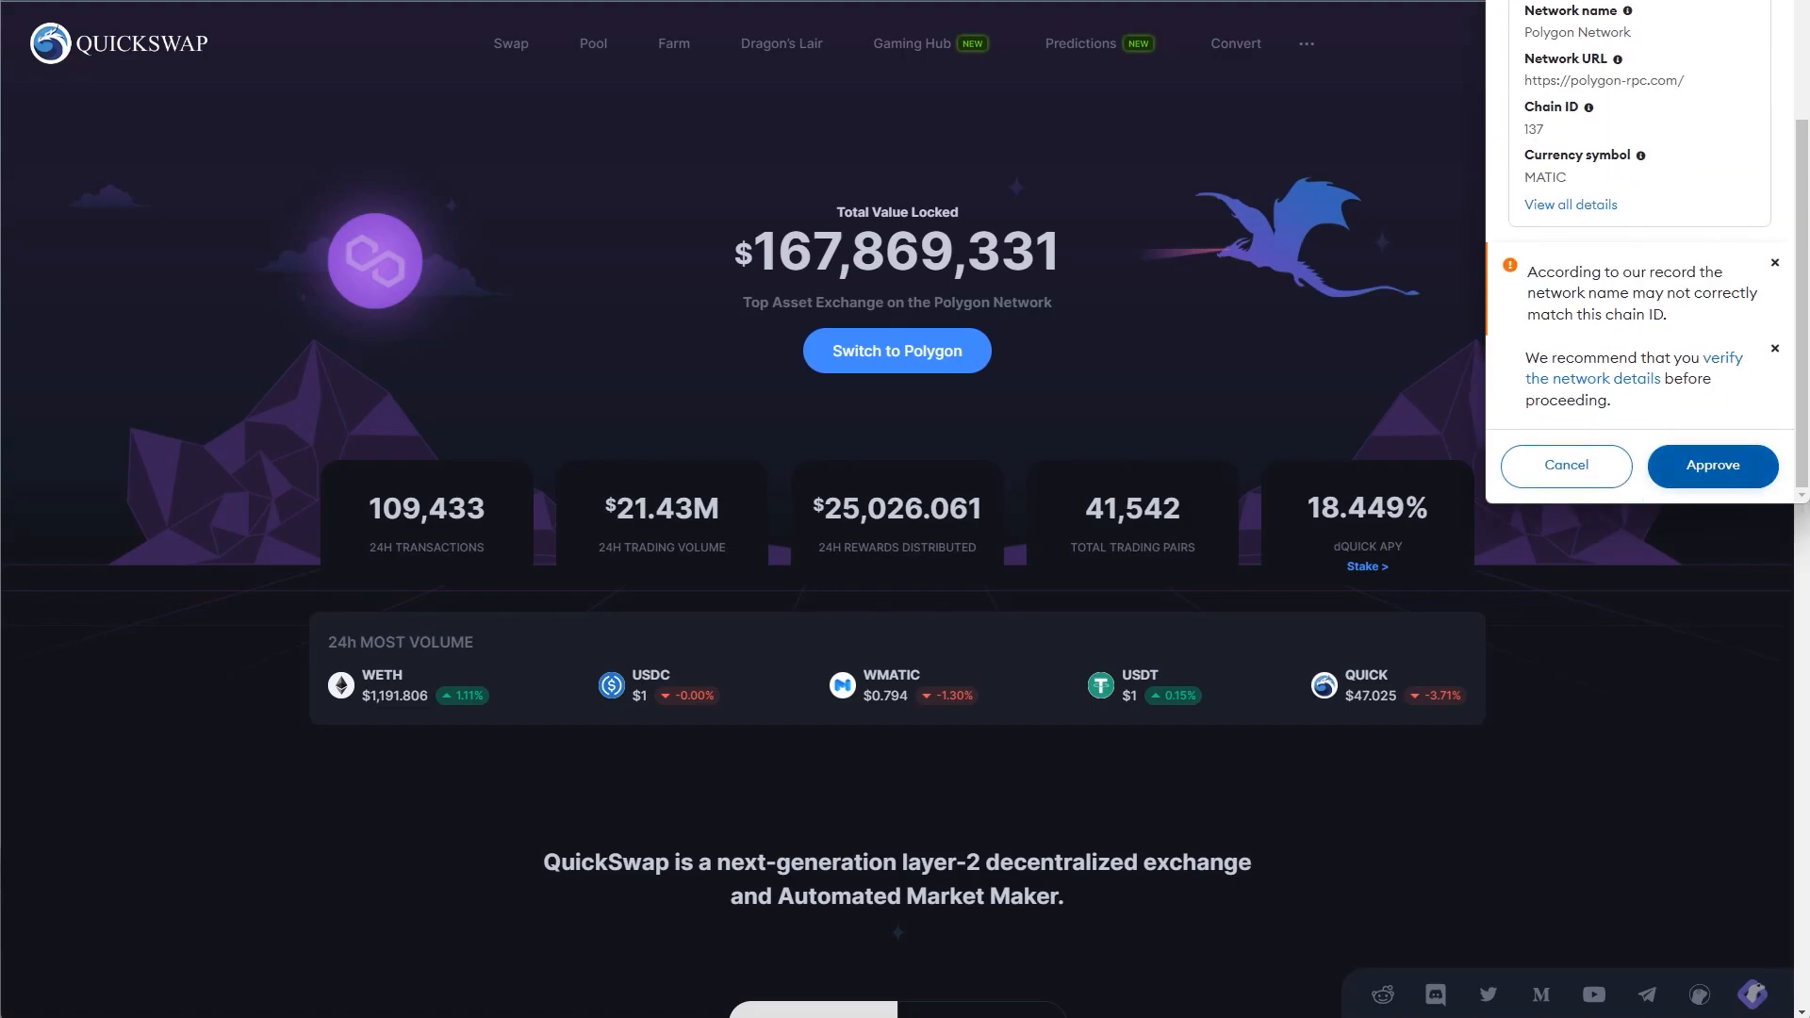
{"action": "left_click", "coordinate": [1712, 465]}
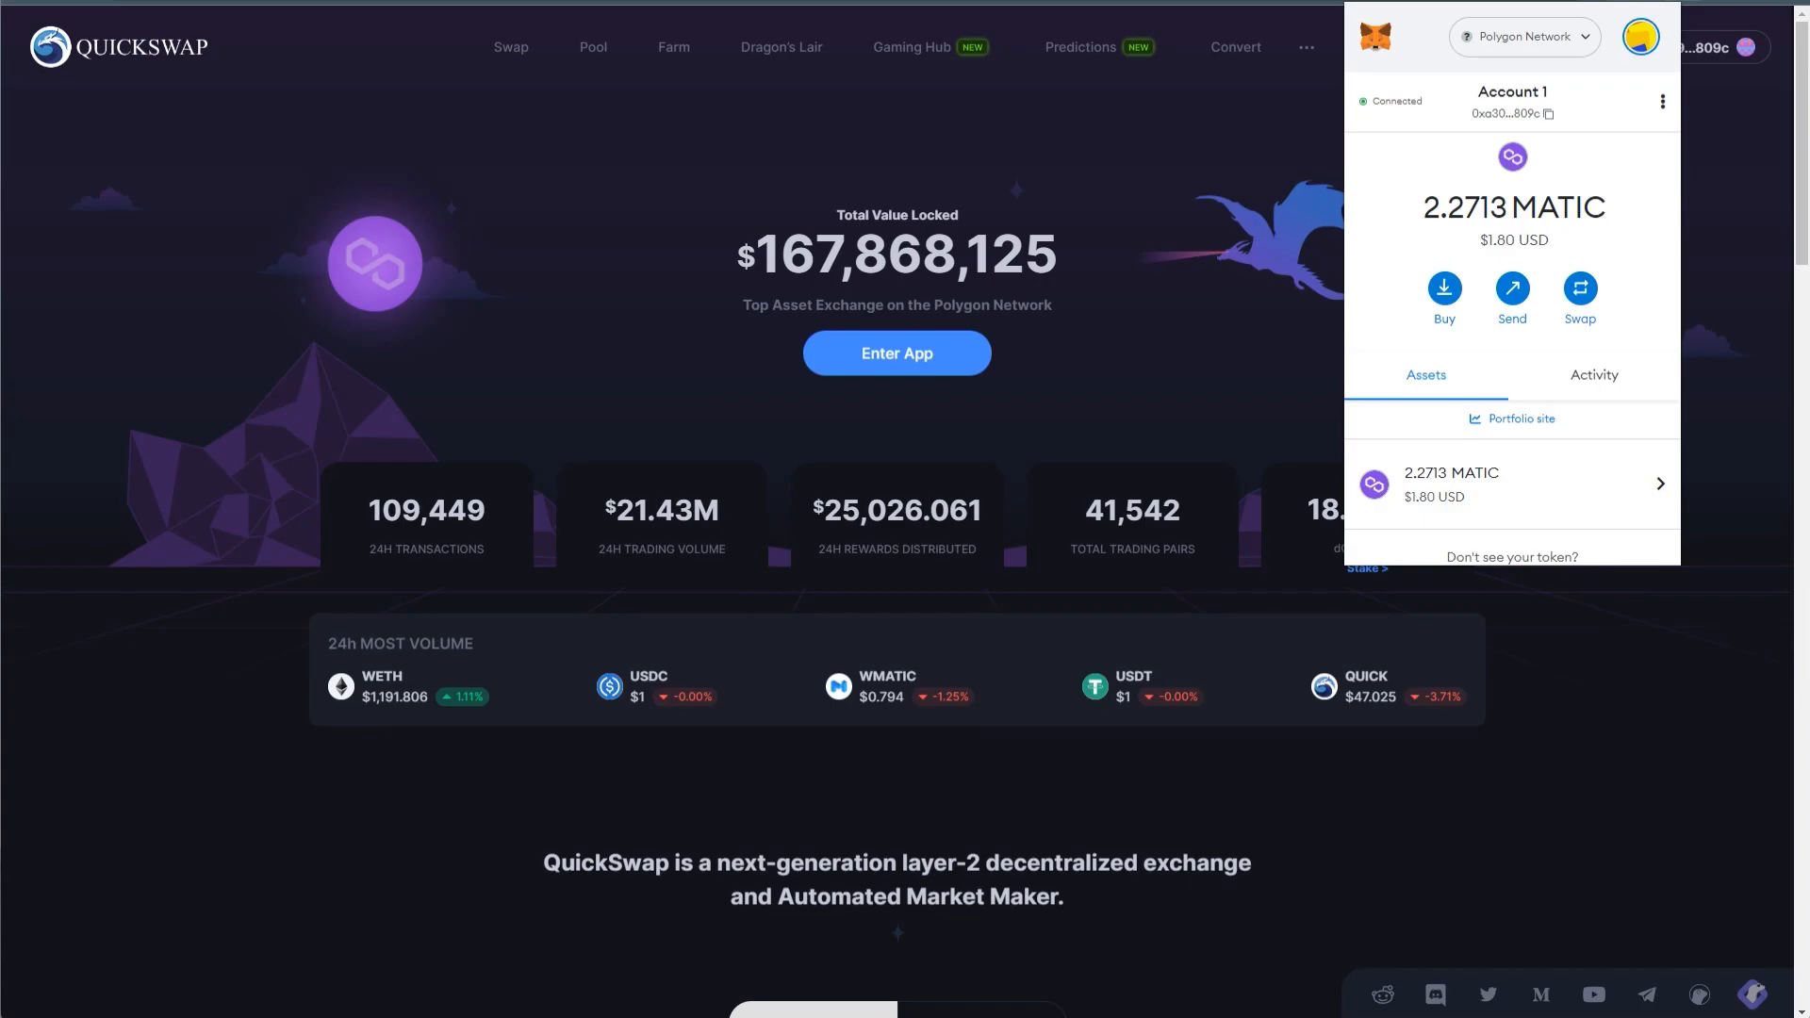
{"action": "left_click", "coordinate": [1524, 35]}
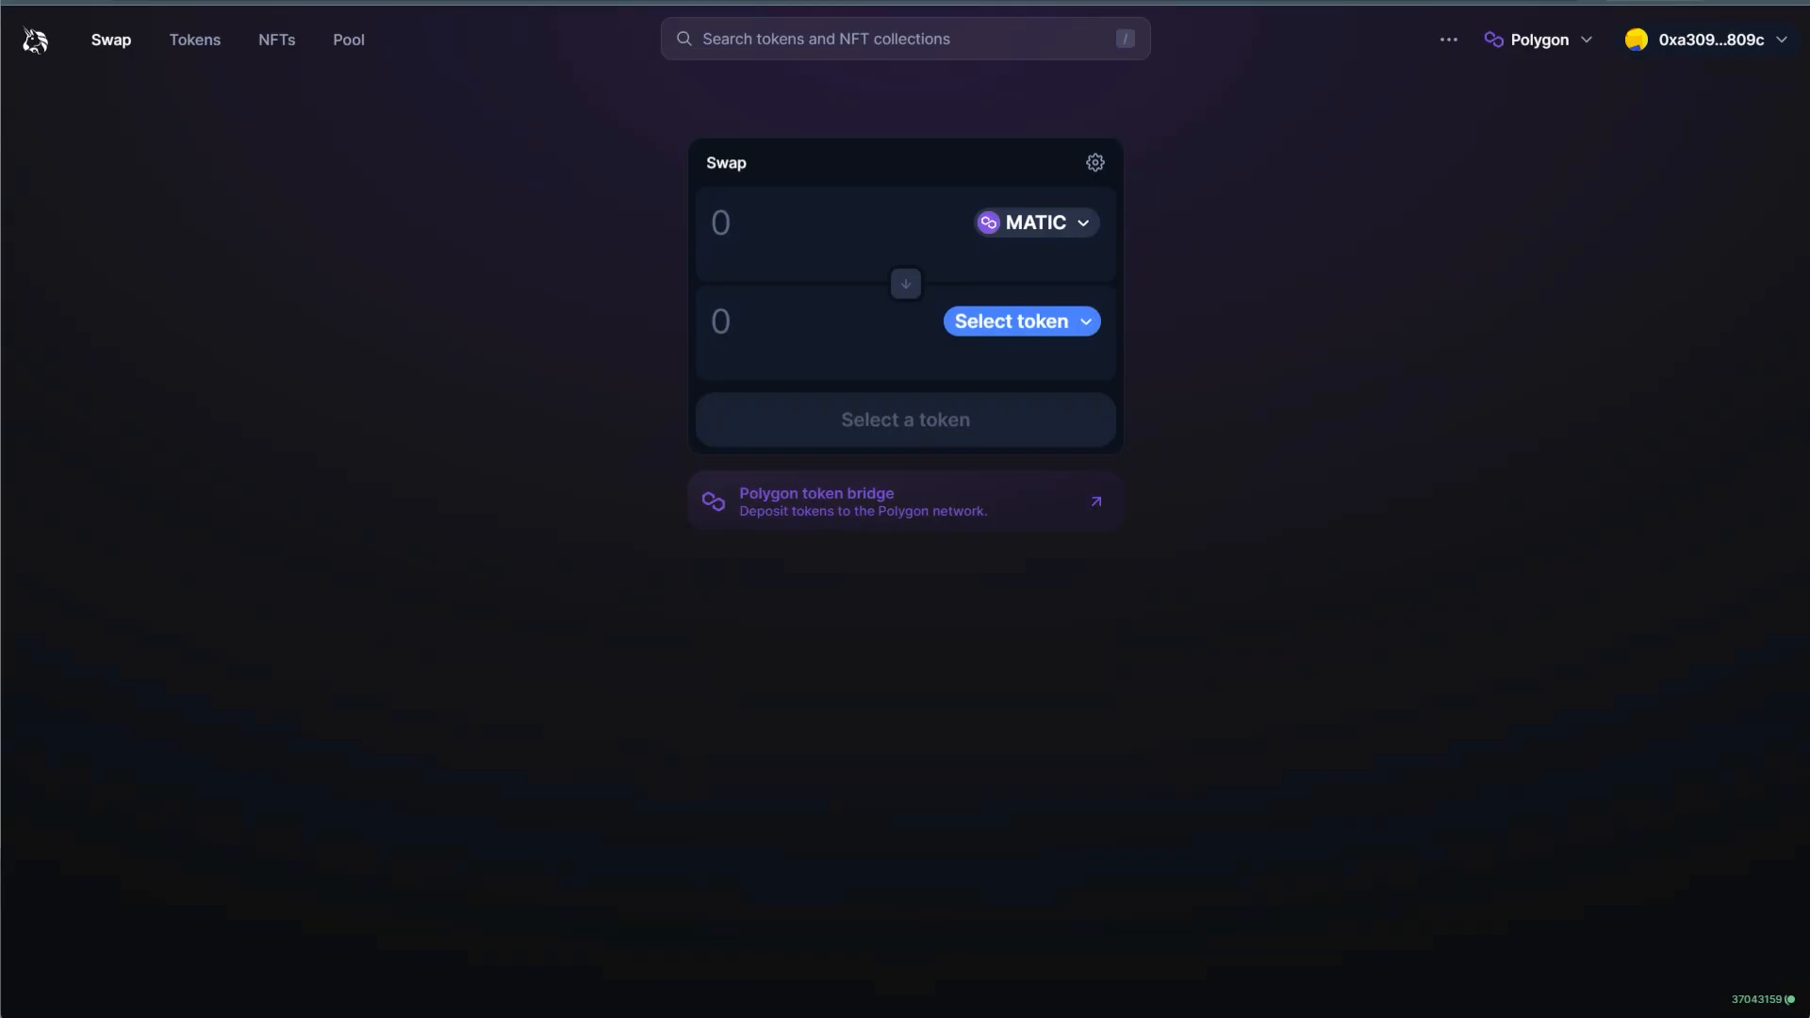
- Switch Uniswap and MetaMask back to Ethereum Mainnet and check the wallet's network list
{"action": "left_click", "coordinate": [1538, 40]}
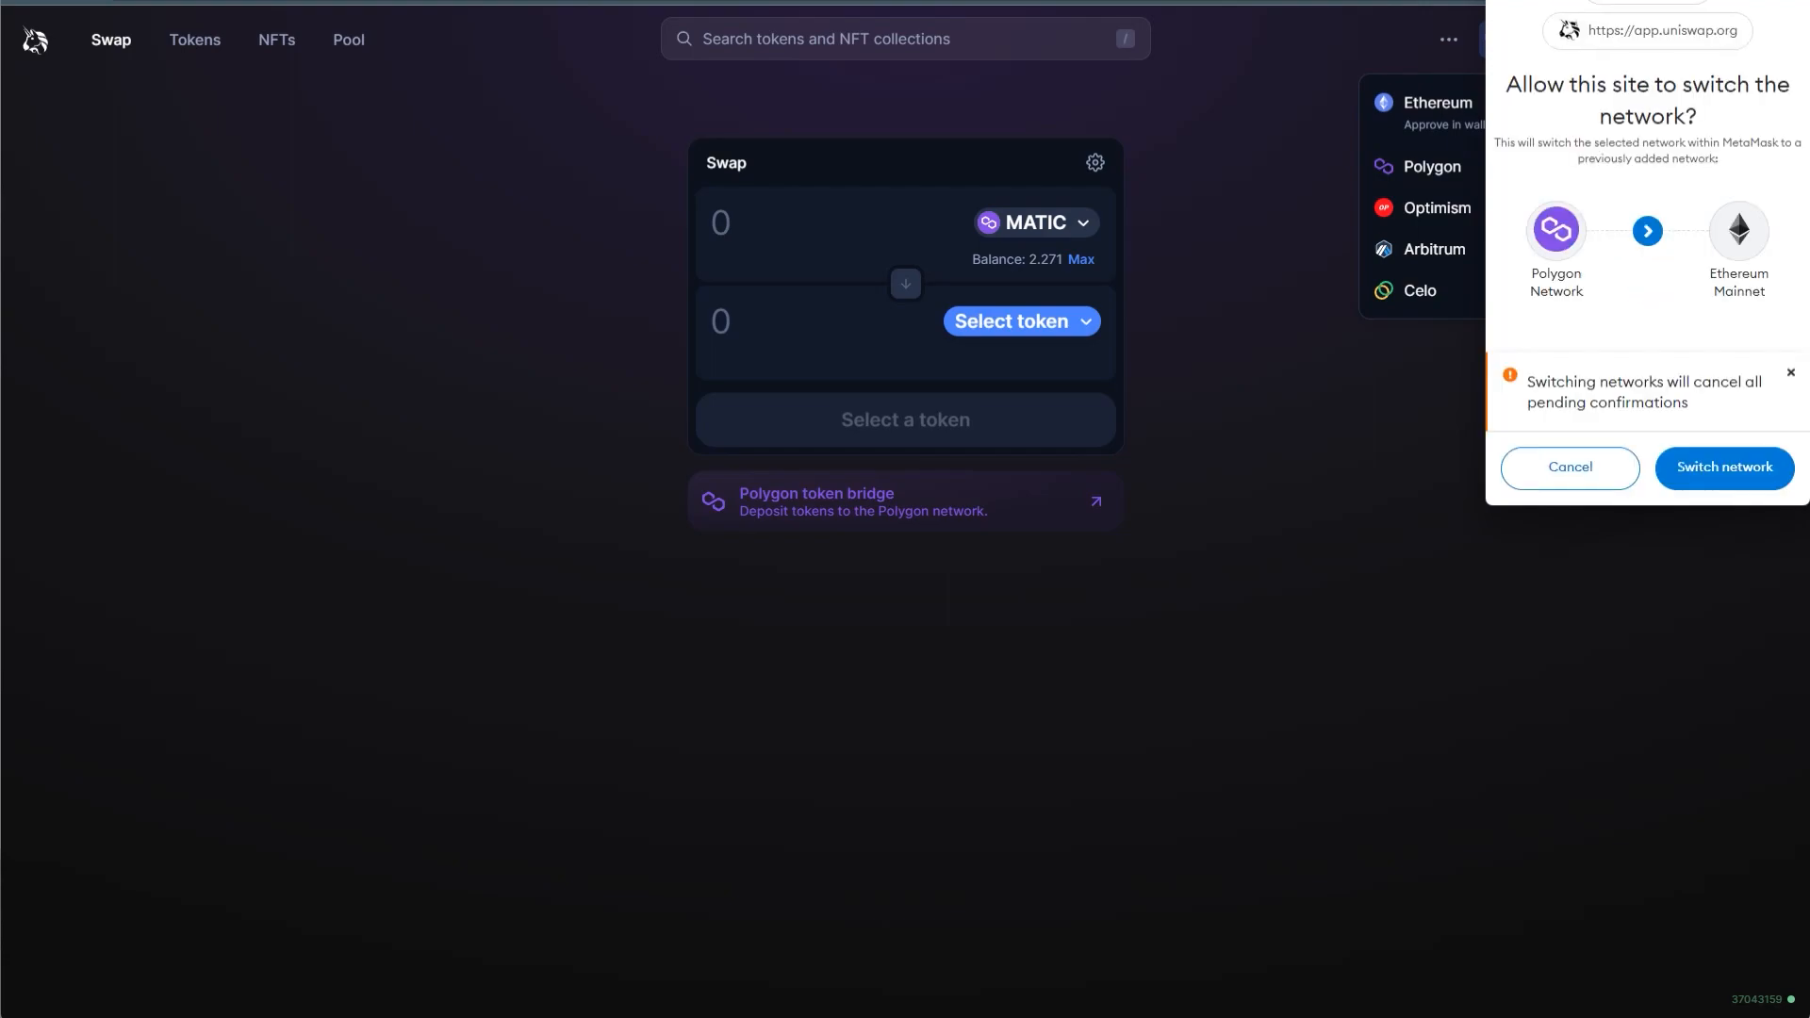
{"action": "left_click", "coordinate": [1722, 468]}
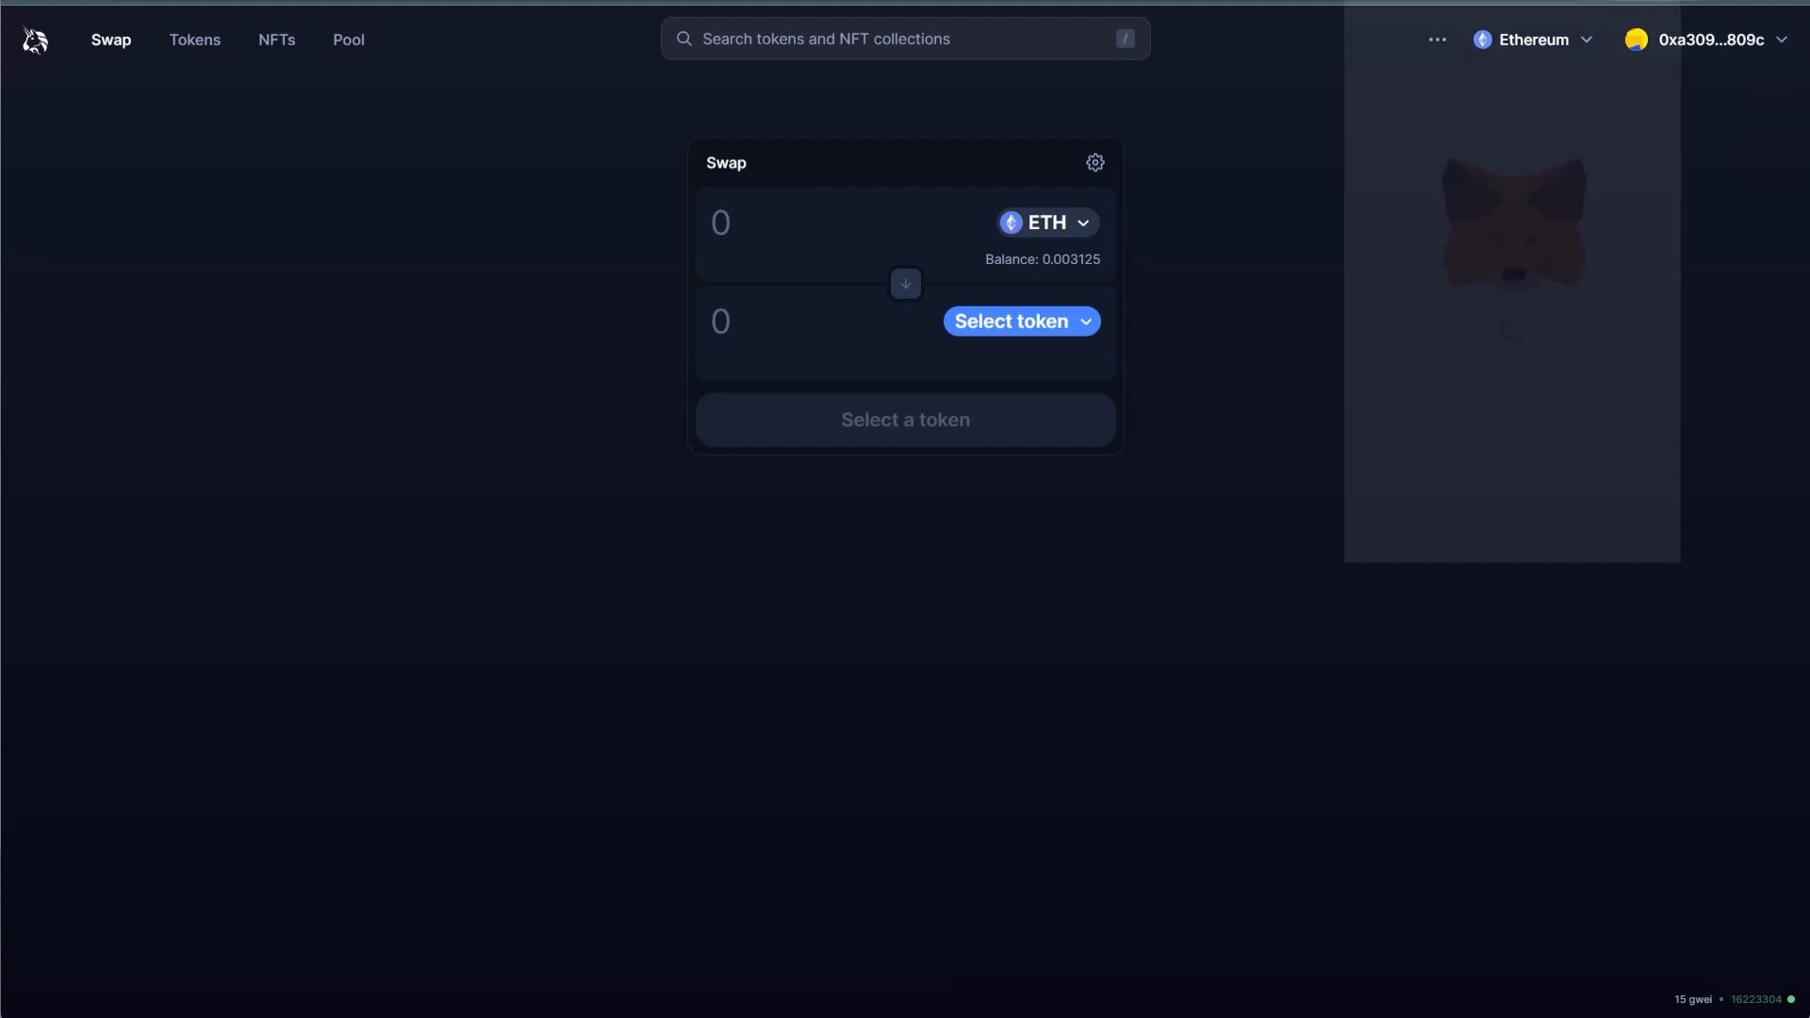
{"action": "left_click", "coordinate": [1636, 38]}
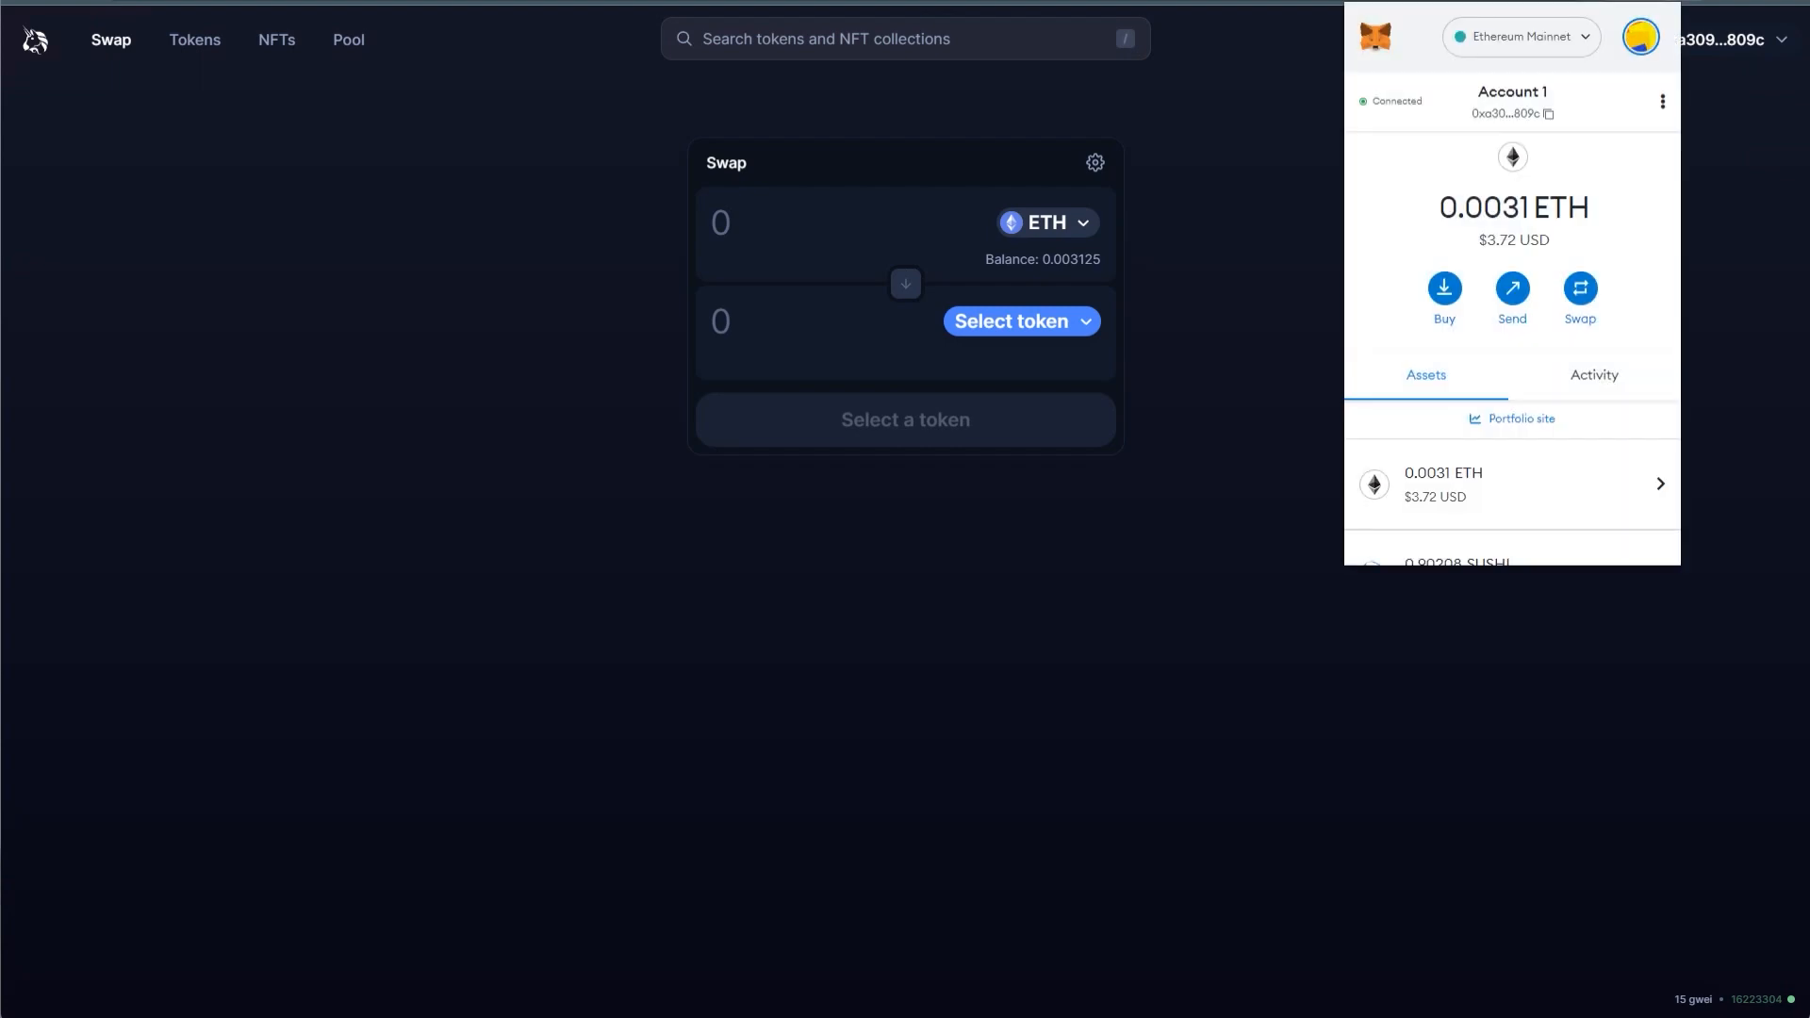
{"action": "left_click", "coordinate": [1517, 36]}
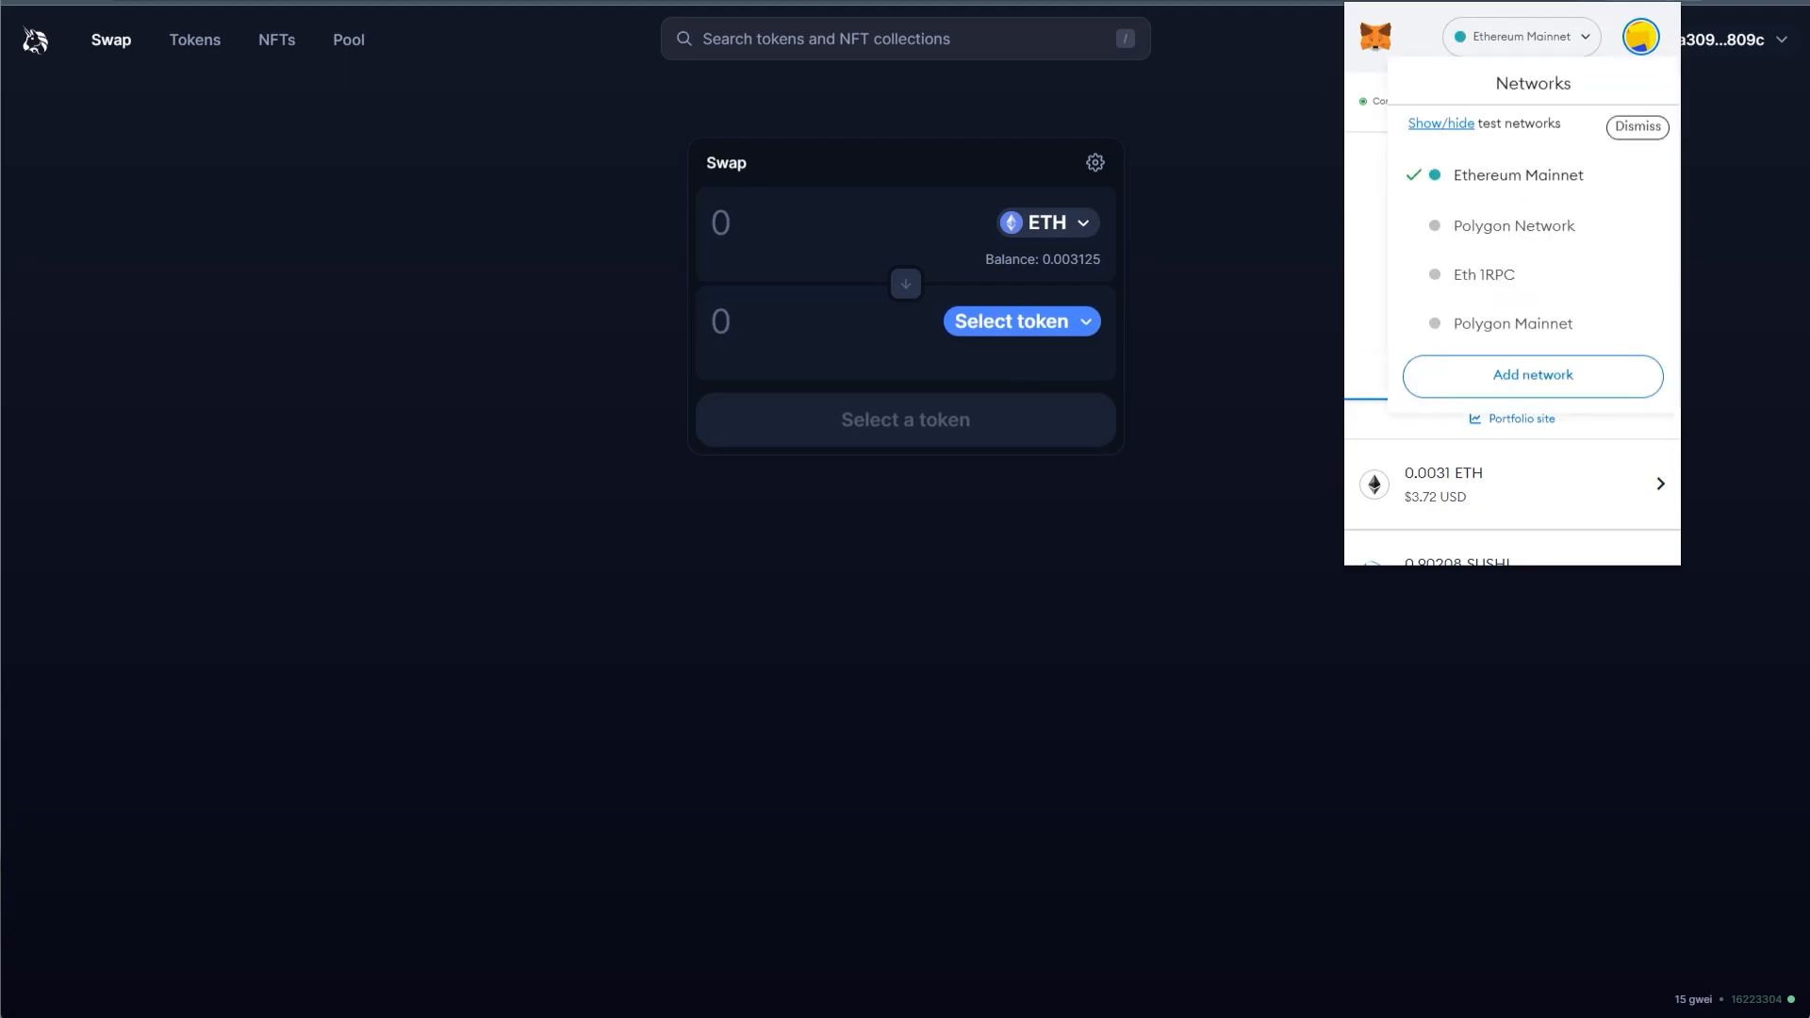
{"action": "left_click", "coordinate": [1483, 274]}
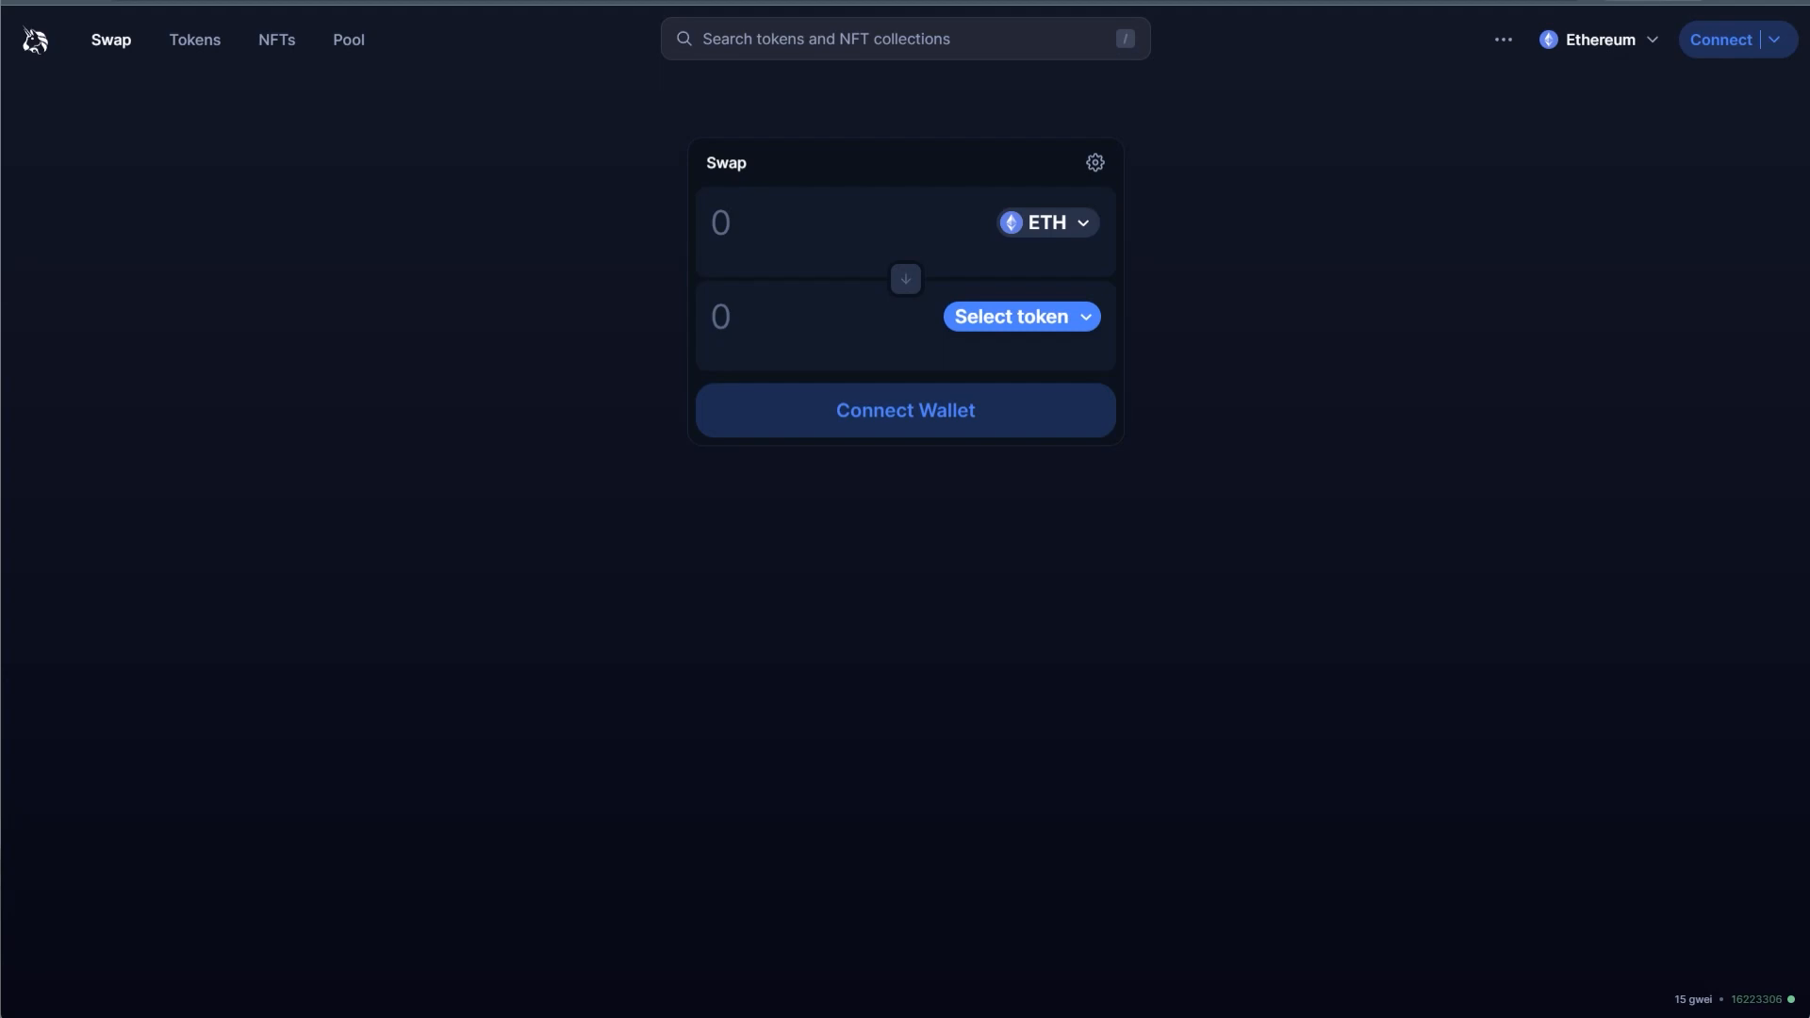
- Go to chainlist.org to browse the EVM network directory
{"action": "left_click", "coordinate": [1641, 36]}
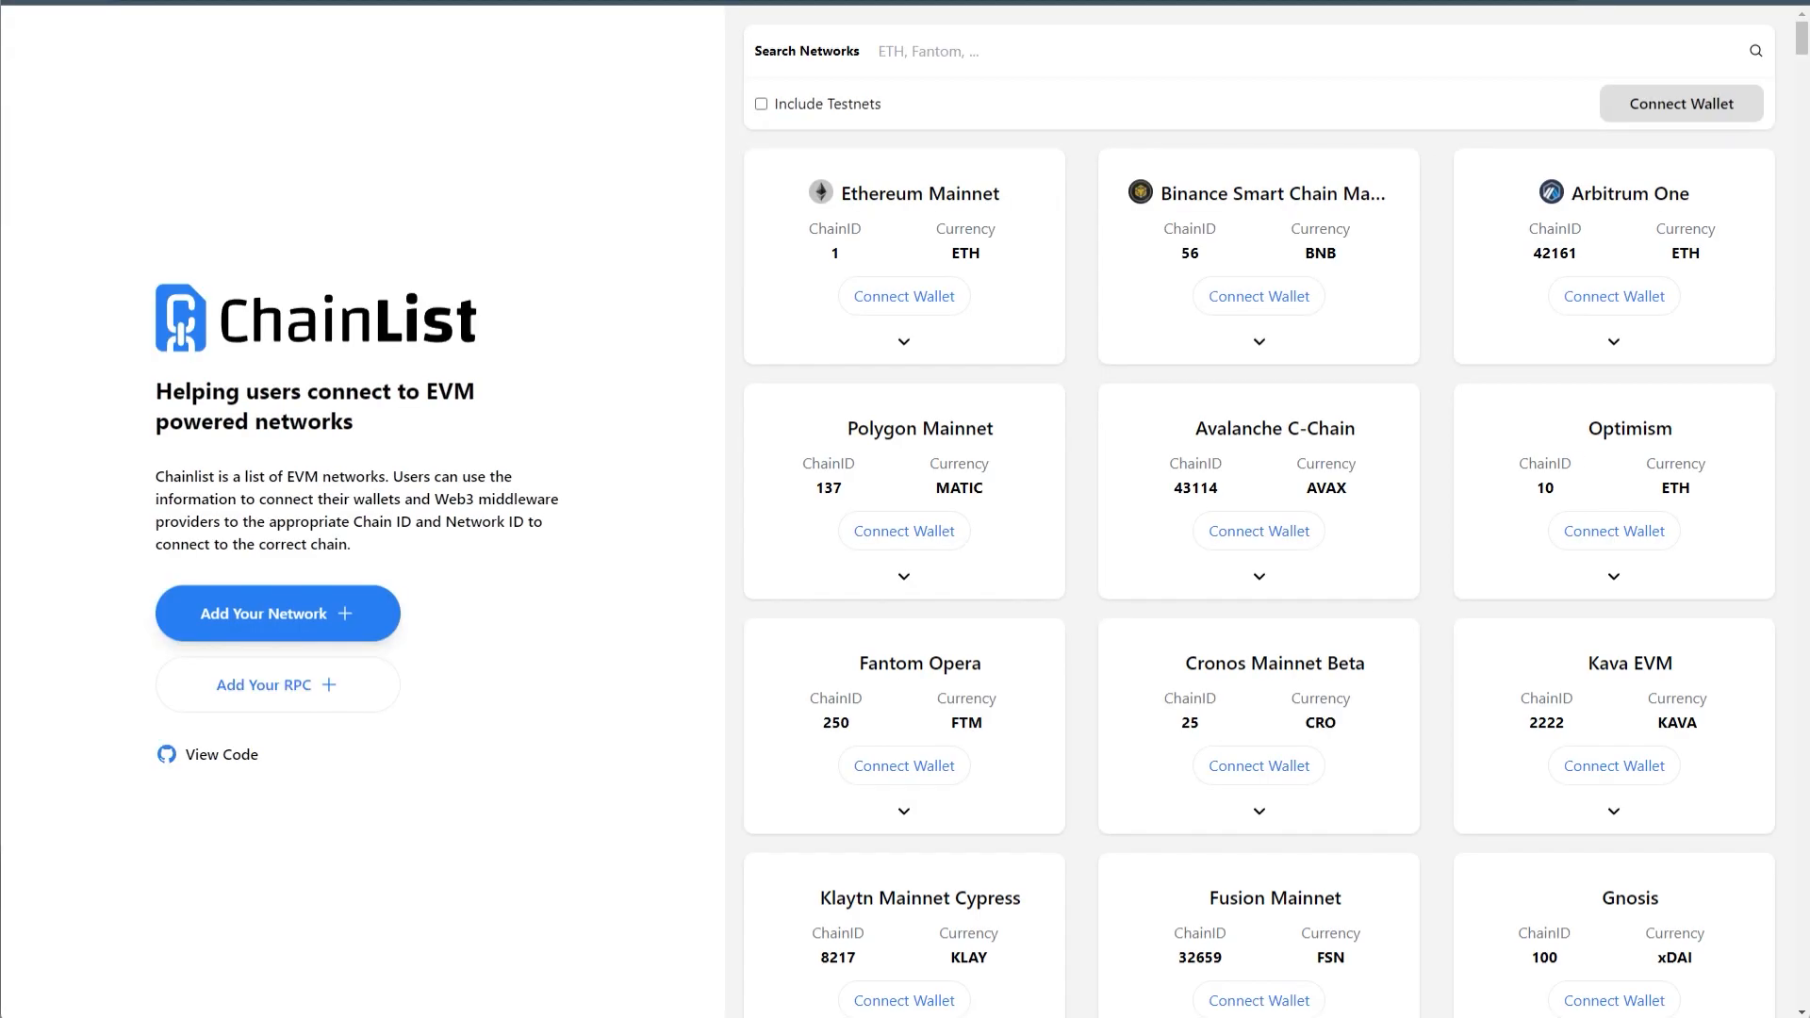
- Connect the wallet on ChainList and search networks for 'ethereum'
{"action": "left_click", "coordinate": [1681, 103]}
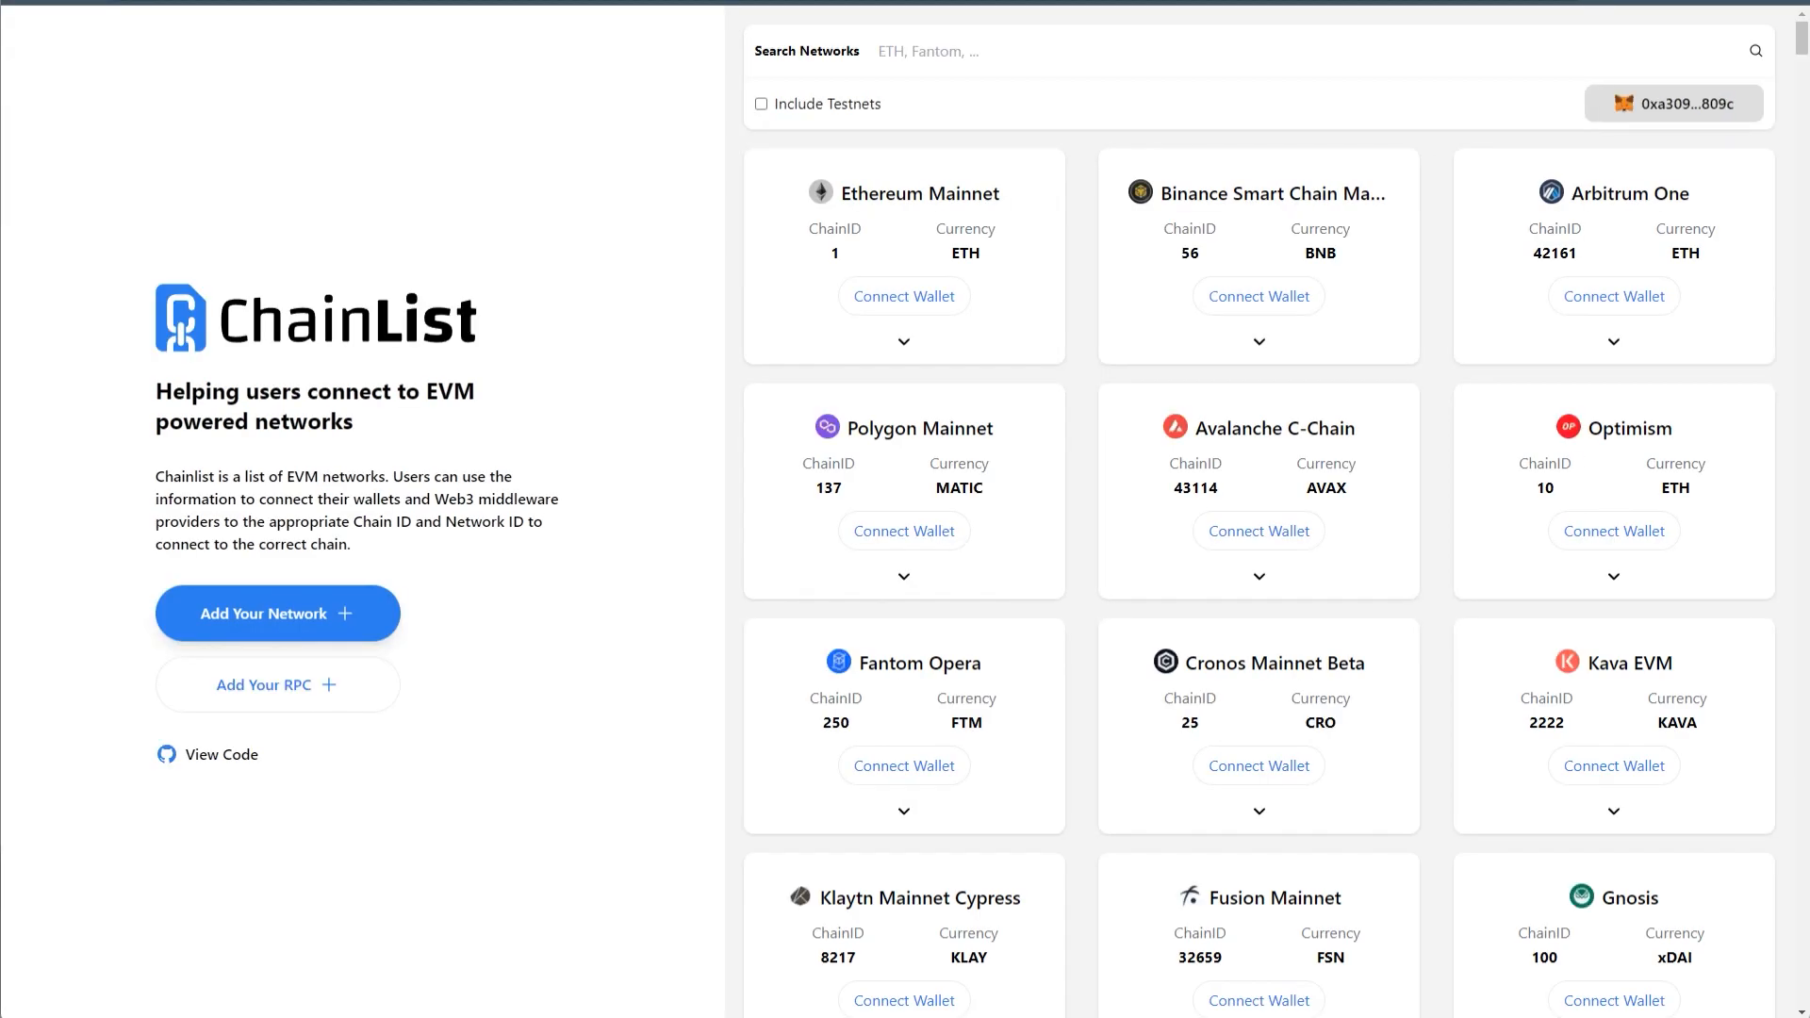
{"action": "left_click", "coordinate": [1673, 103]}
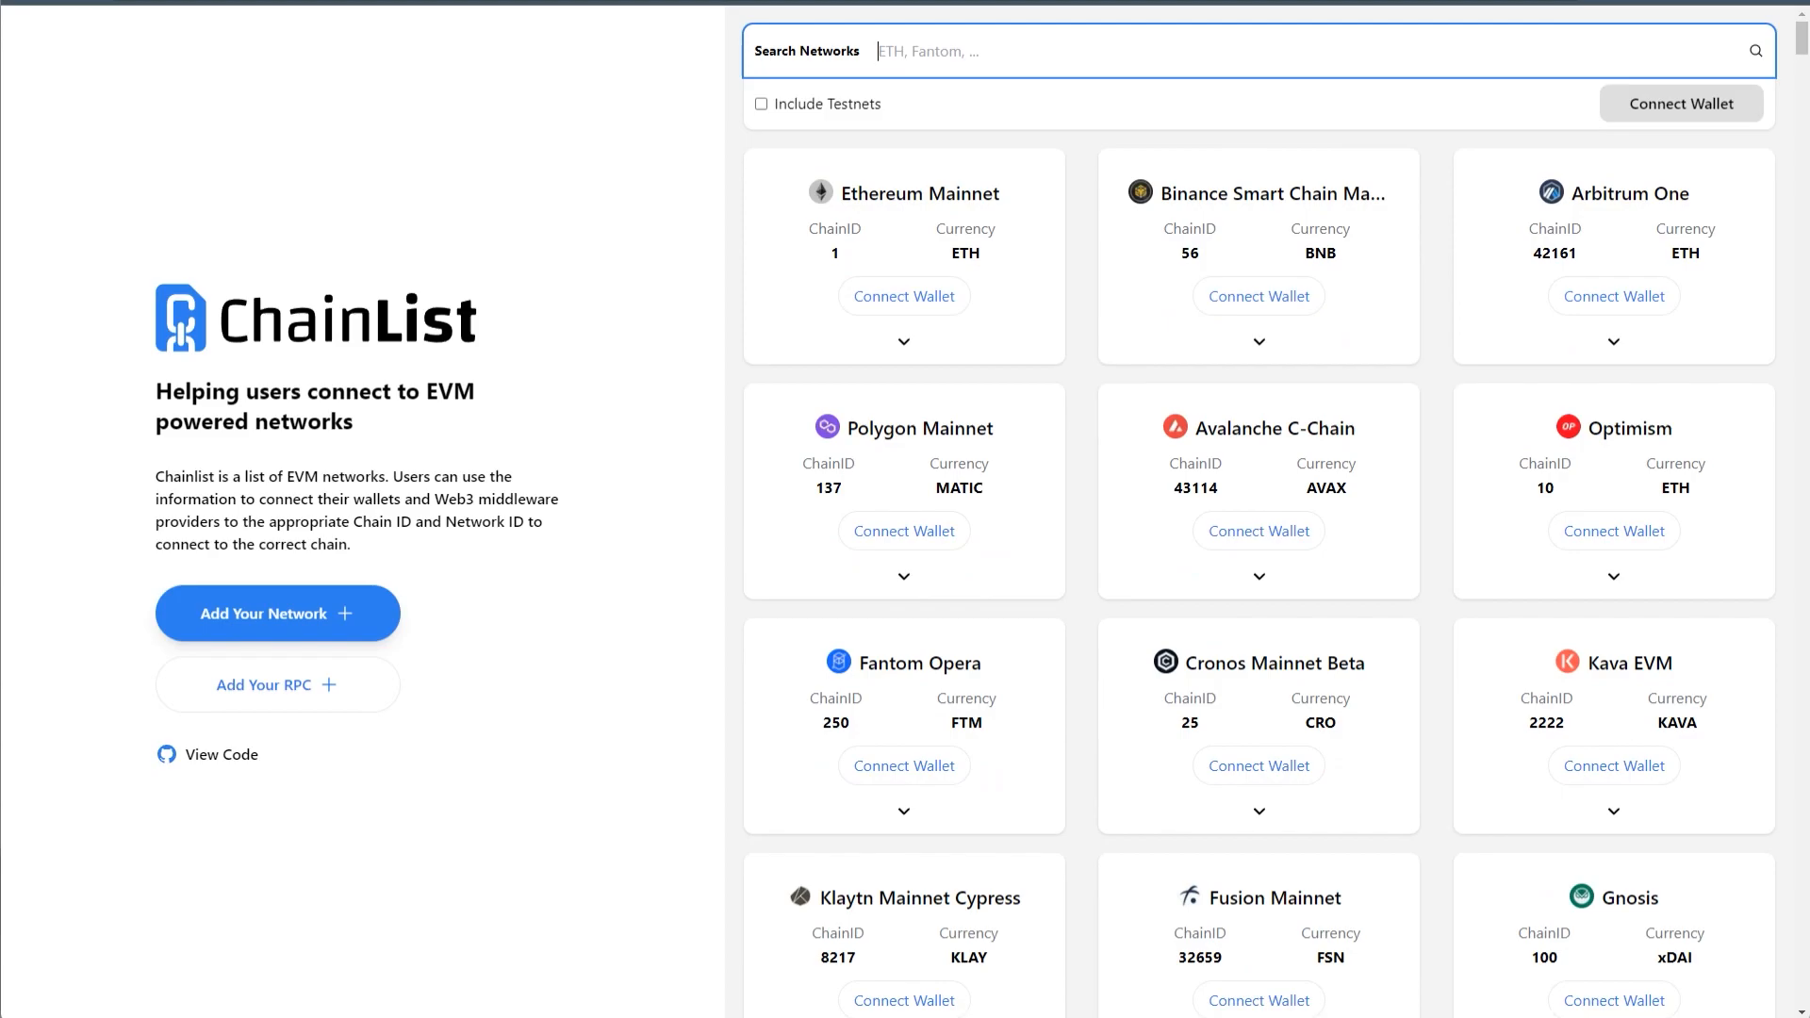
{"action": "type", "text": "ethereum"}
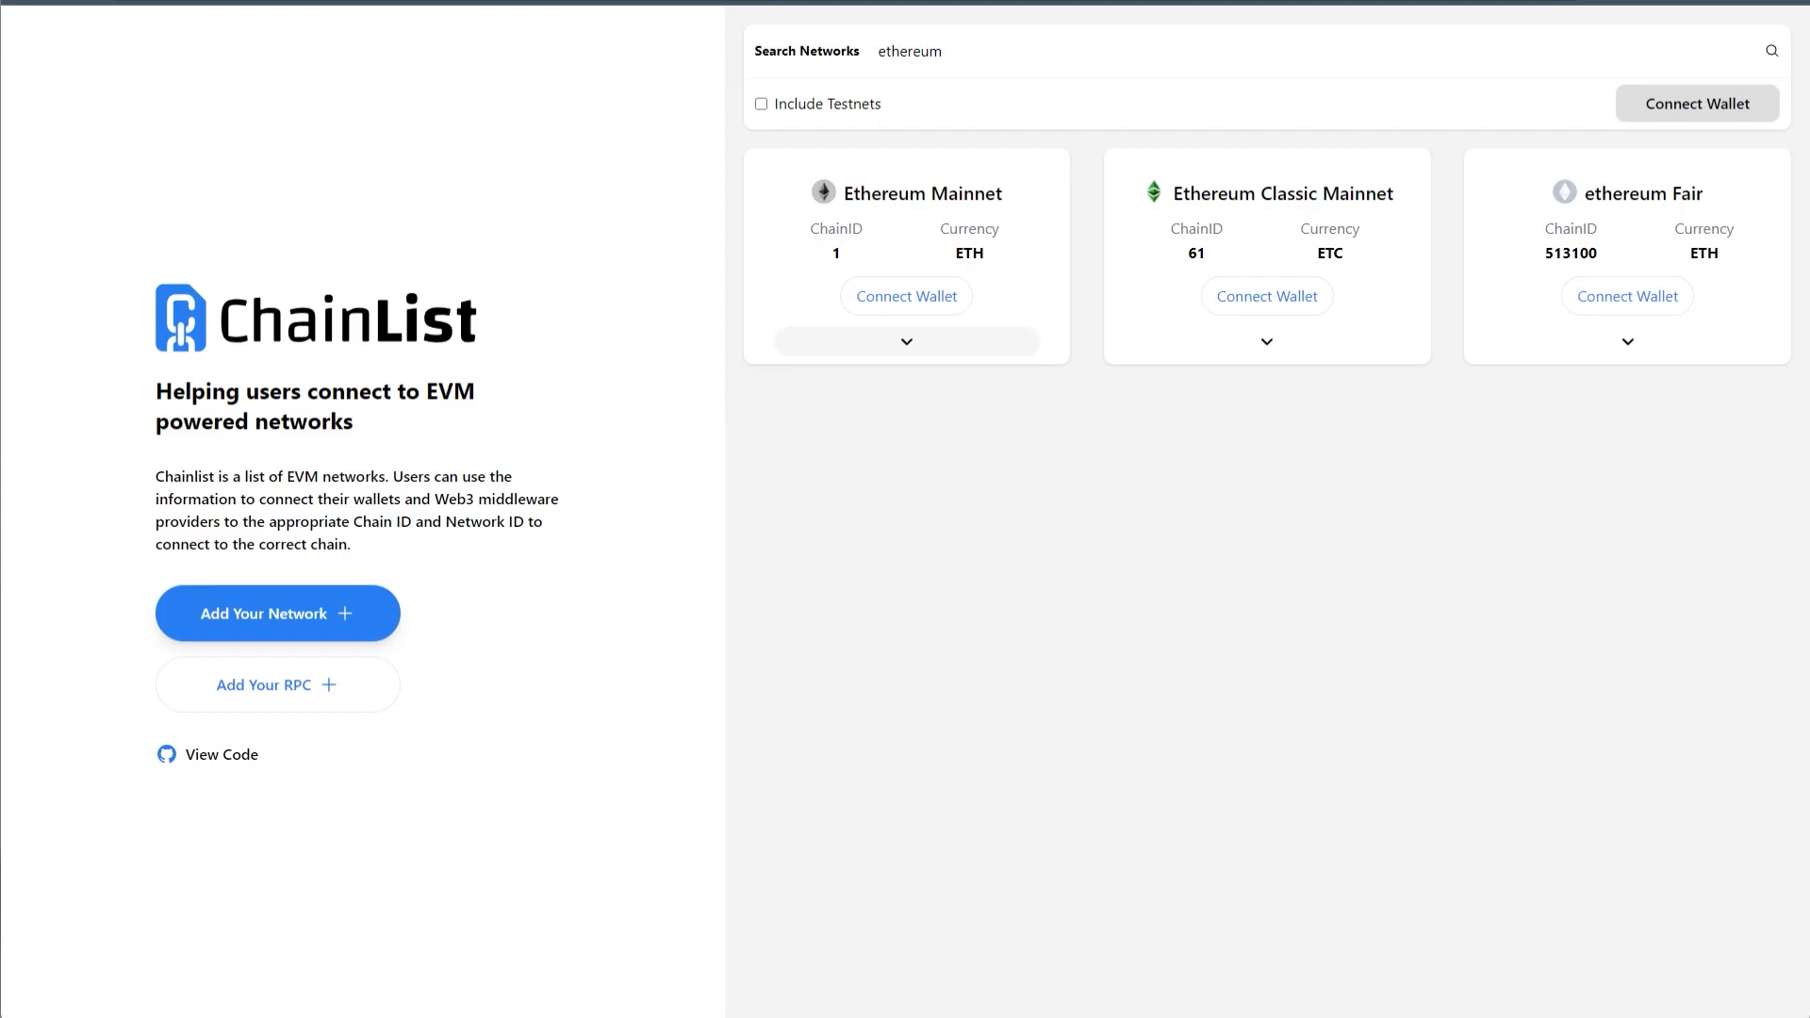
- Expand Ethereum Mainnet's RPC list, showing rpc.flashbots.net, and connect the wallet
{"action": "left_click", "coordinate": [907, 340]}
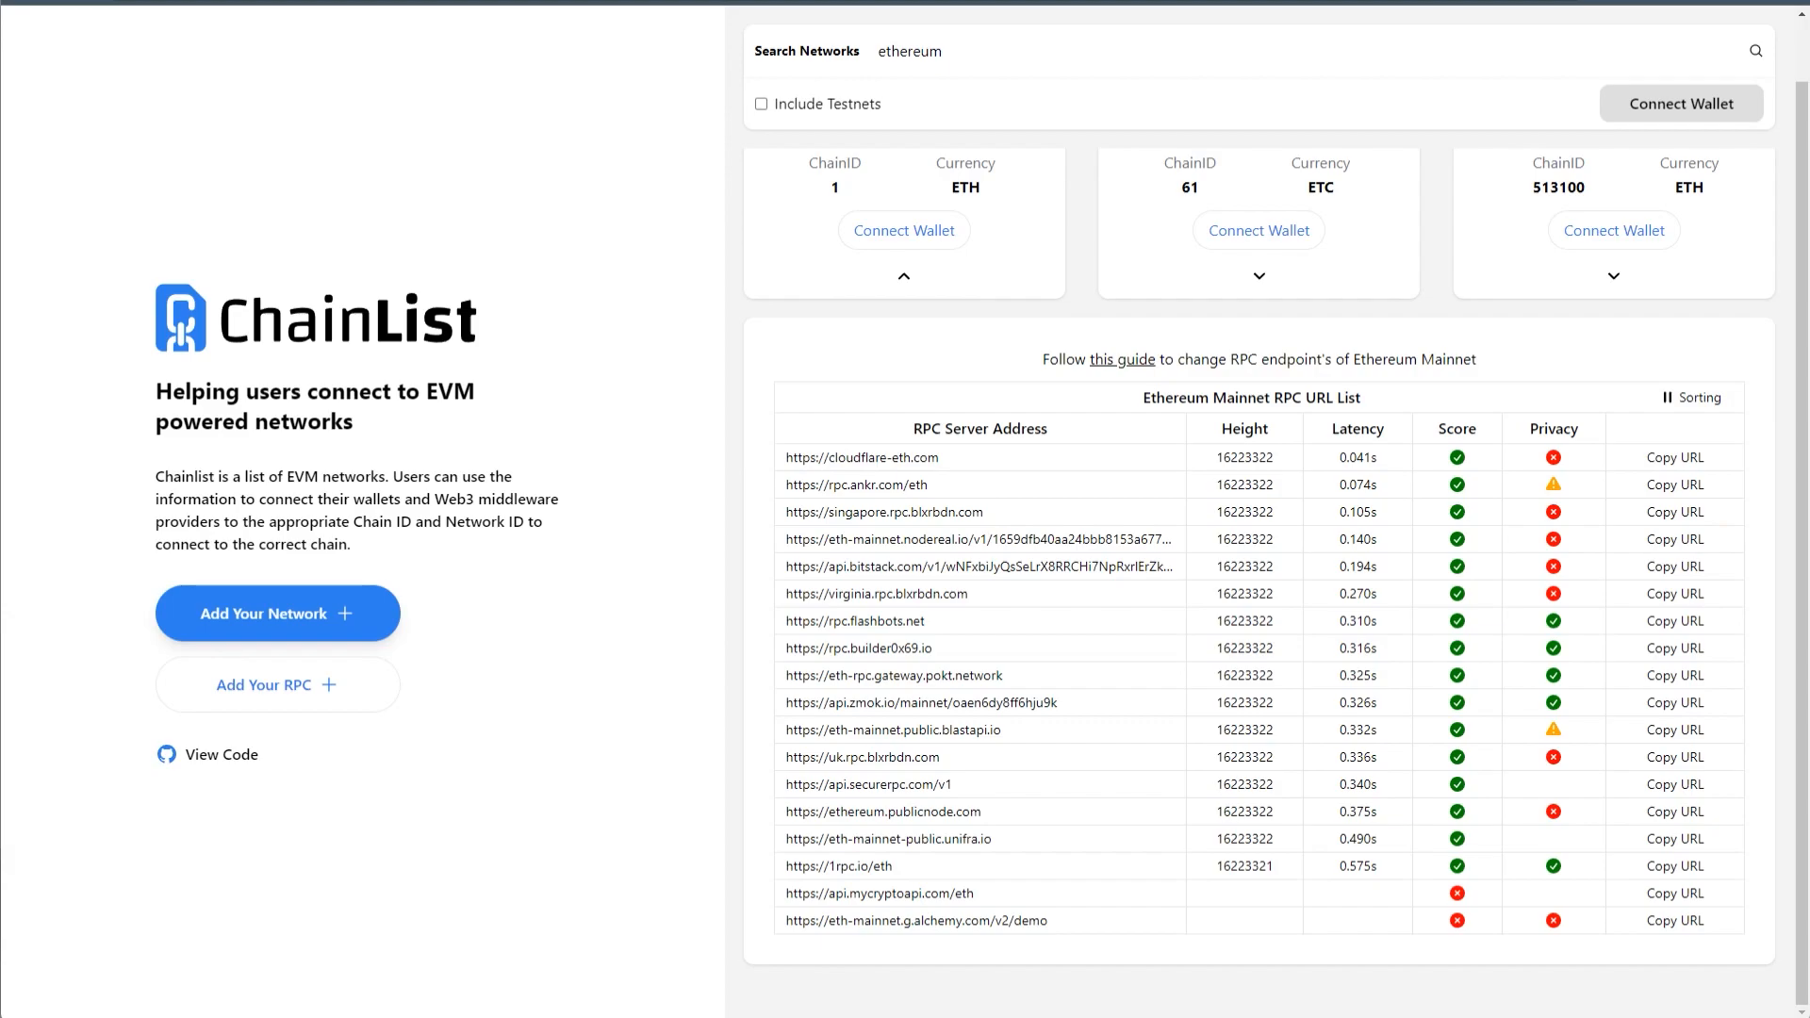
{"action": "mouse_move", "coordinate": [1553, 648]}
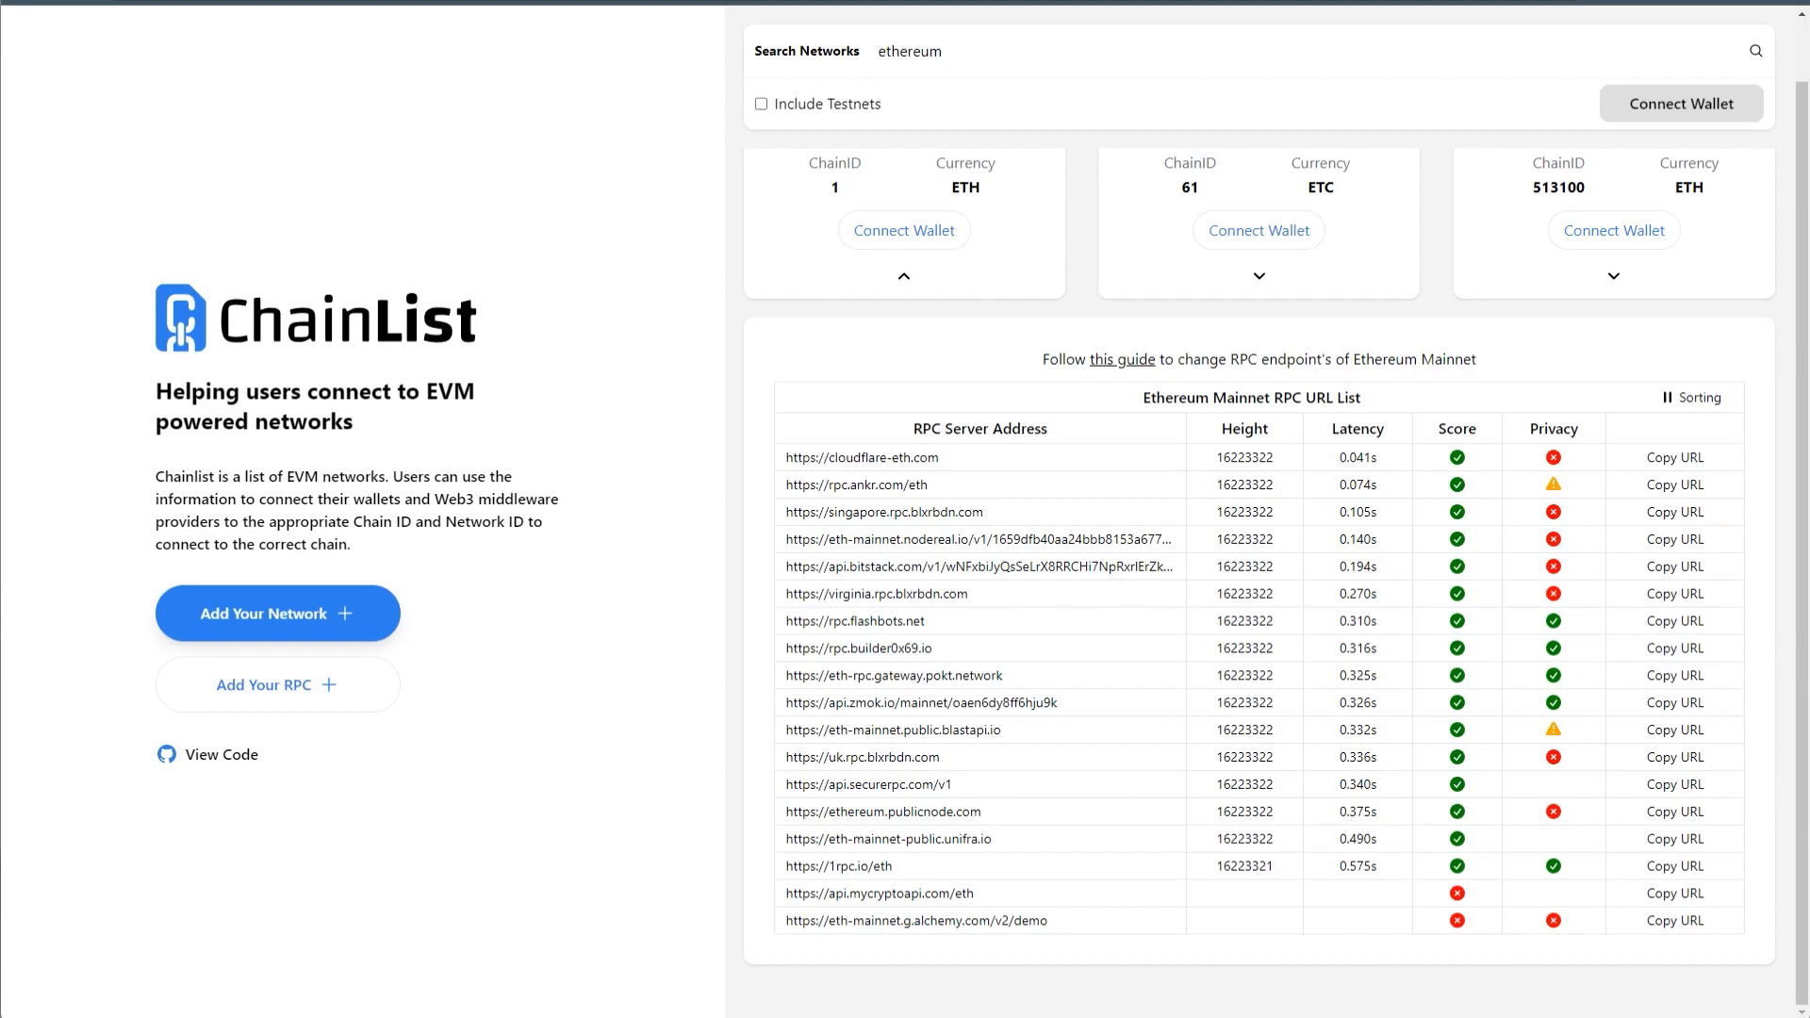
{"action": "mouse_move", "coordinate": [1553, 648]}
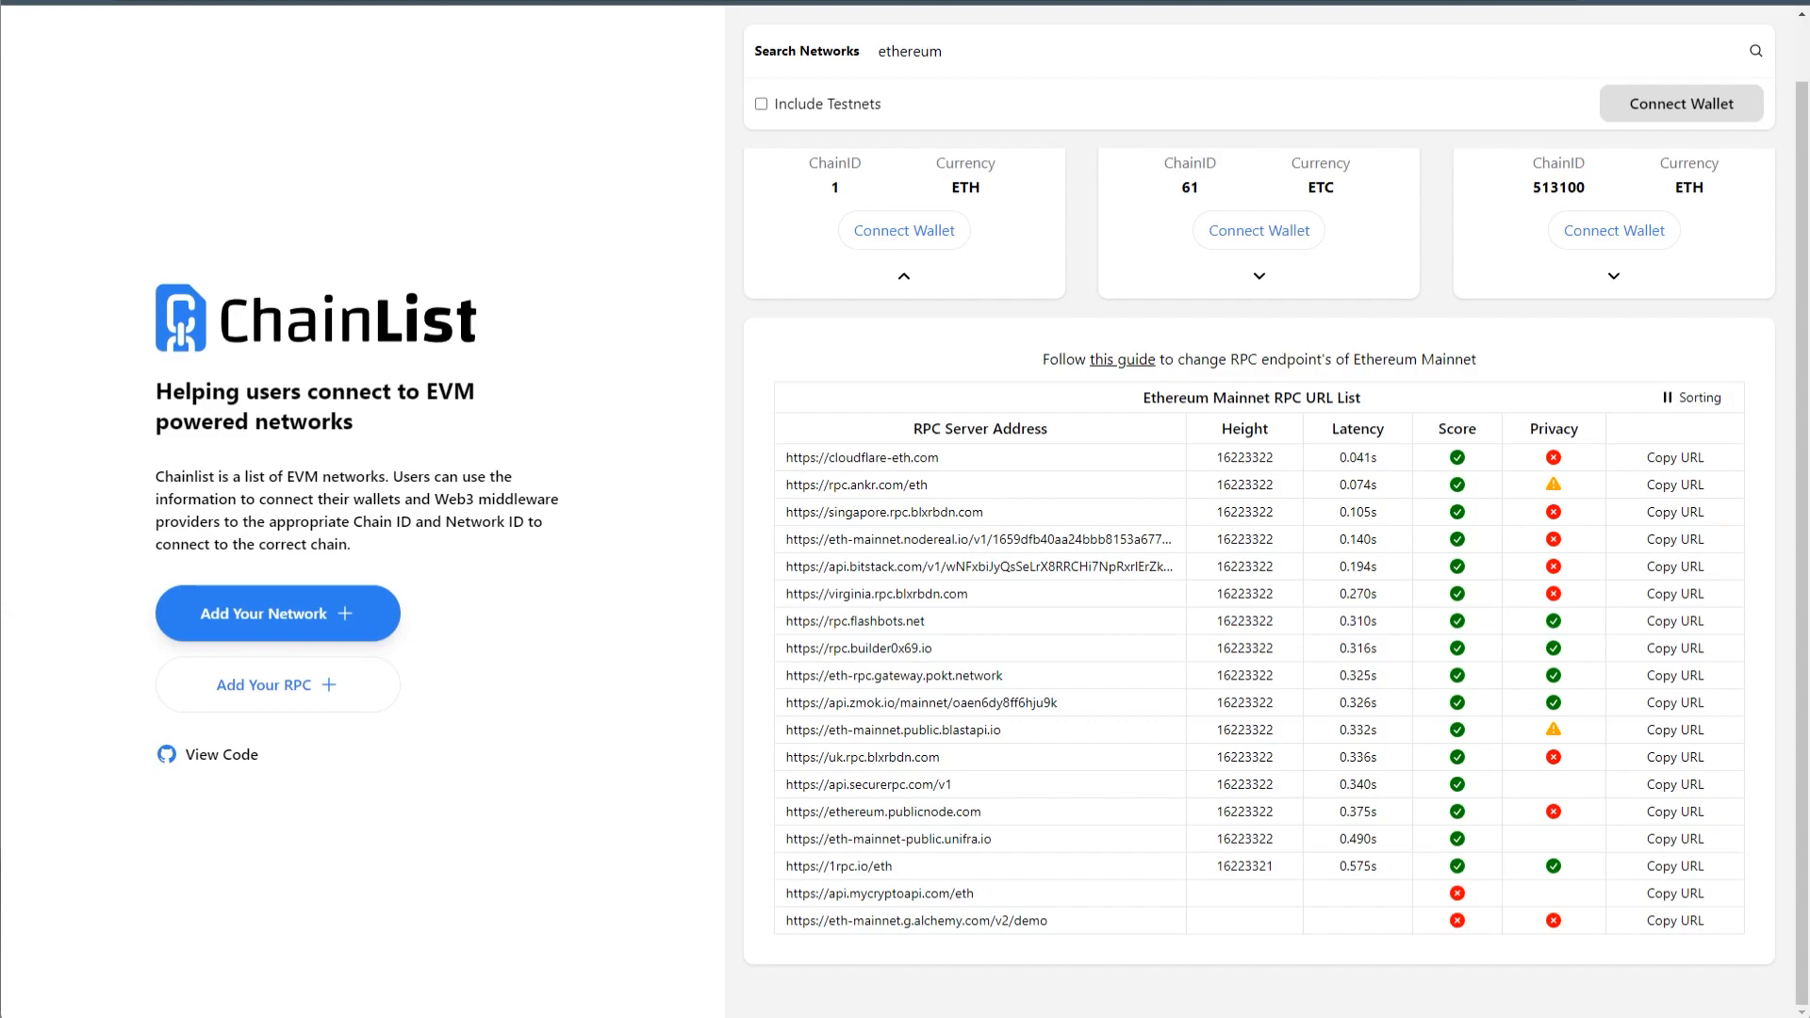
{"action": "left_click", "coordinate": [1680, 103]}
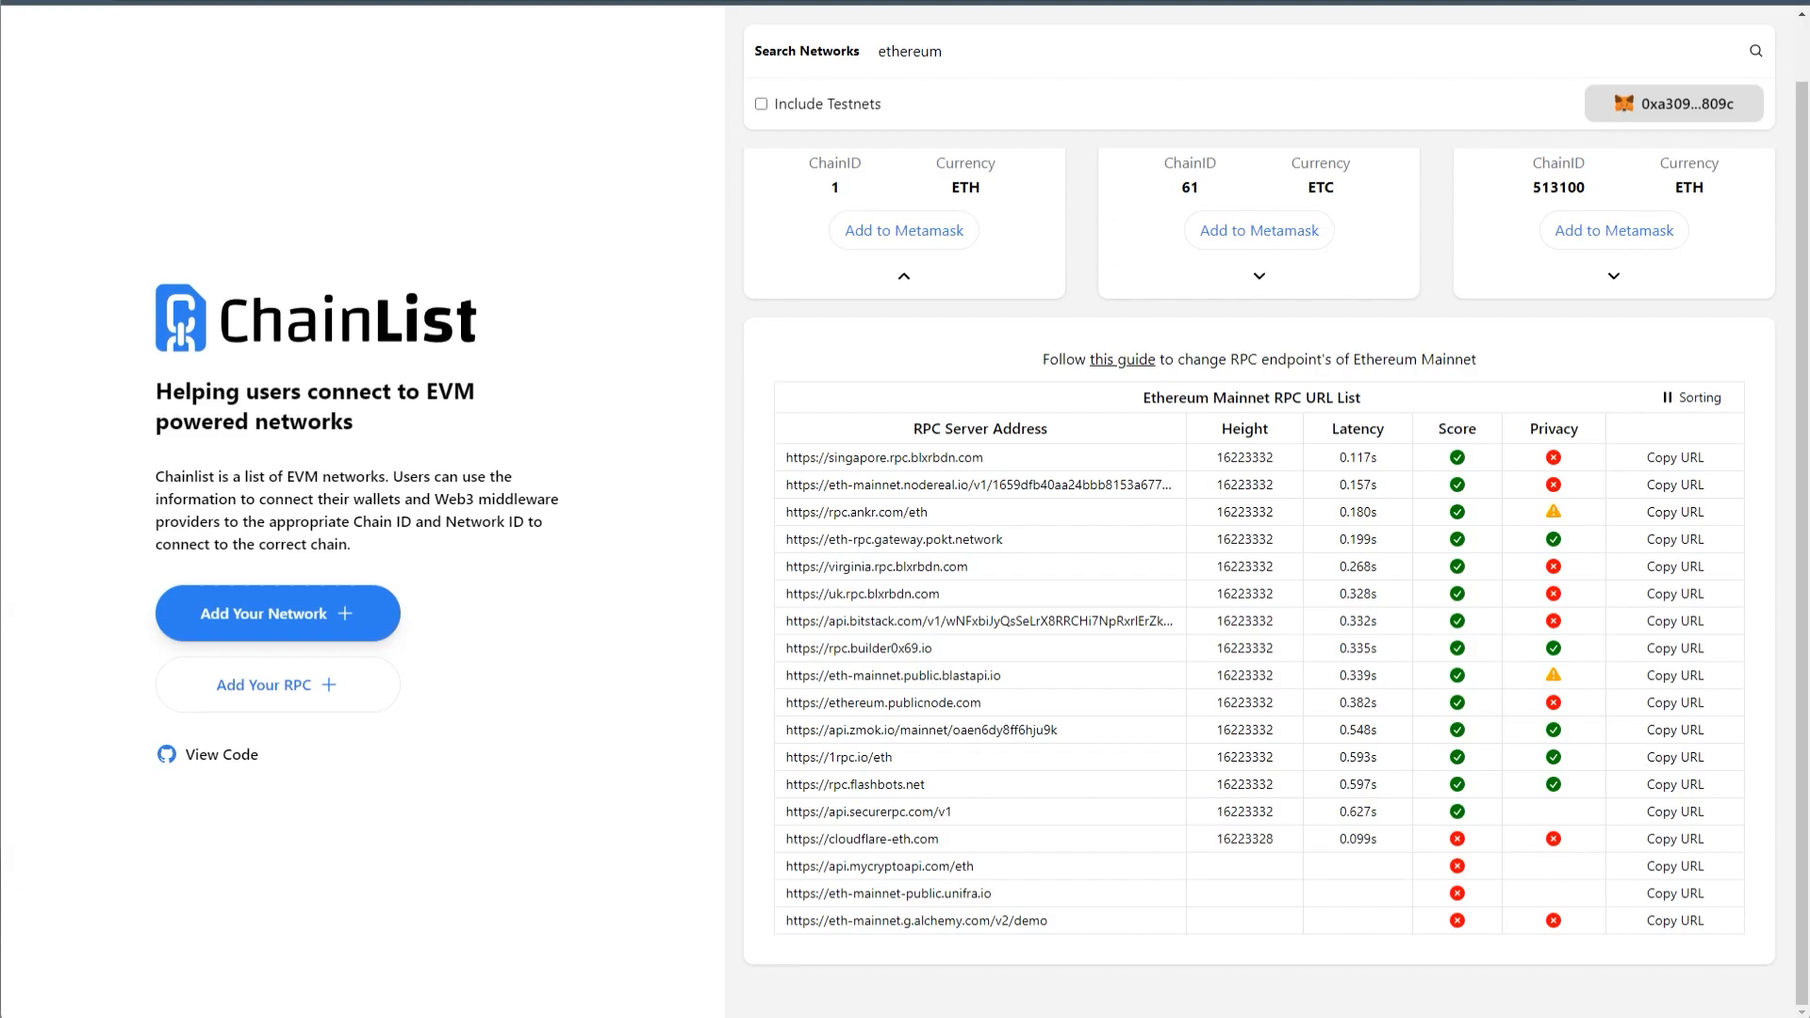
{"action": "left_click", "coordinate": [1673, 104]}
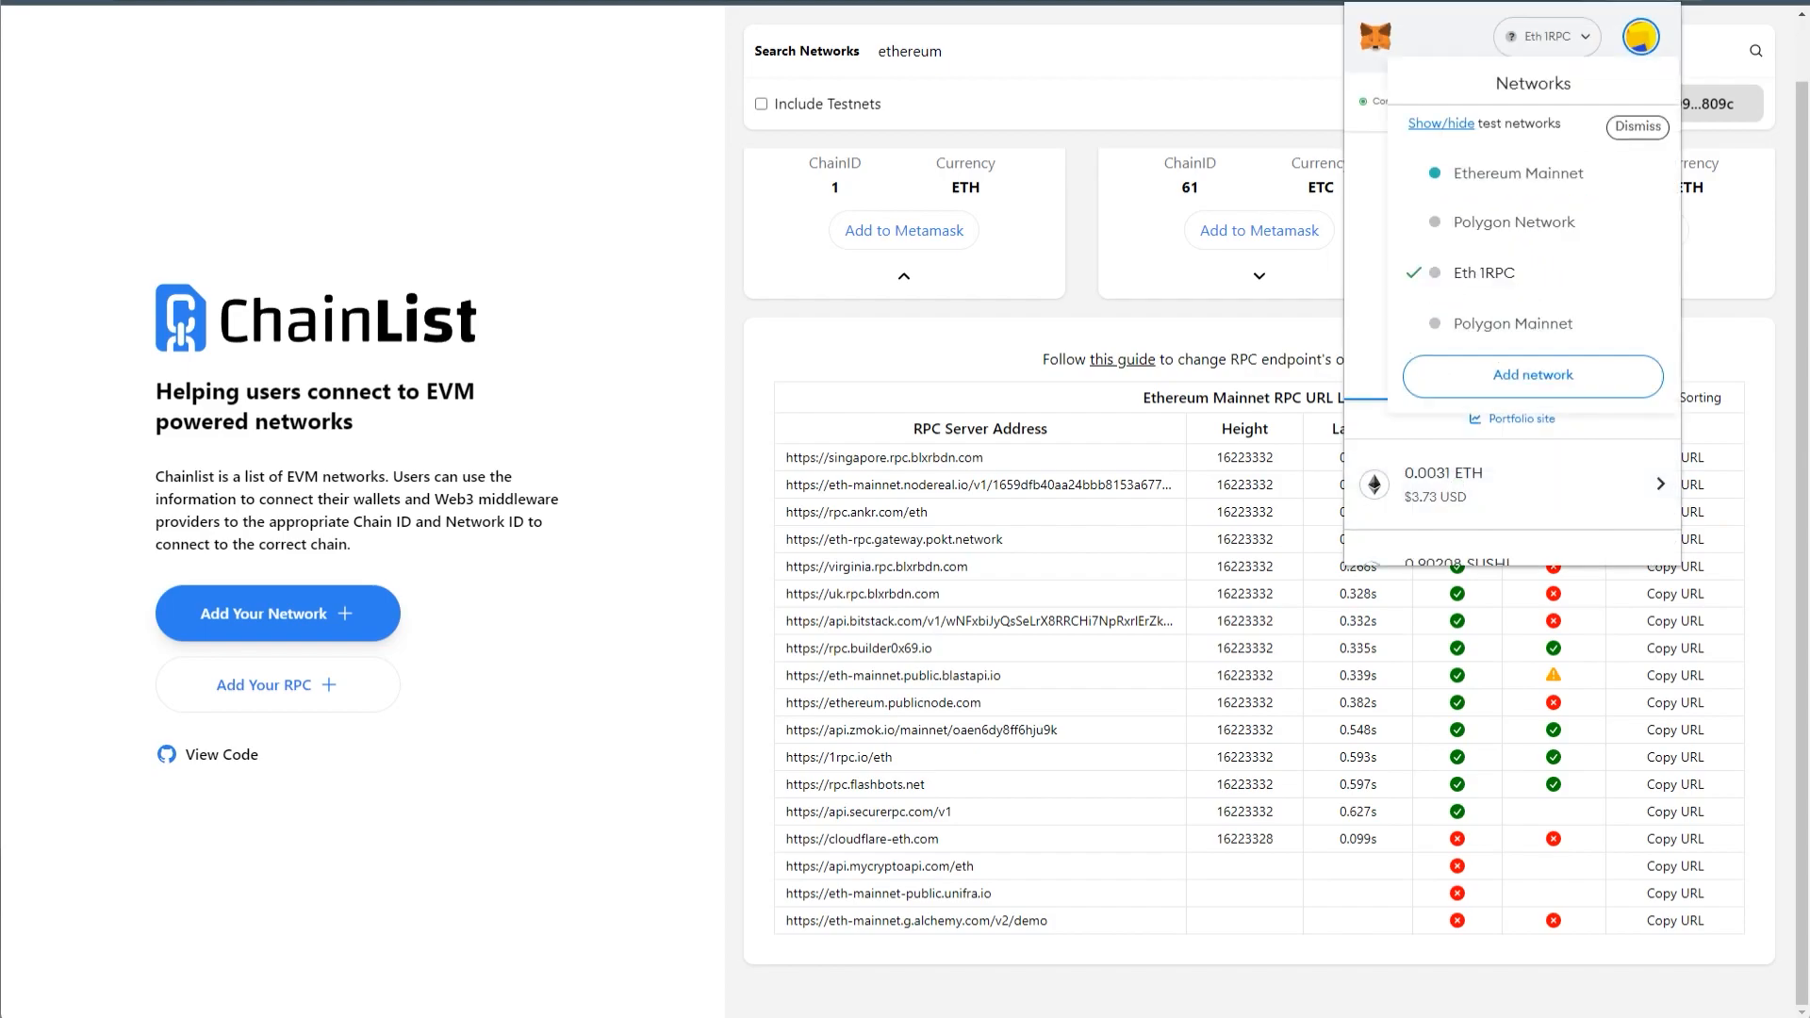
{"action": "left_click", "coordinate": [1532, 375]}
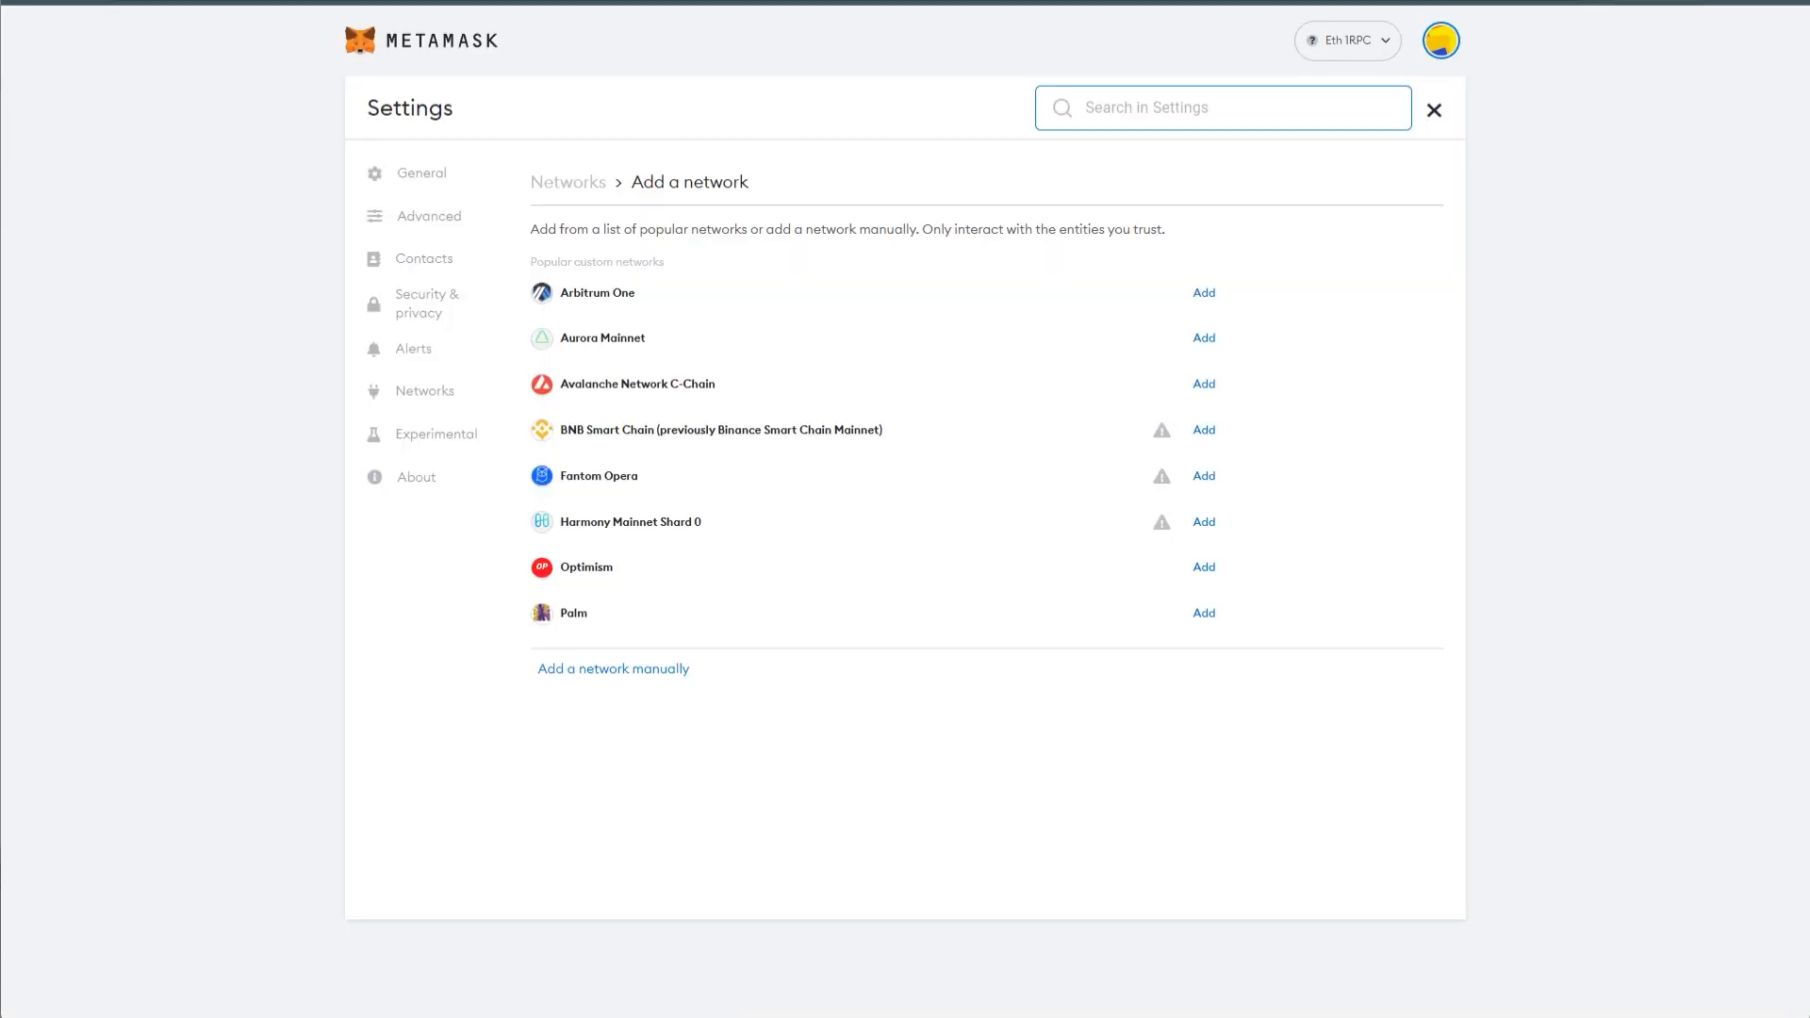
{"action": "left_click", "coordinate": [612, 668]}
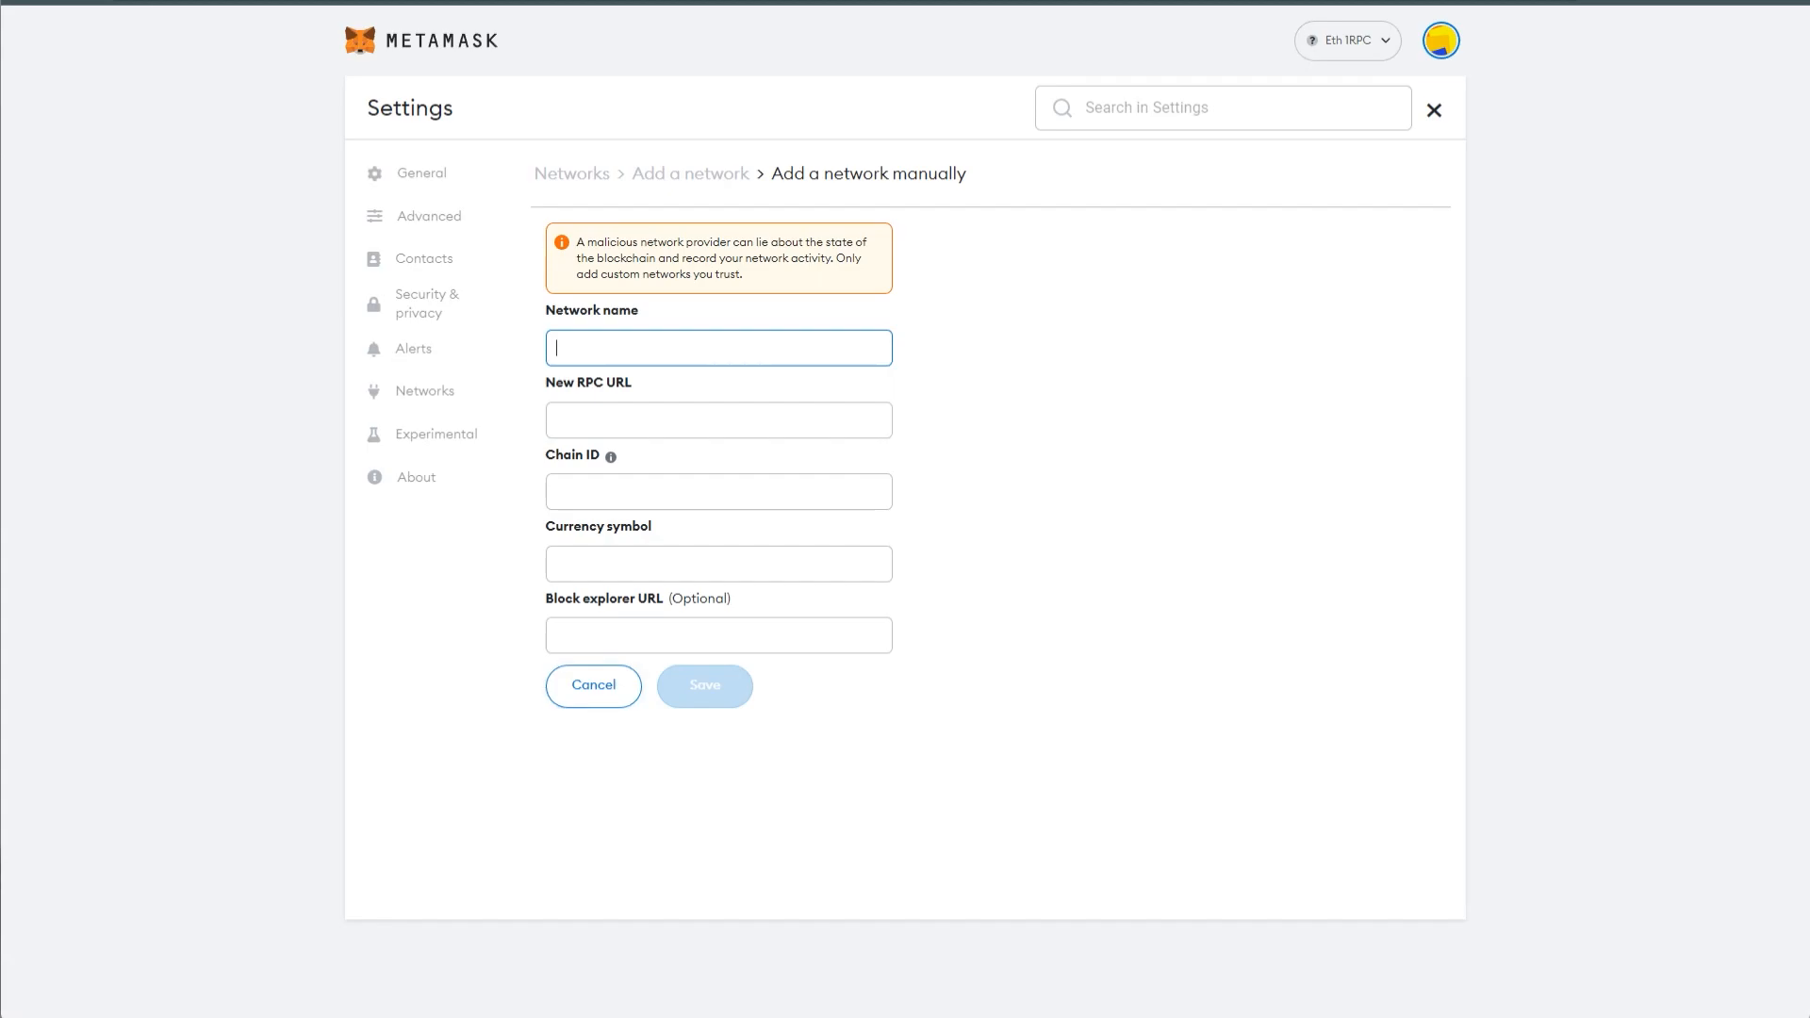
{"action": "type", "text": "Privacy RP"}
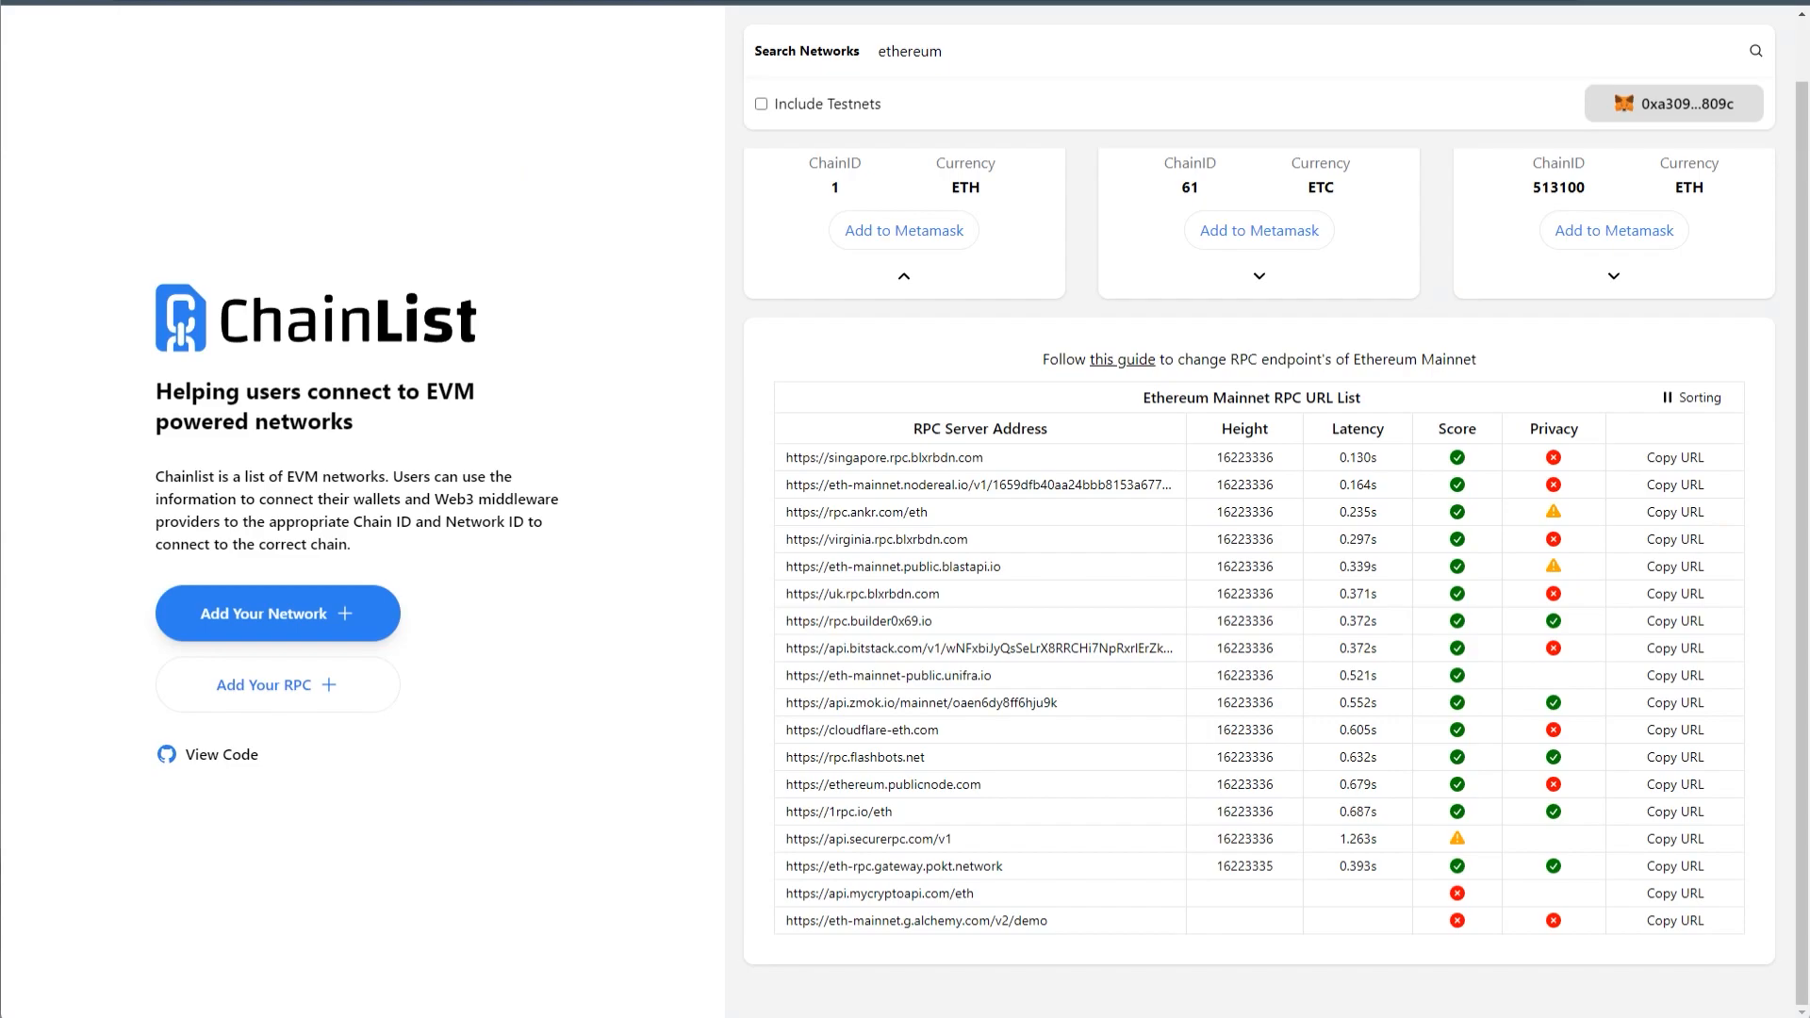
{"action": "left_click", "coordinate": [904, 230]}
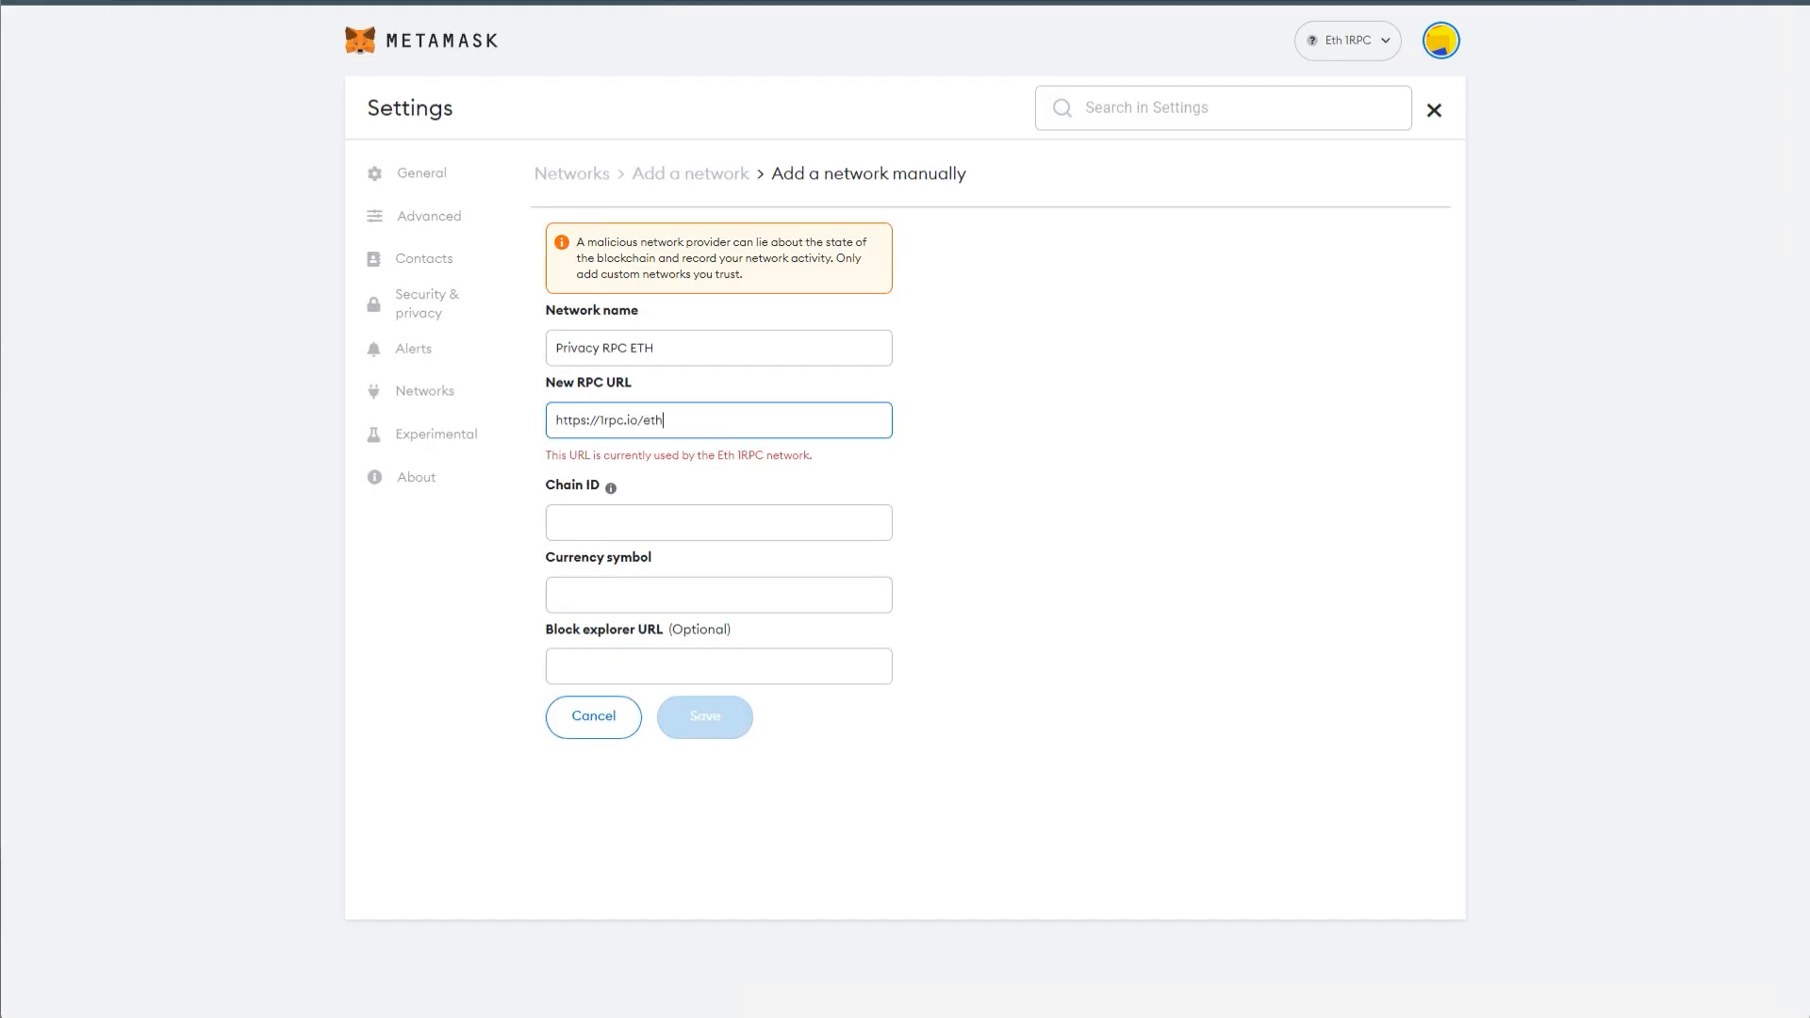
{"action": "triple_click", "coordinate": [716, 419]}
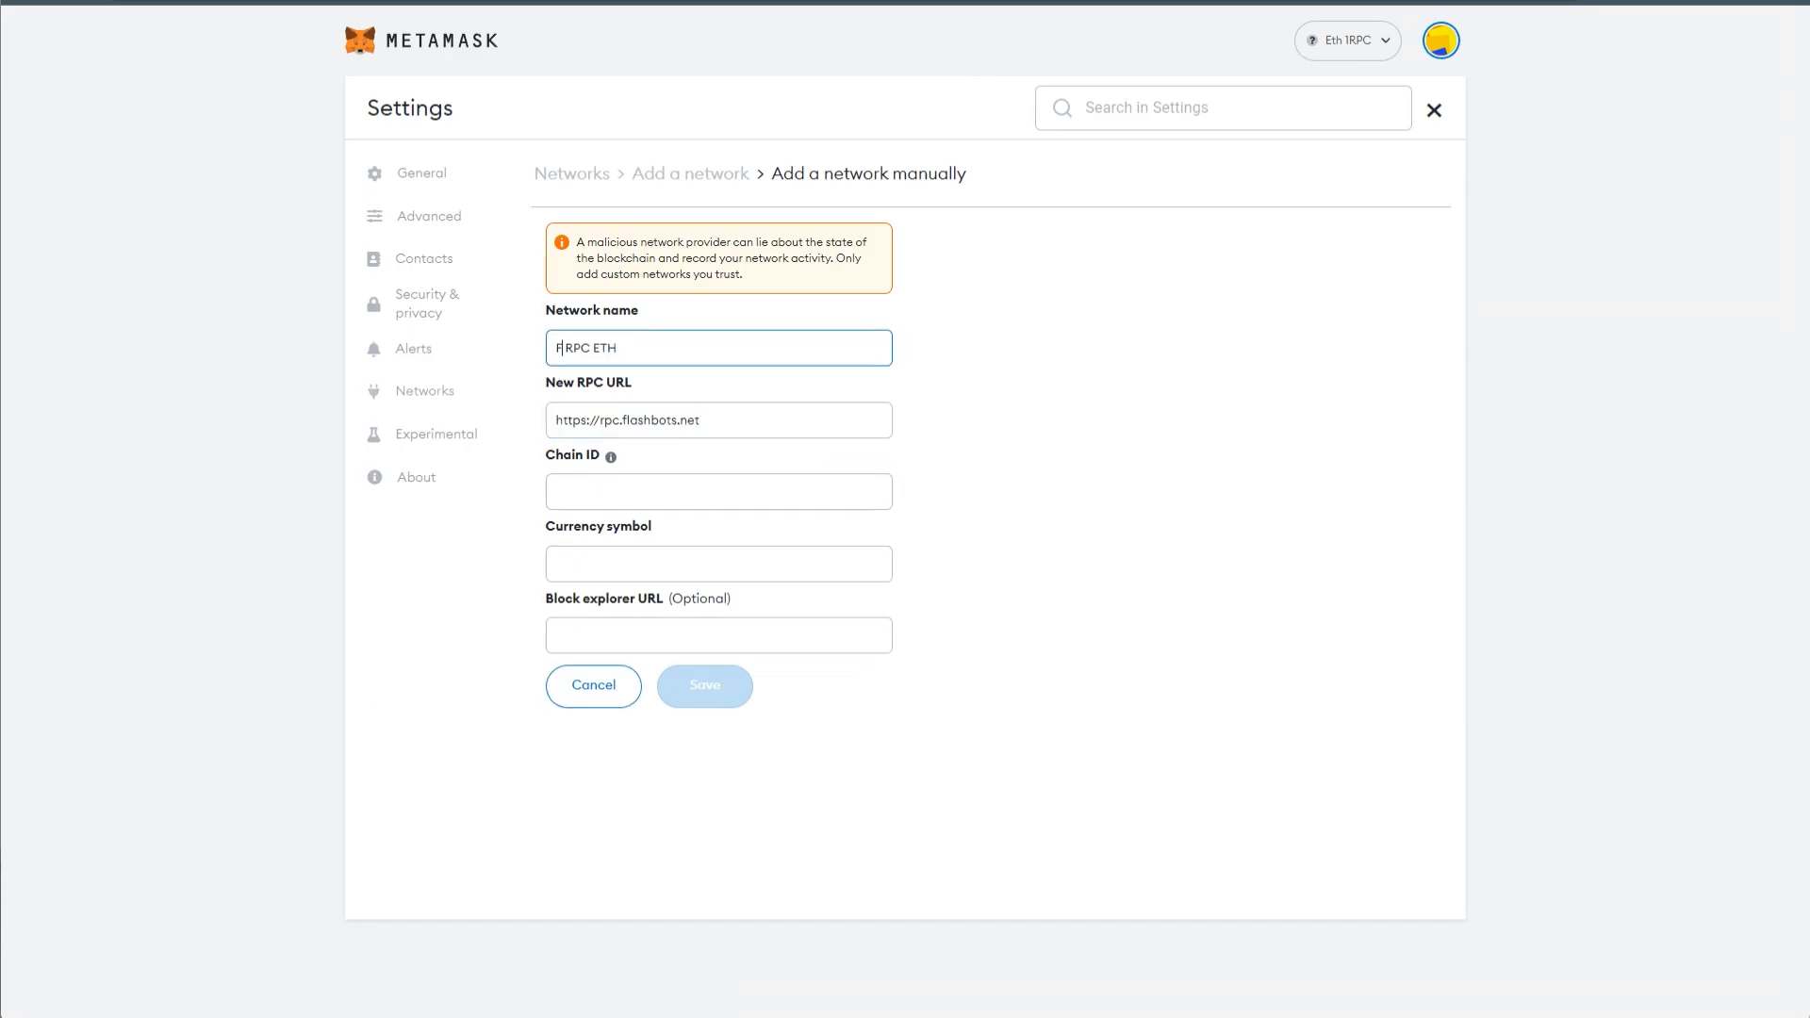
{"action": "type", "text": "Flashbots"}
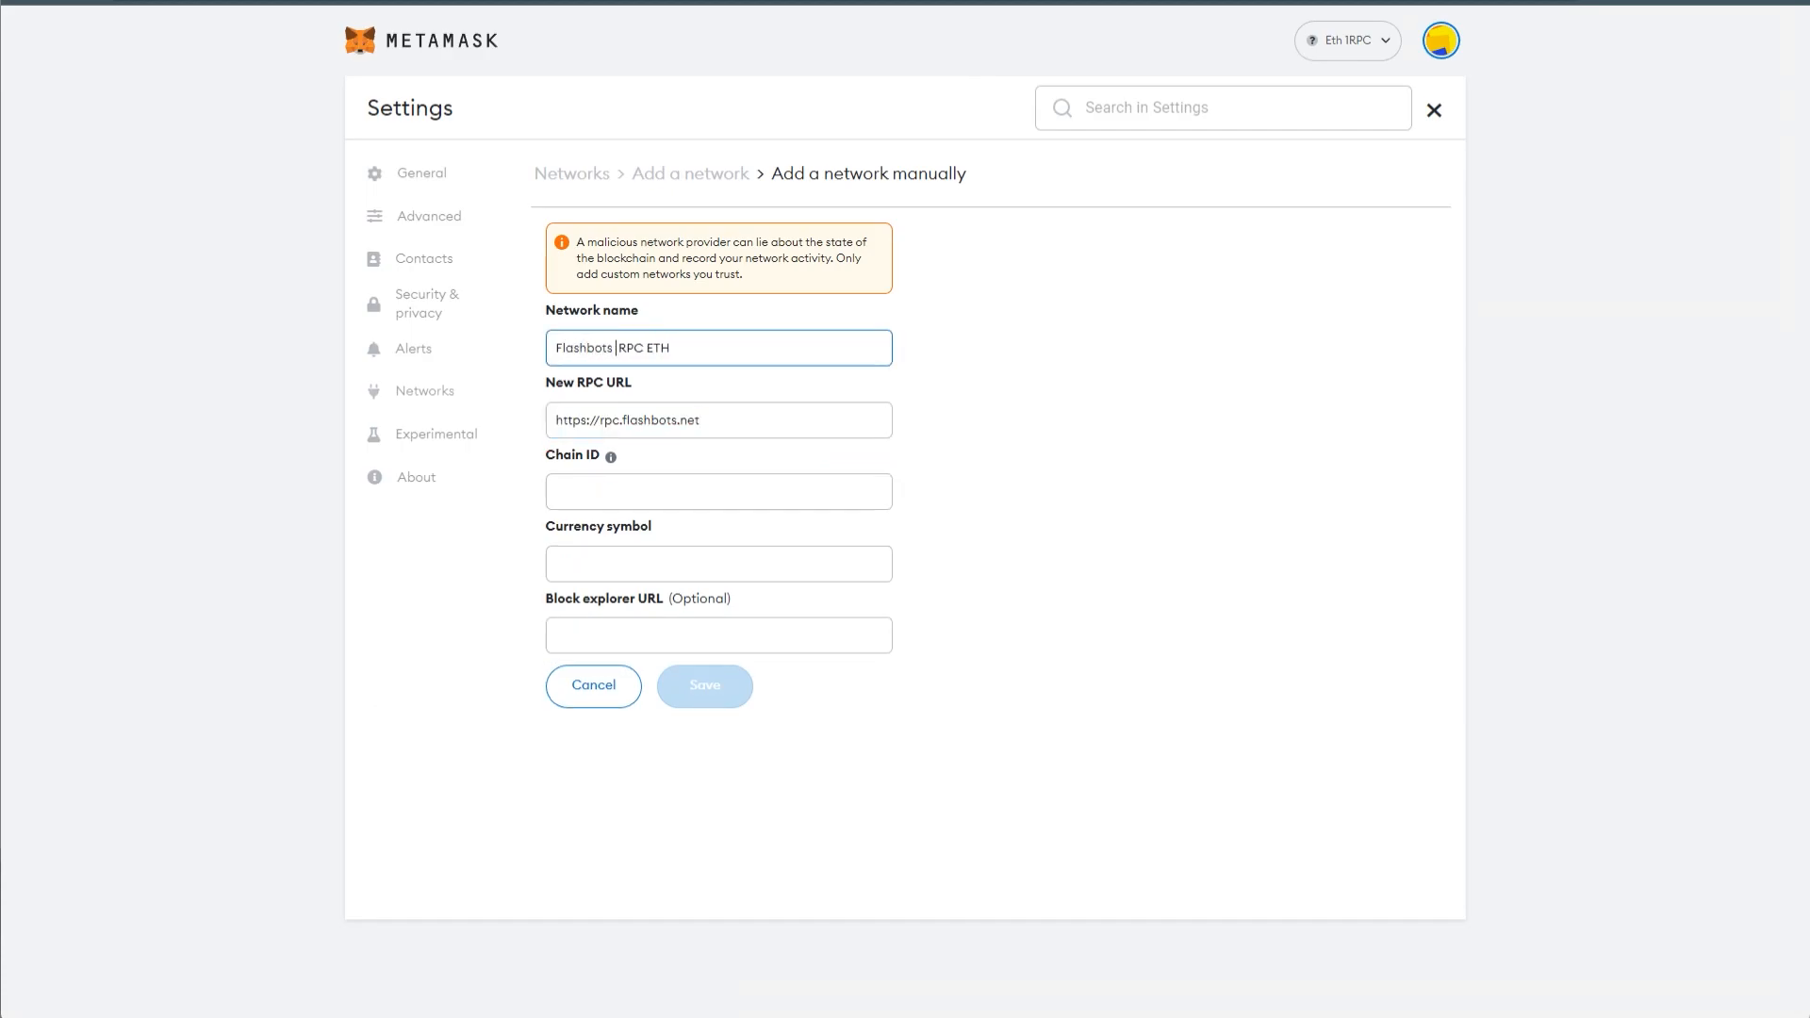
{"action": "type", "text": "1"}
{"action": "left_click", "coordinate": [719, 563]}
{"action": "type", "text": "ETH"}
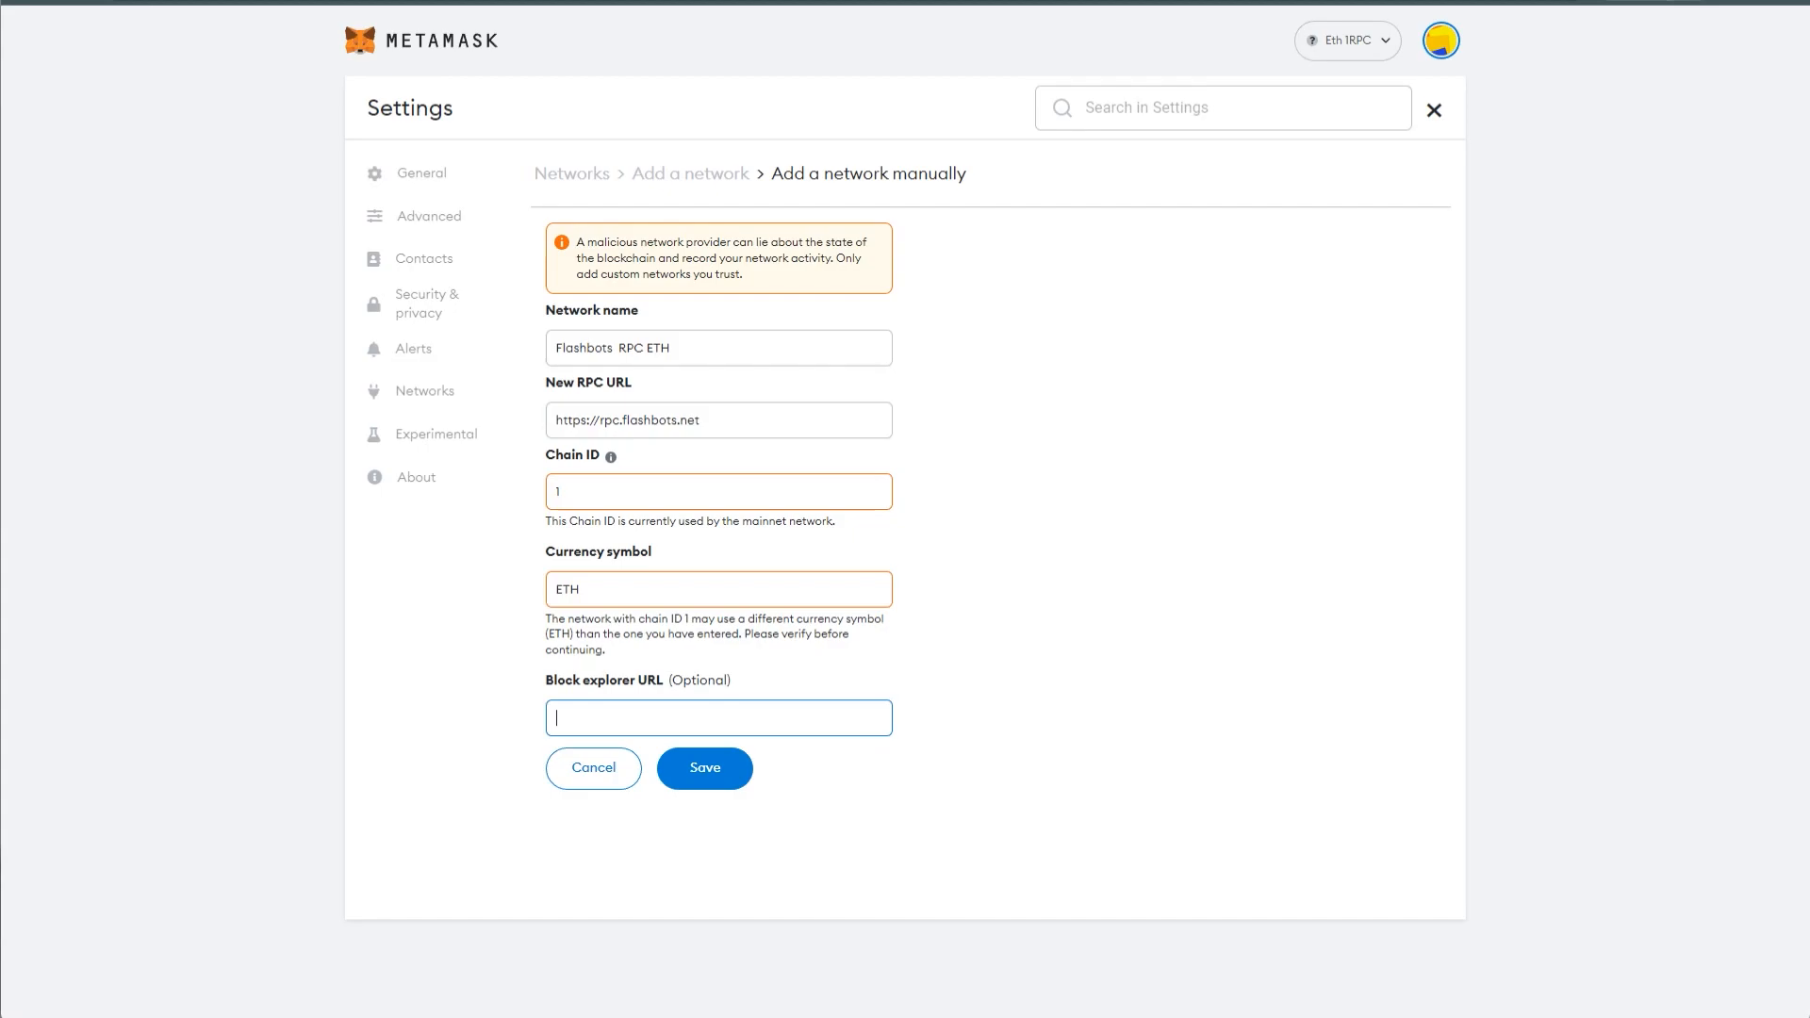
{"action": "left_click", "coordinate": [1440, 40]}
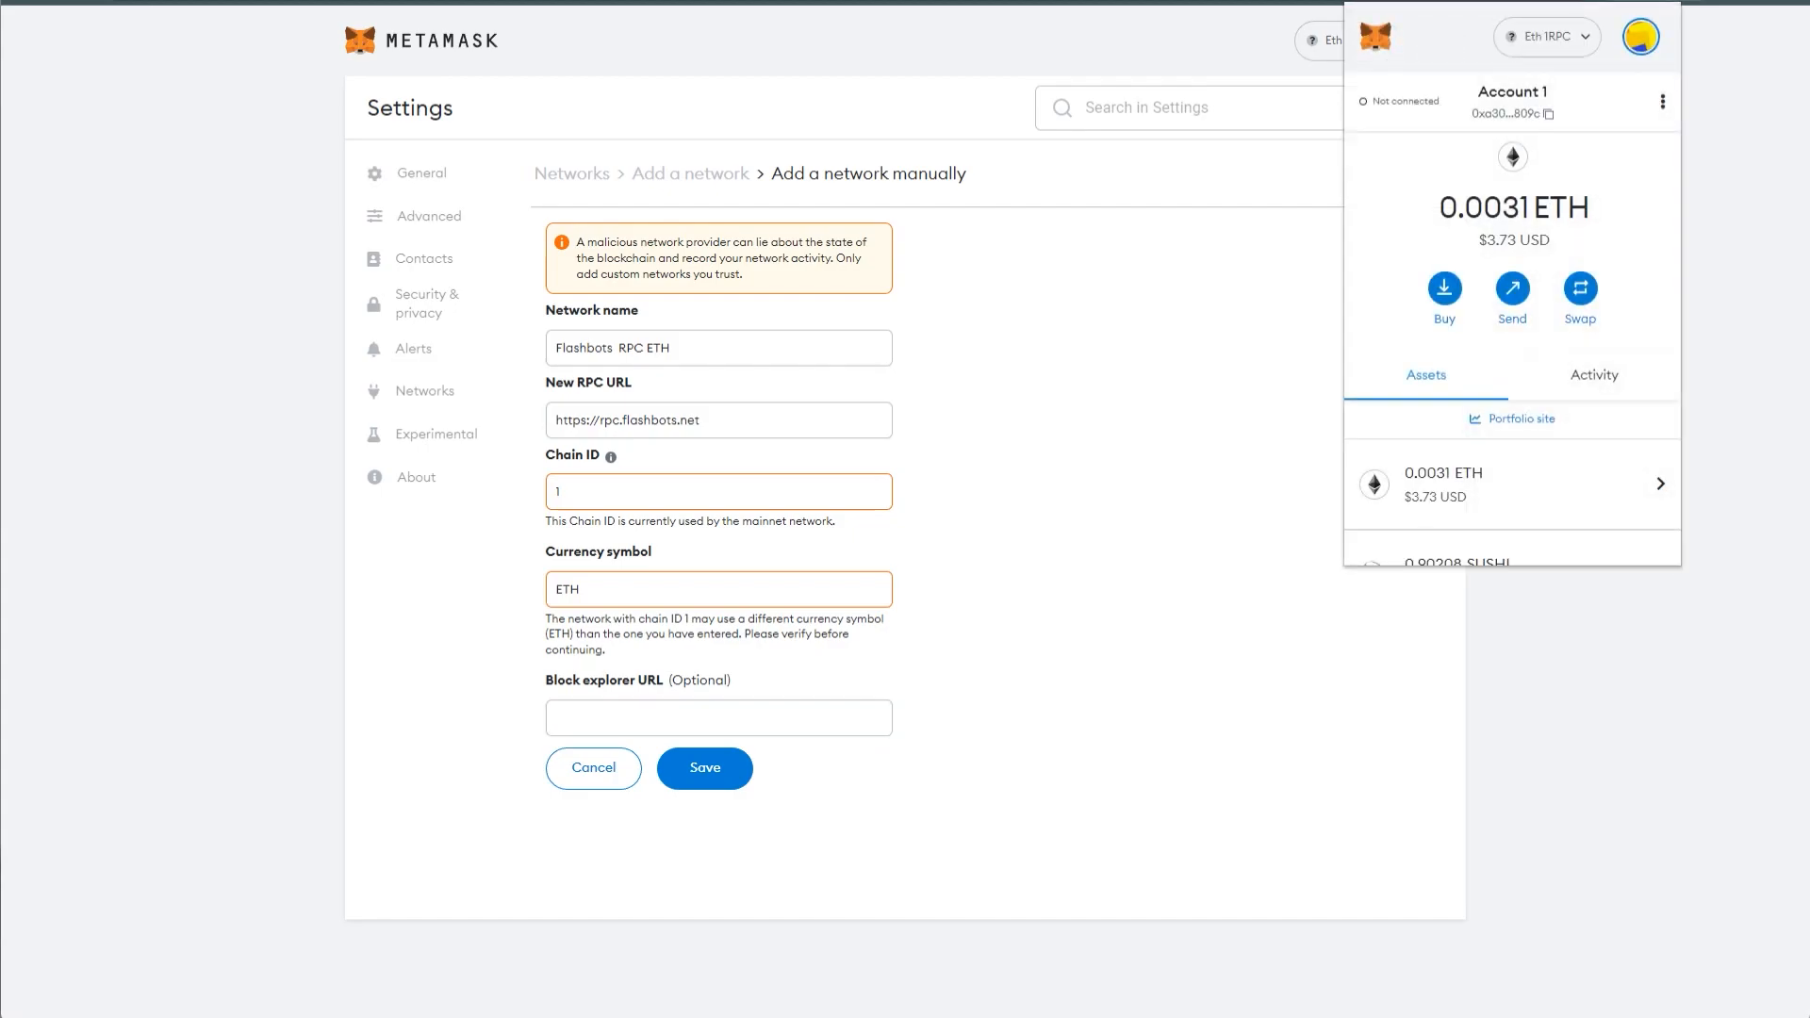
{"action": "left_click", "coordinate": [1661, 102]}
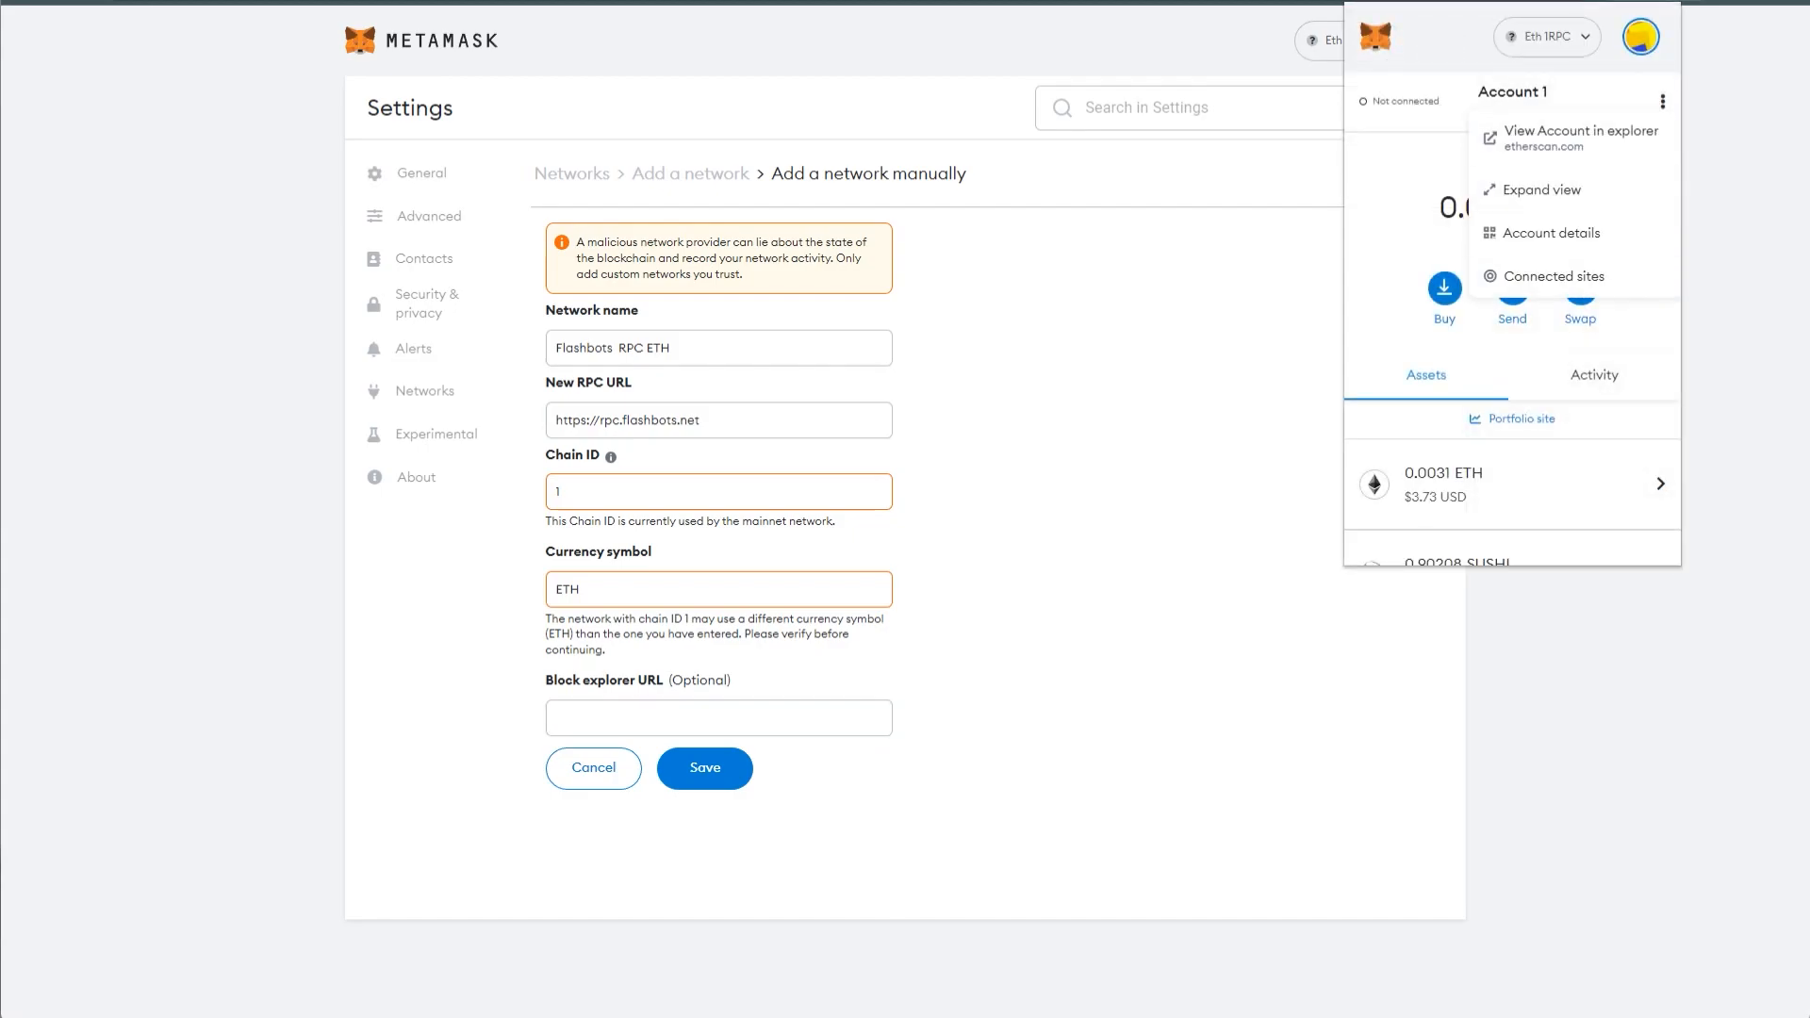
{"action": "left_click", "coordinate": [1593, 374]}
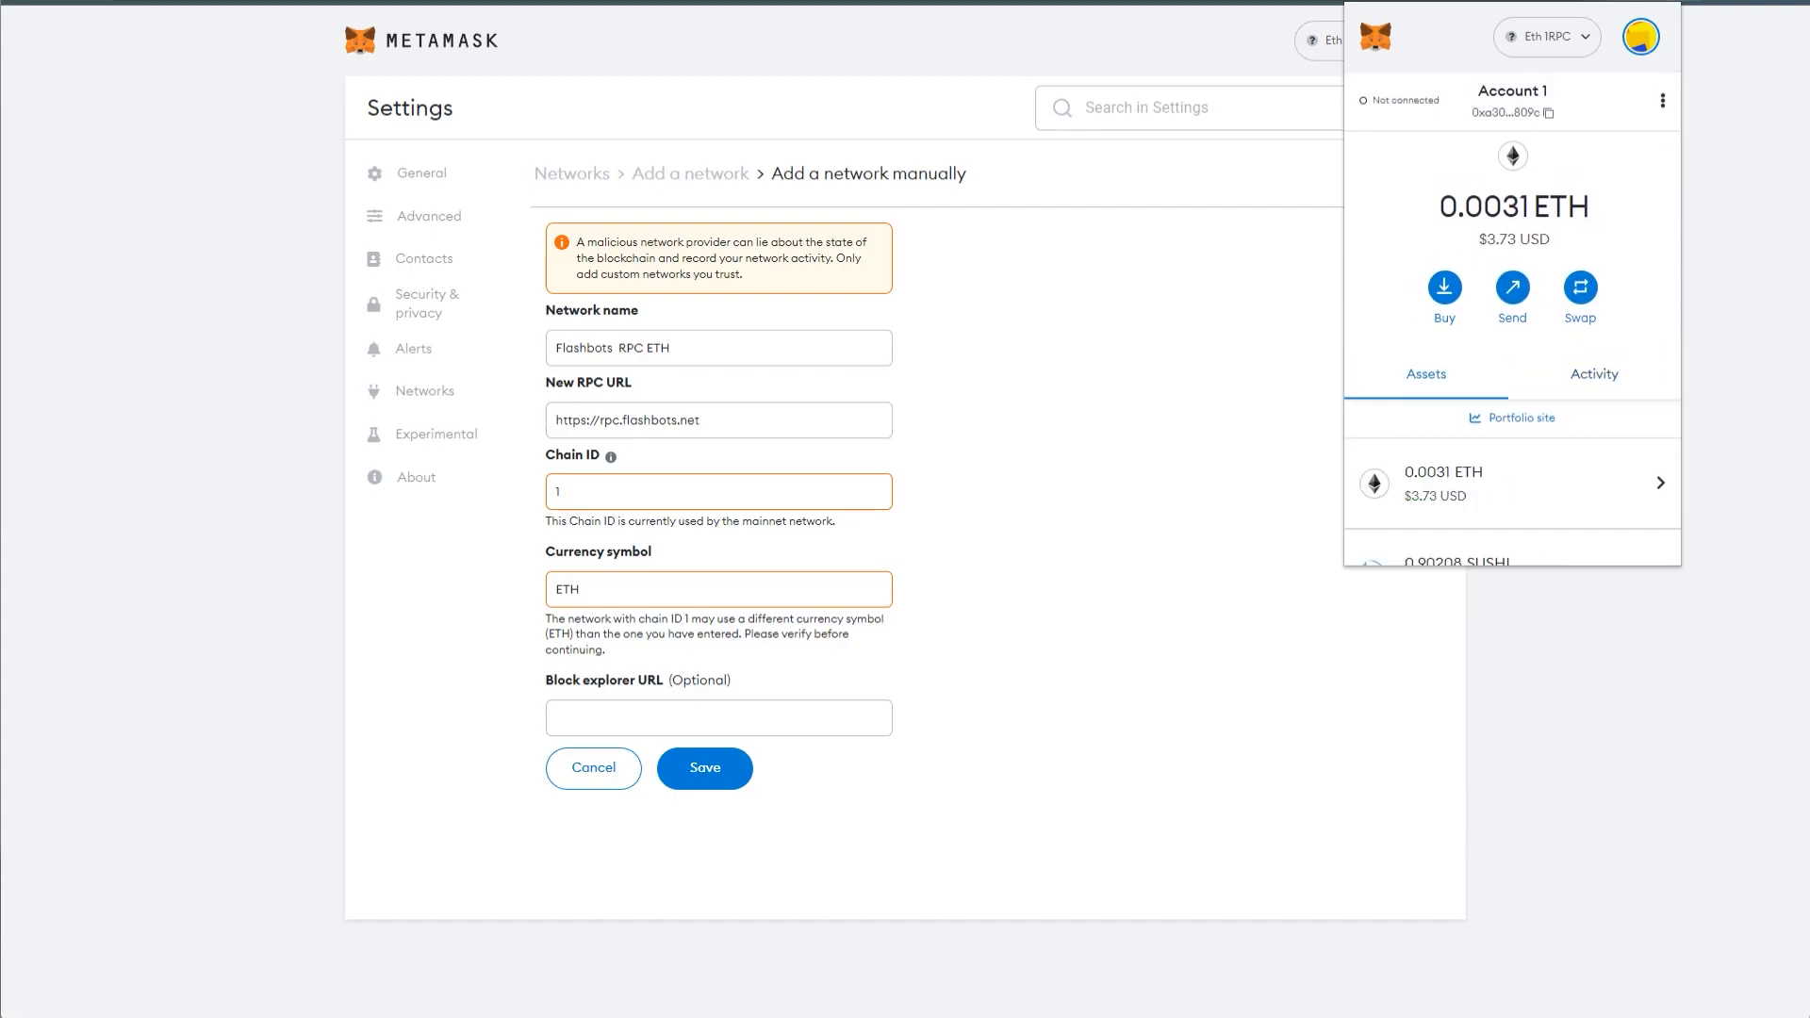
{"action": "left_click", "coordinate": [705, 767]}
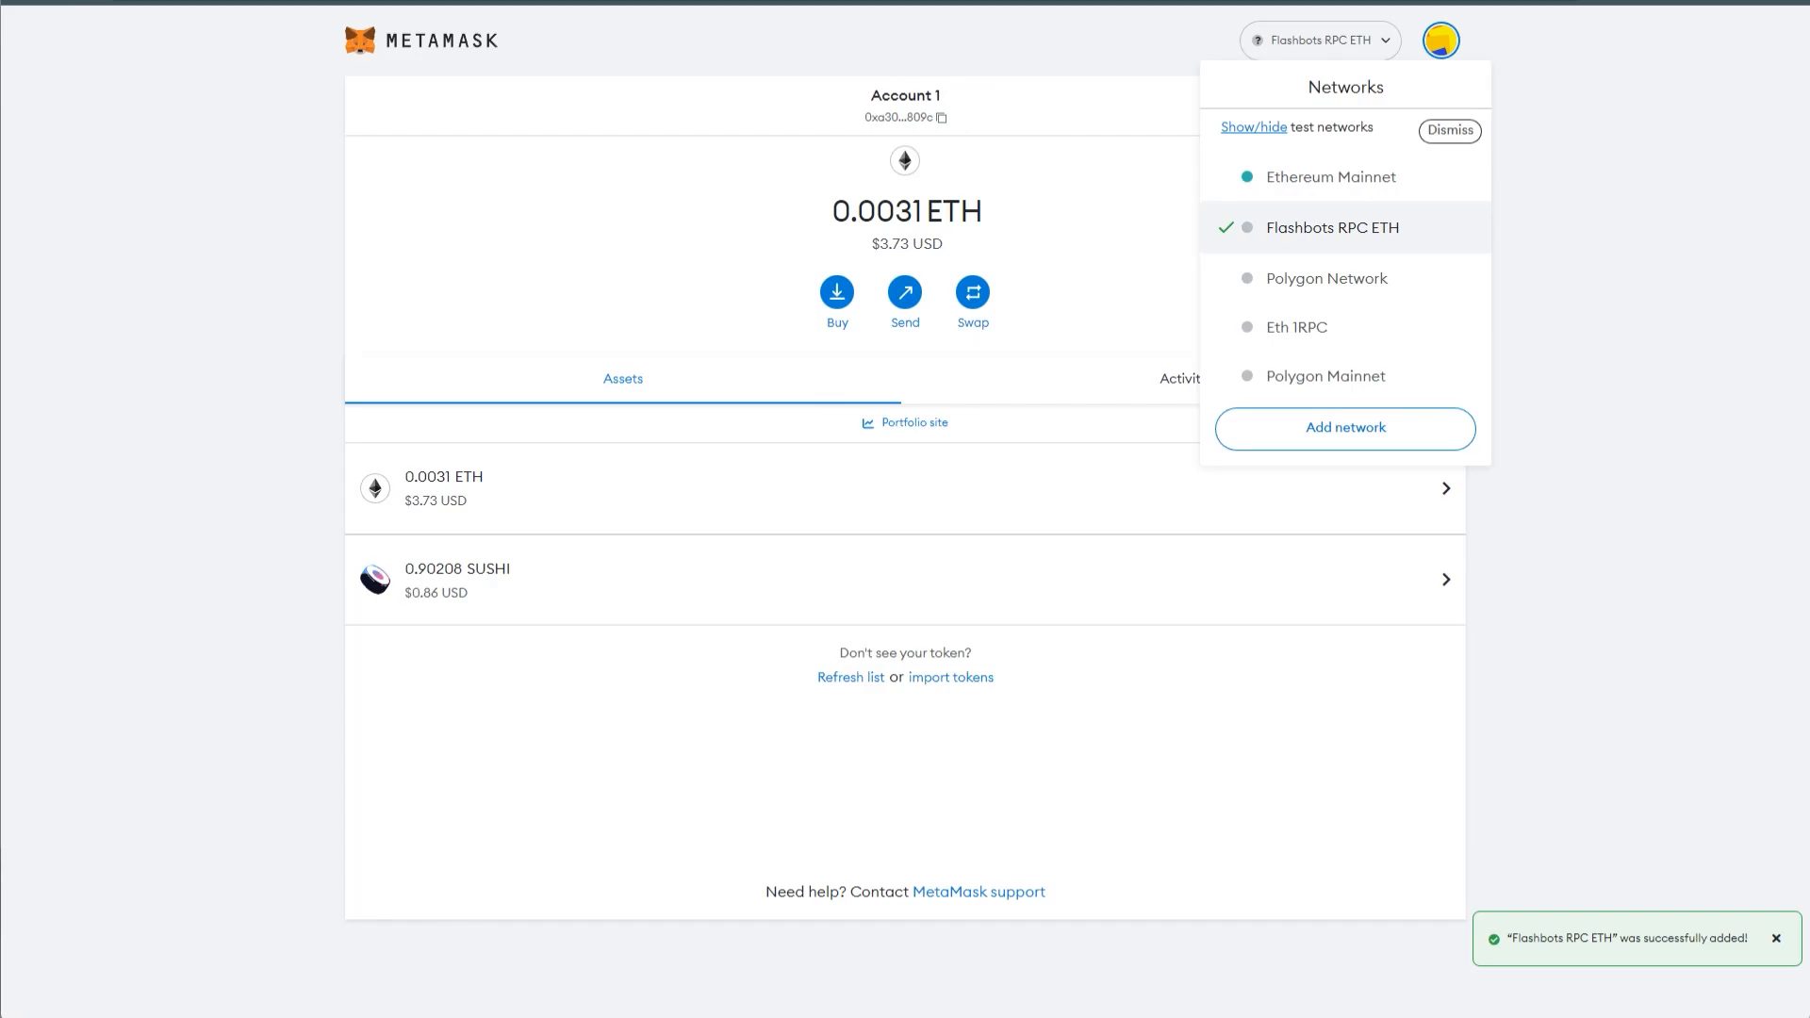
{"action": "left_click", "coordinate": [1448, 129]}
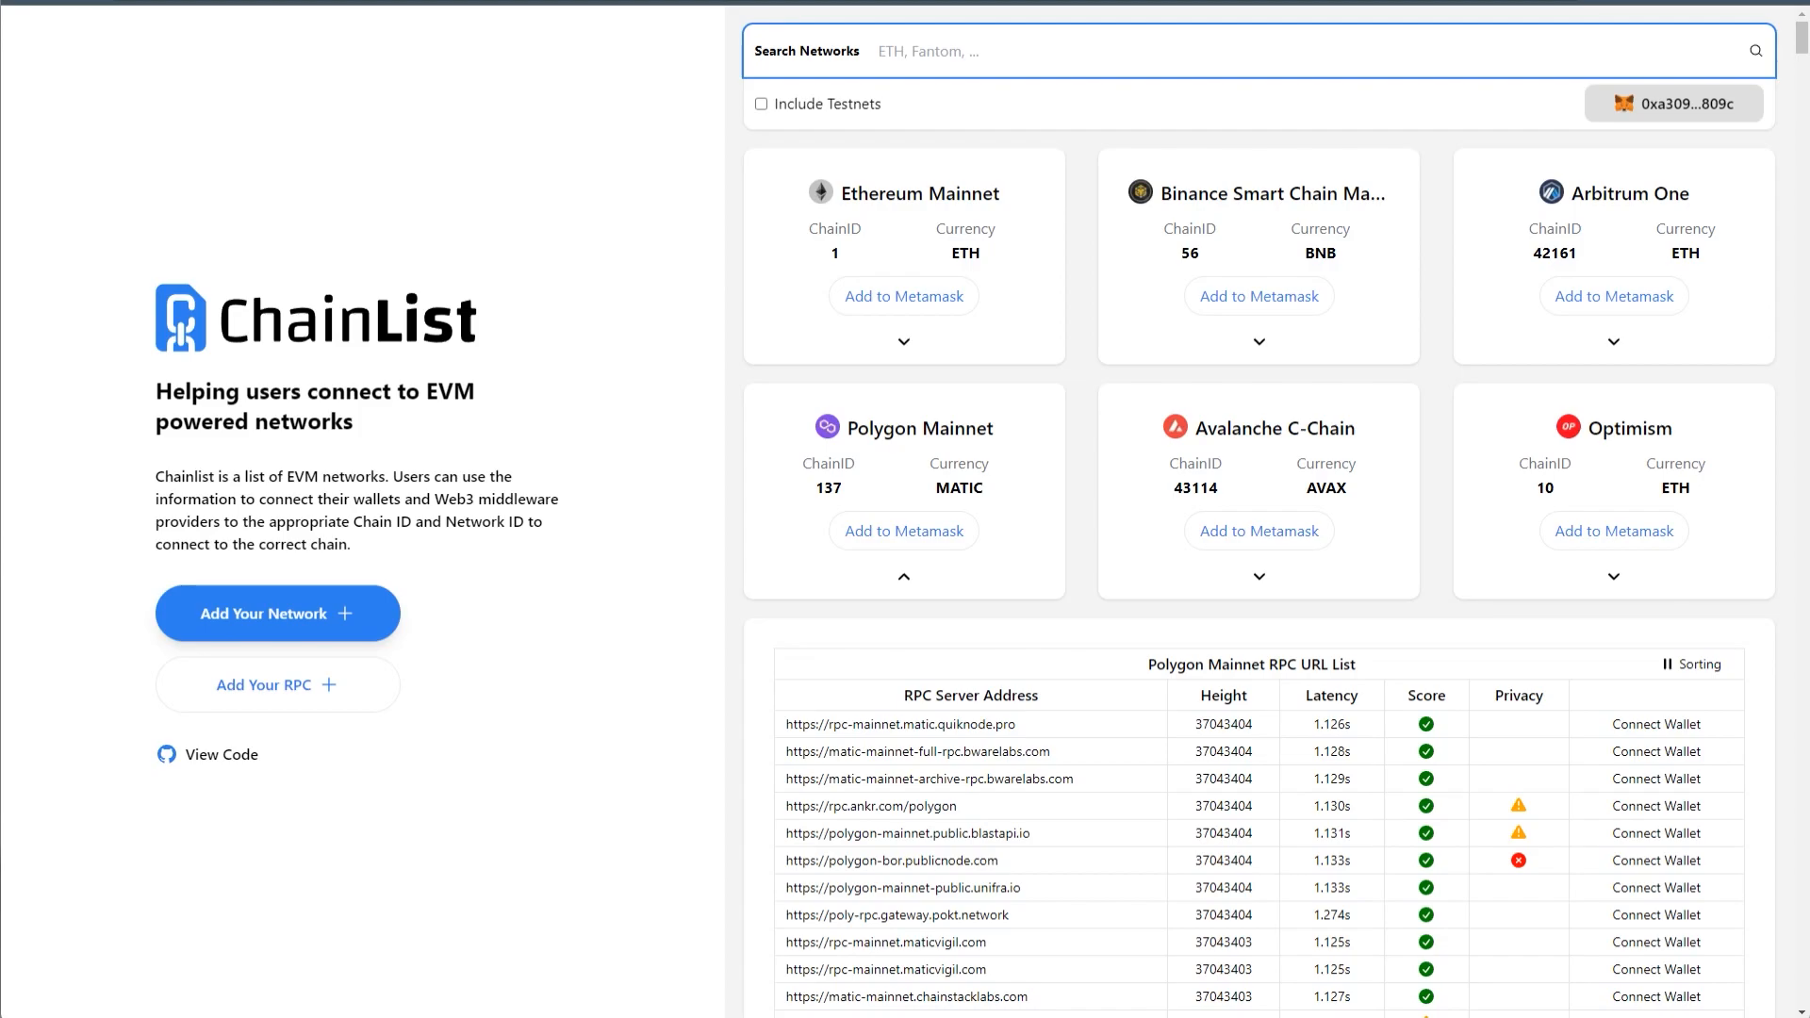
- Search ChainList for 'avax' and copy Avalanche C-Chain's 1rpc.io/avax/c RPC URL
{"action": "type", "text": "avax"}
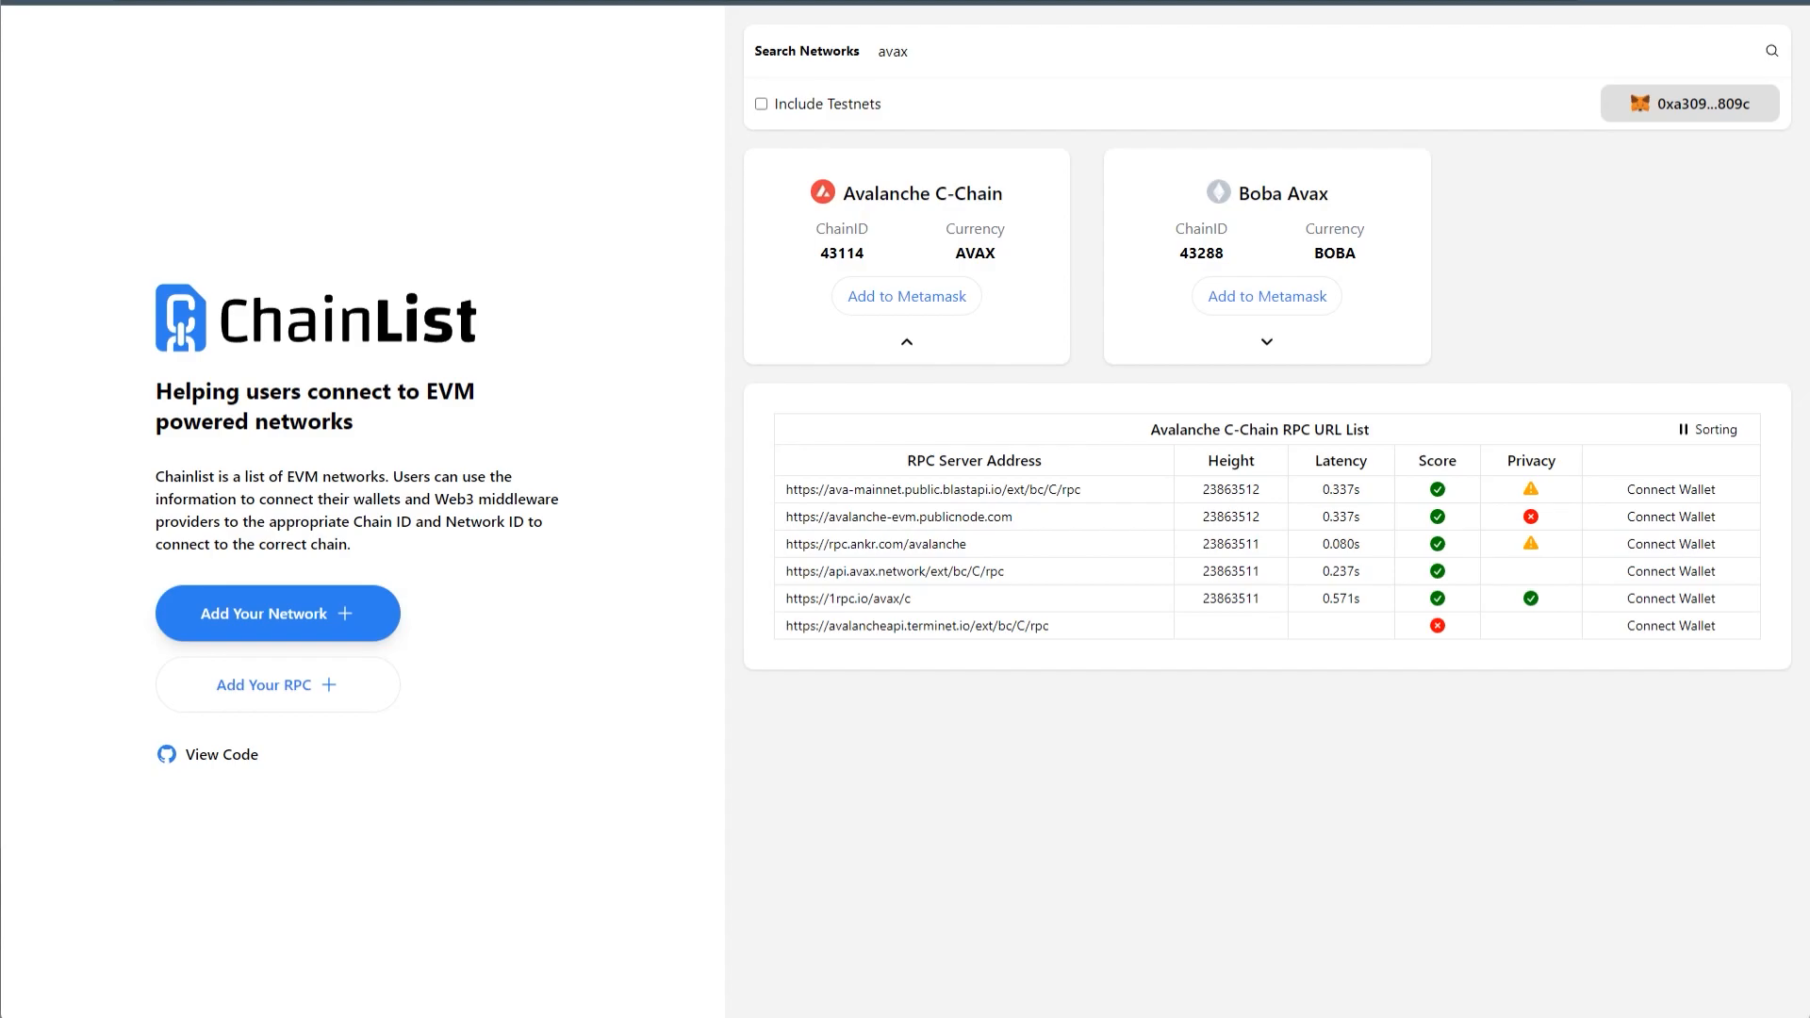
{"action": "key", "text": "ctrl+a"}
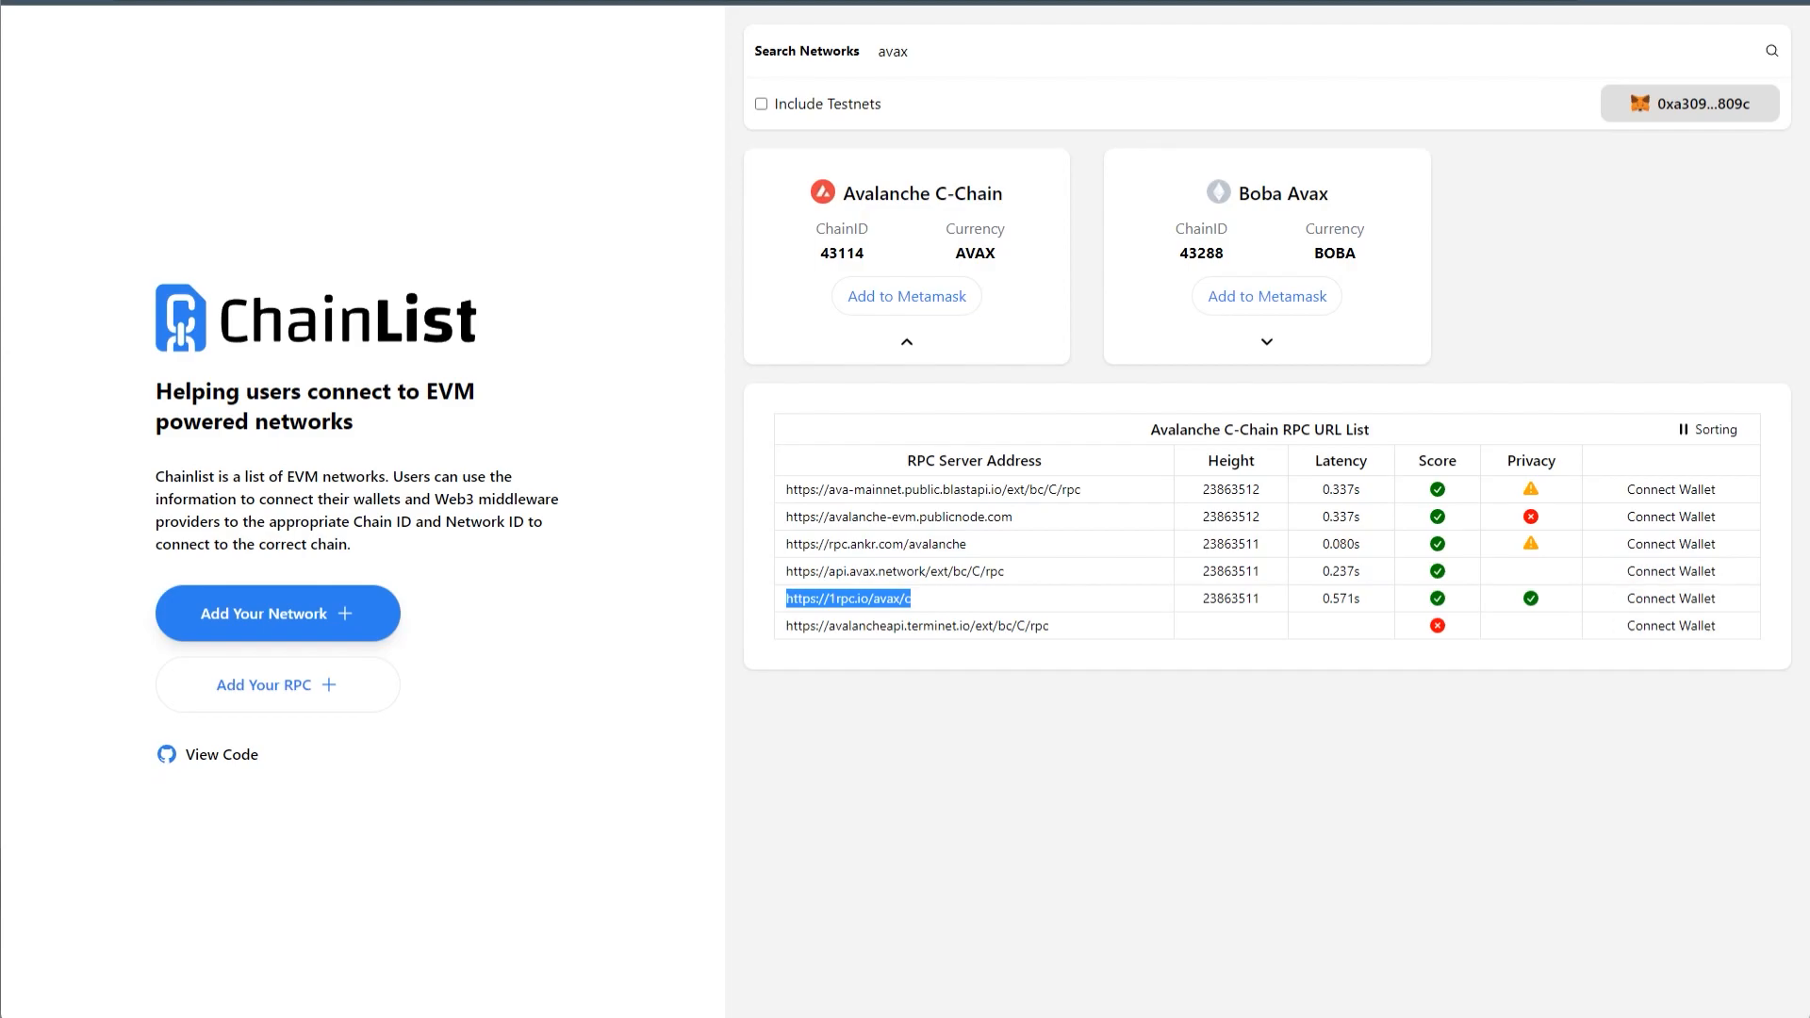
{"action": "left_click", "coordinate": [906, 295]}
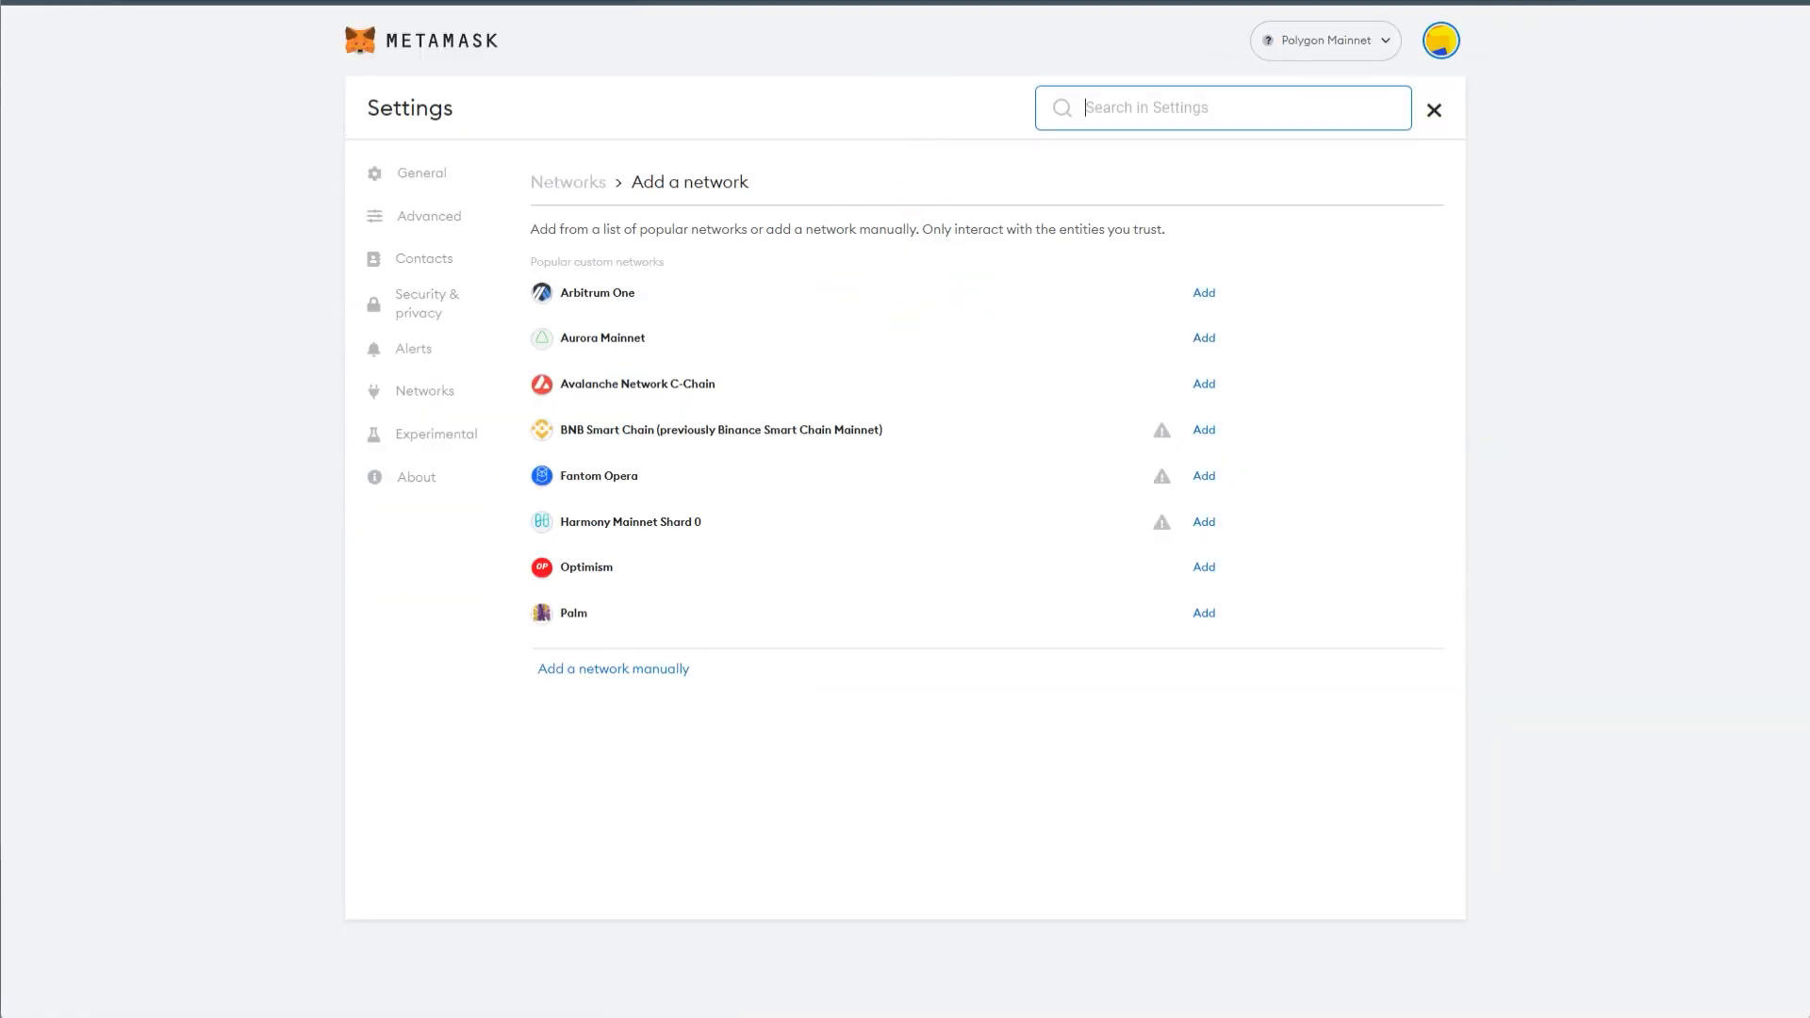
{"action": "left_click", "coordinate": [613, 668]}
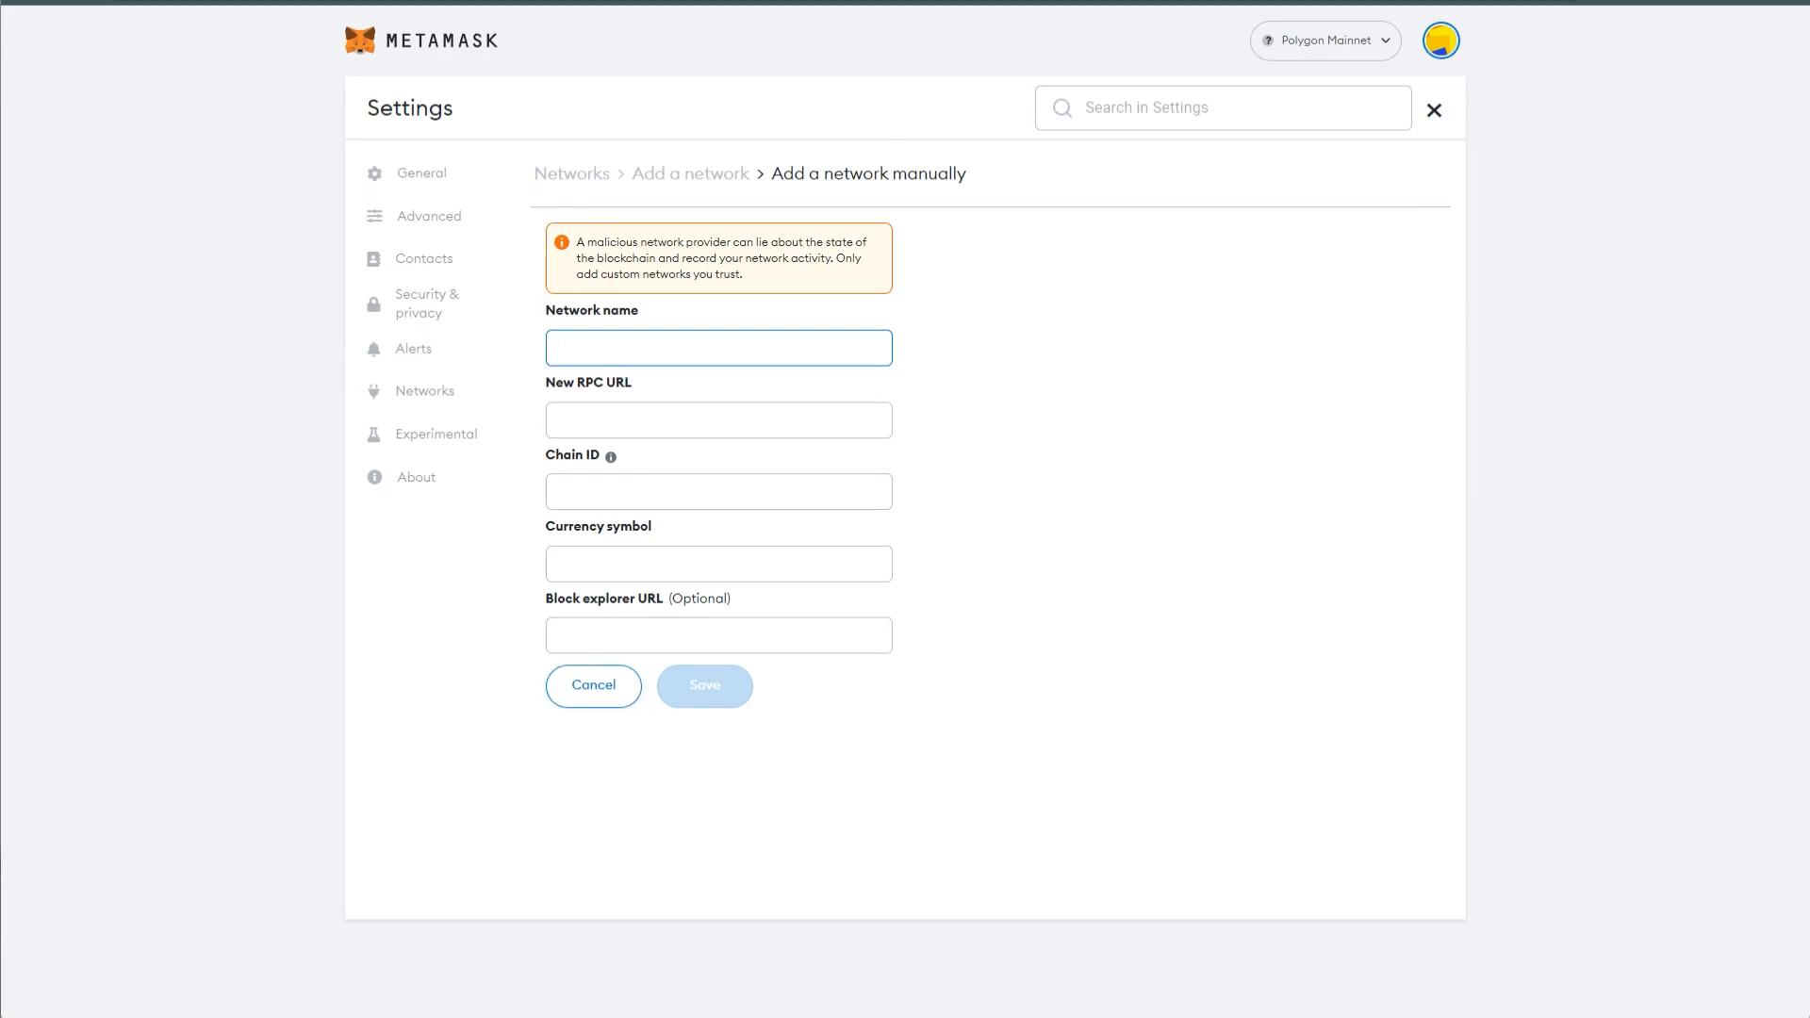
{"action": "left_click", "coordinate": [717, 347]}
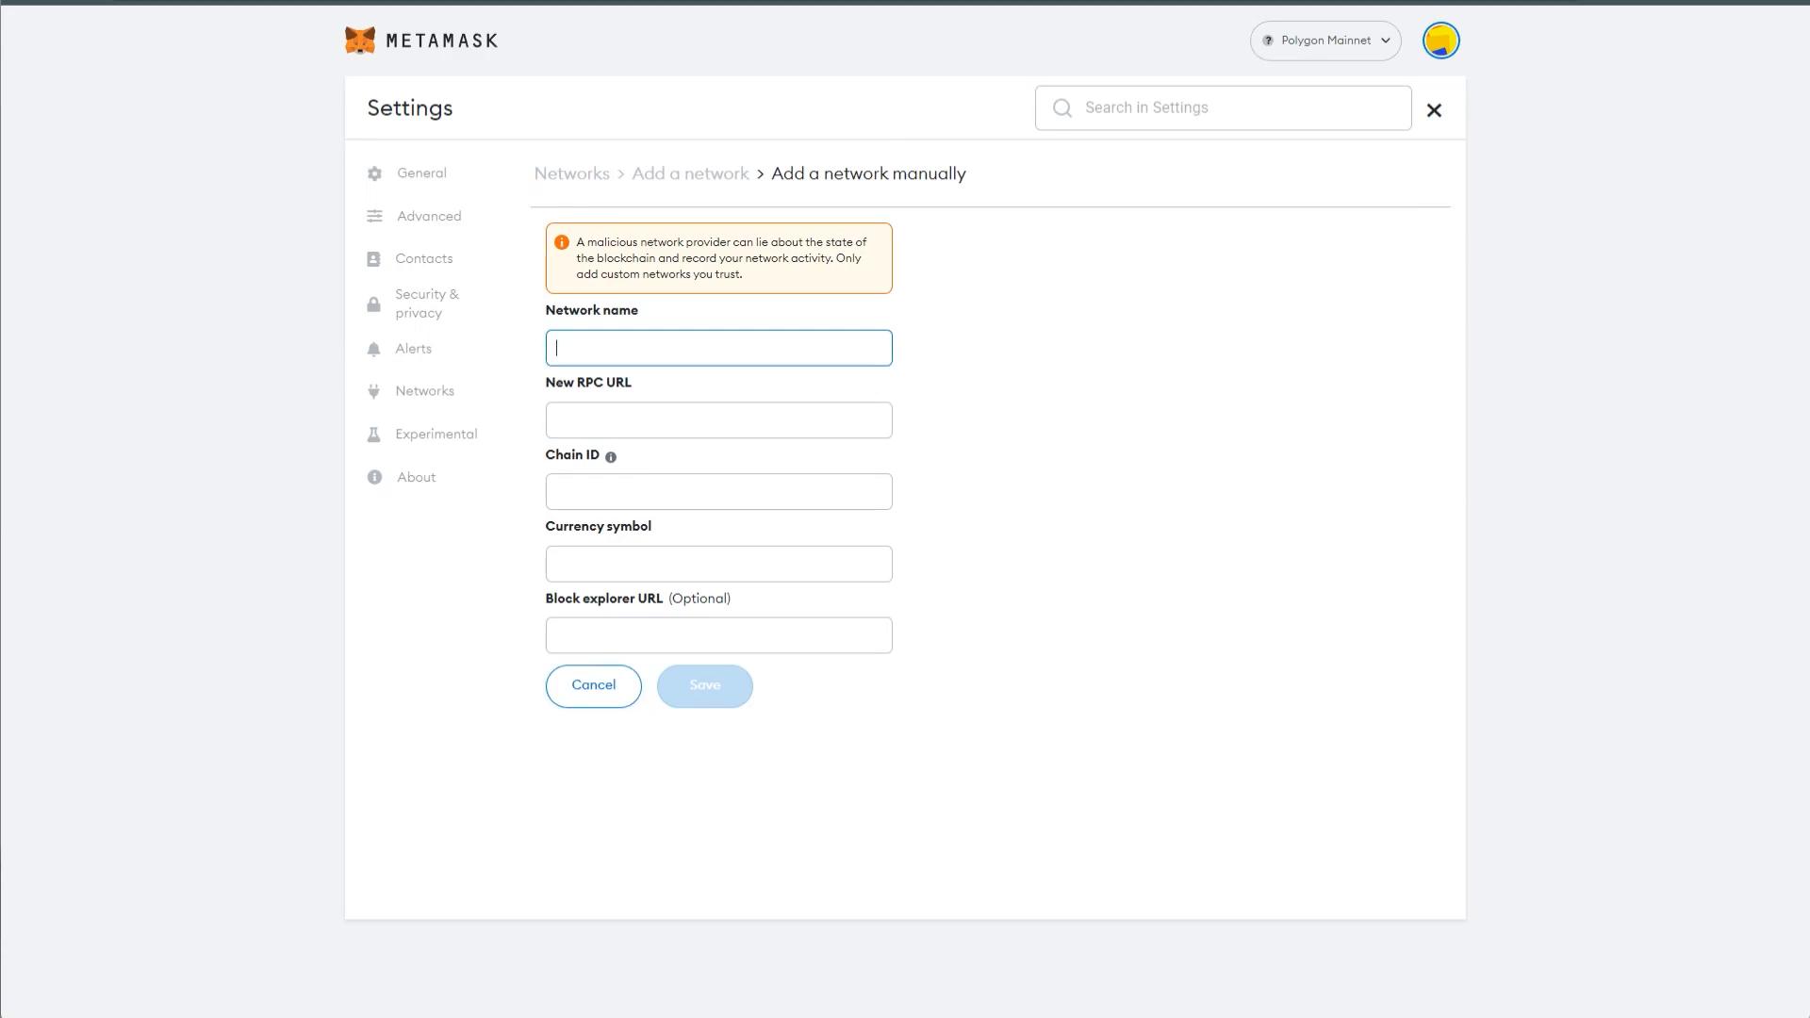
{"action": "type", "text": "https://1rpc.io/avax/c"}
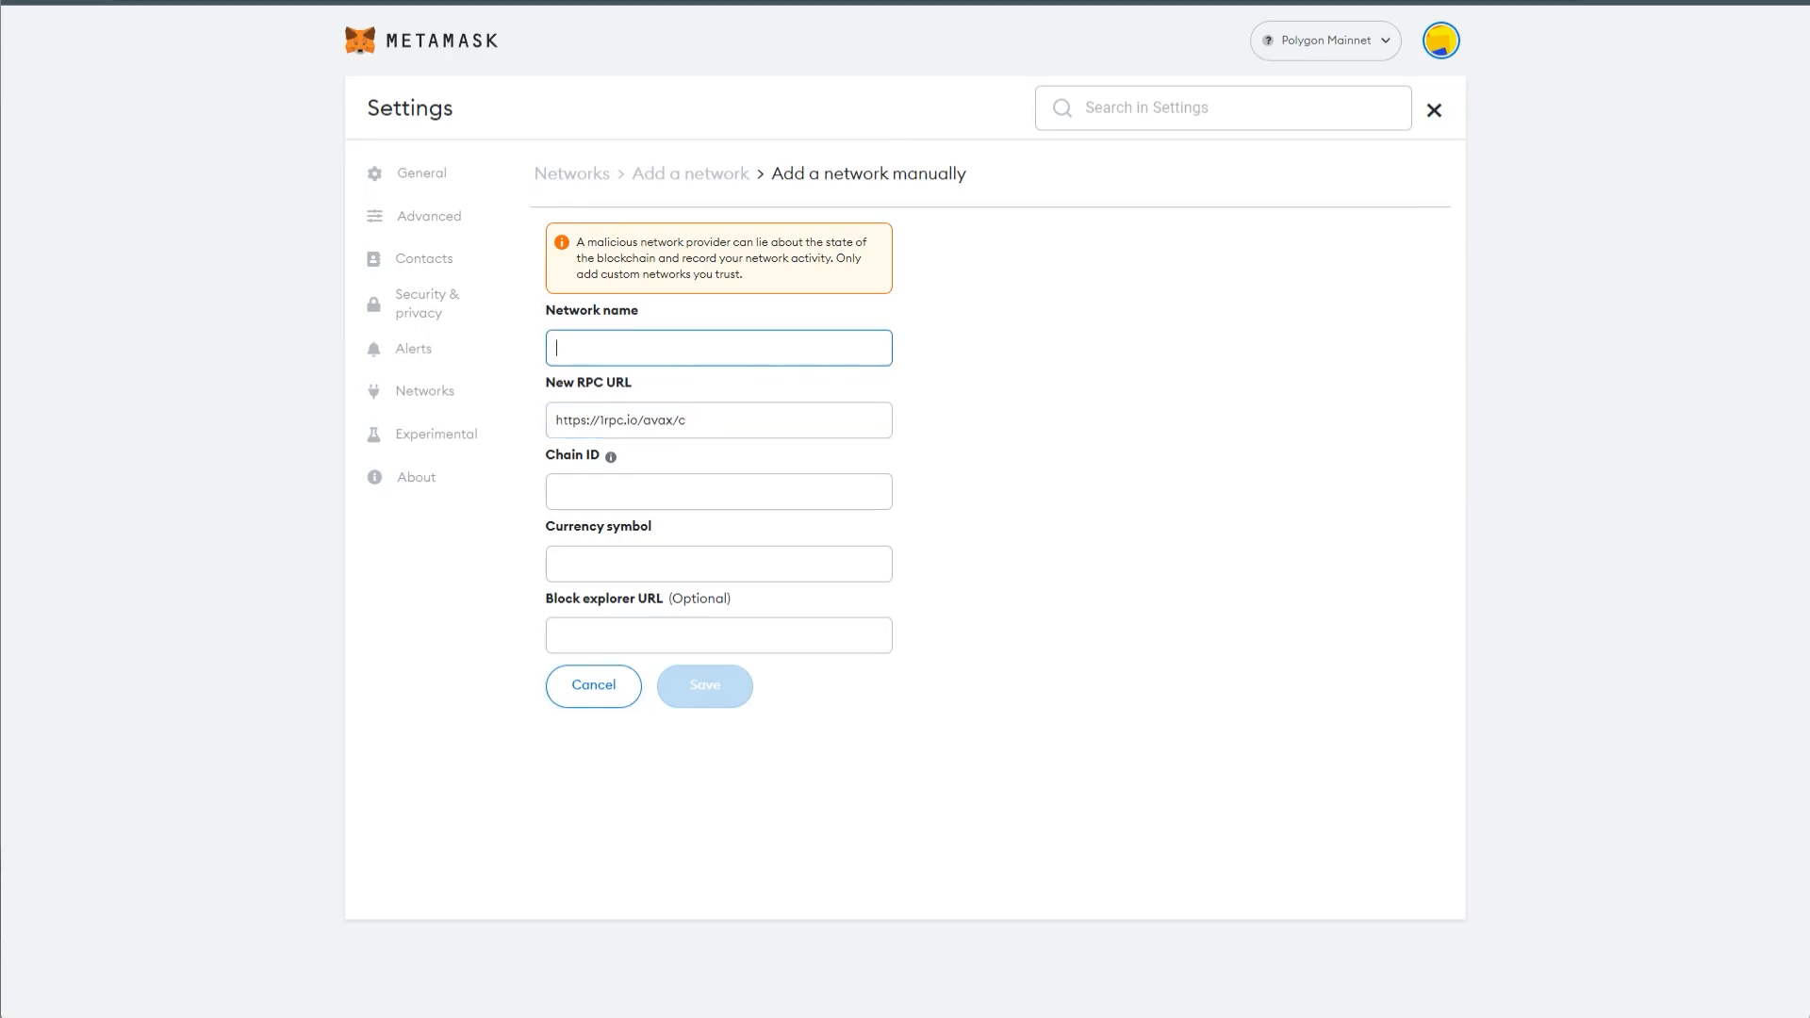
{"action": "type", "text": "Avax Private"}
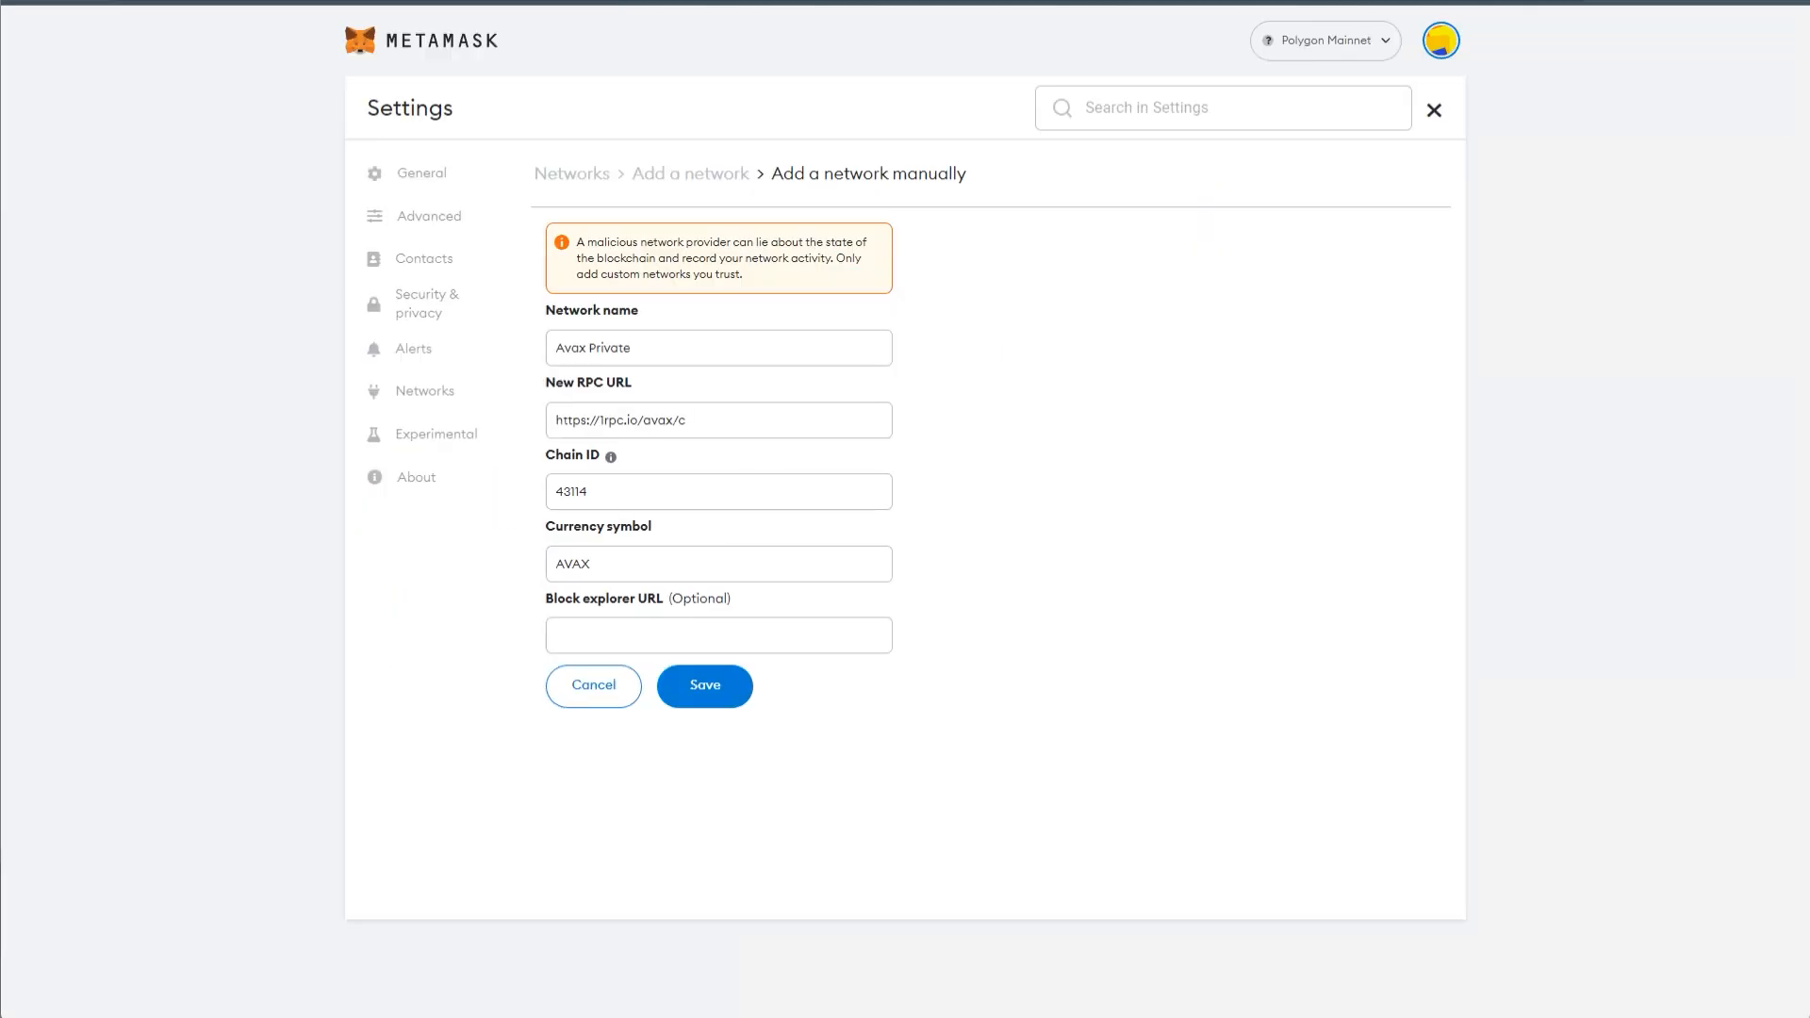
{"action": "type", "text": "https://snowtrace.io"}
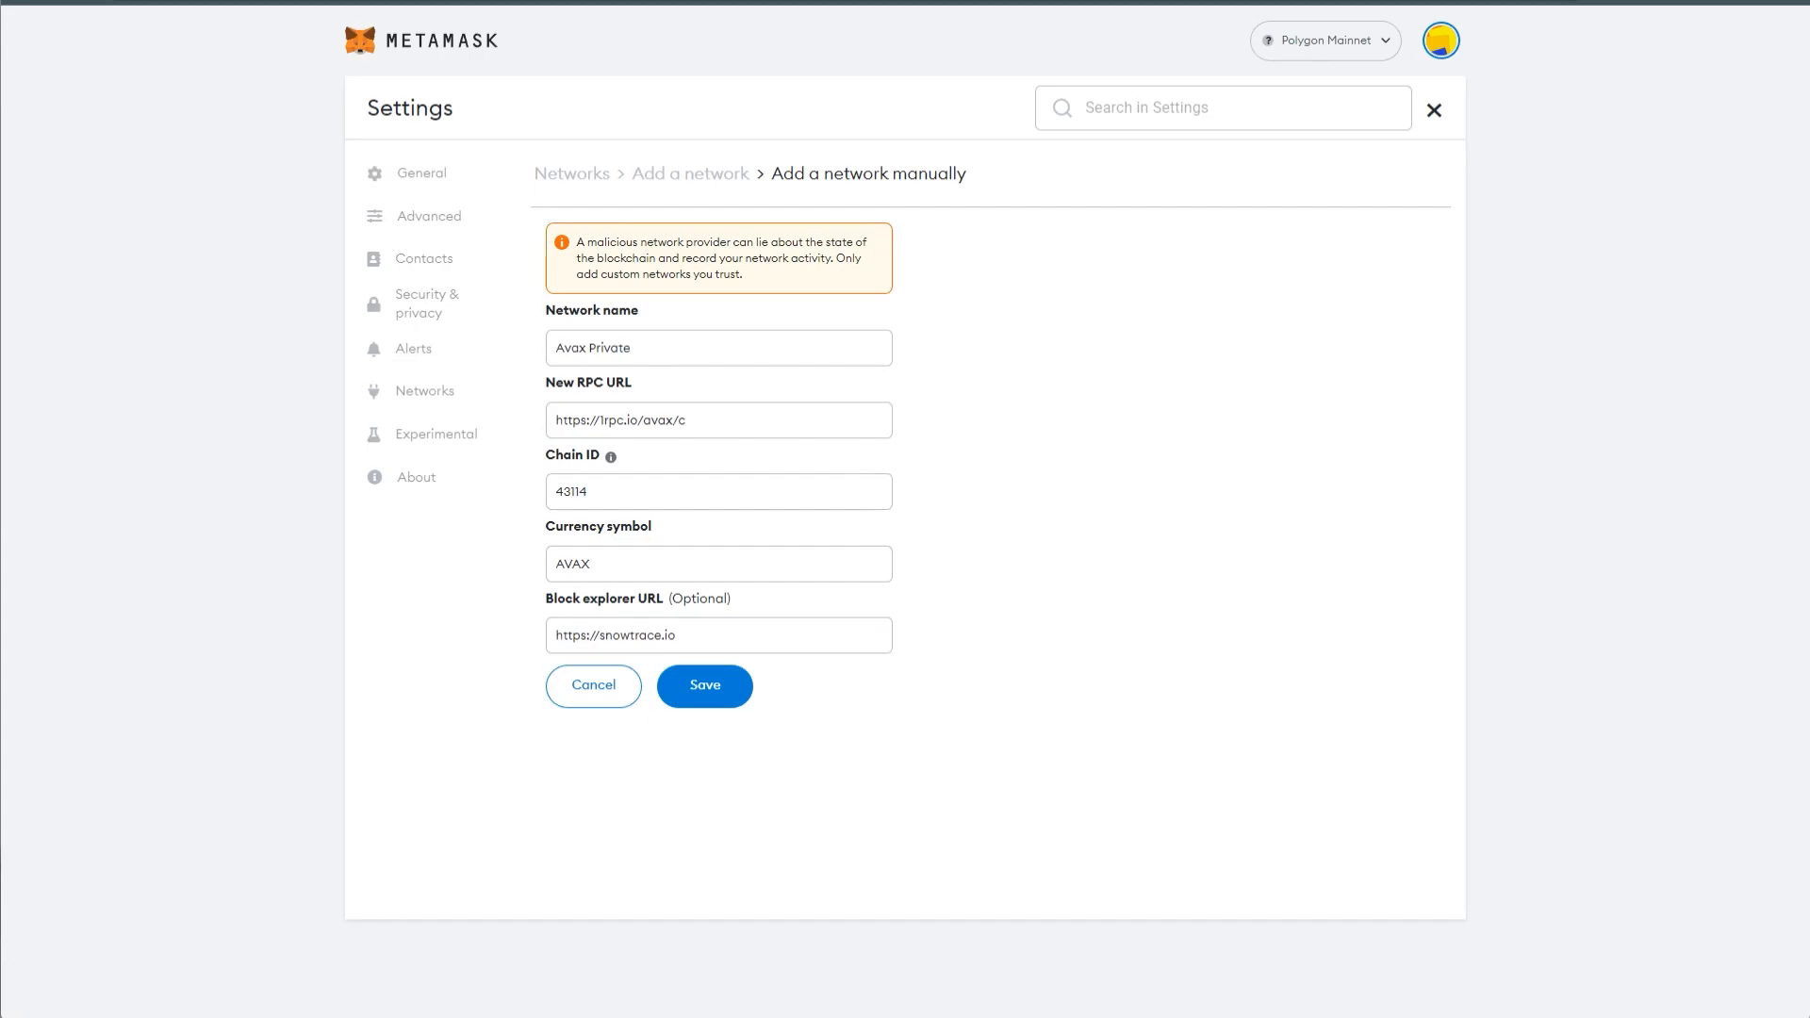
{"action": "left_click", "coordinate": [703, 684]}
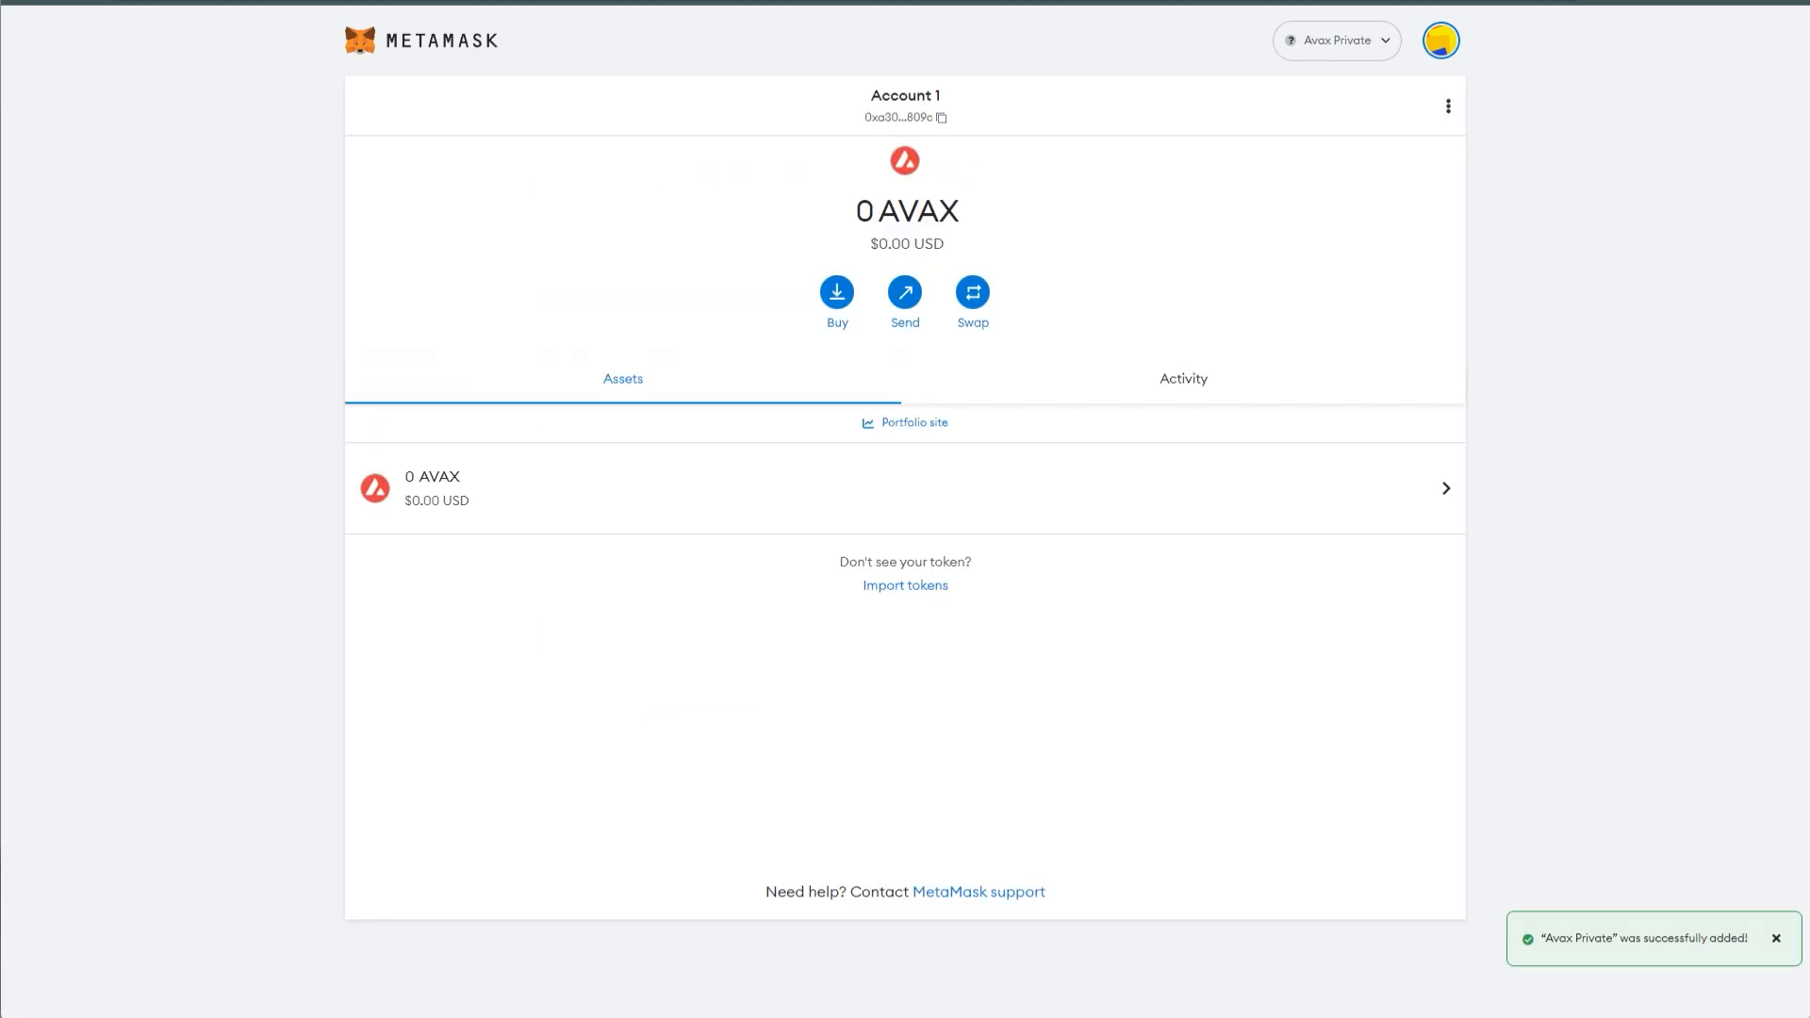
{"action": "left_click", "coordinate": [1335, 40]}
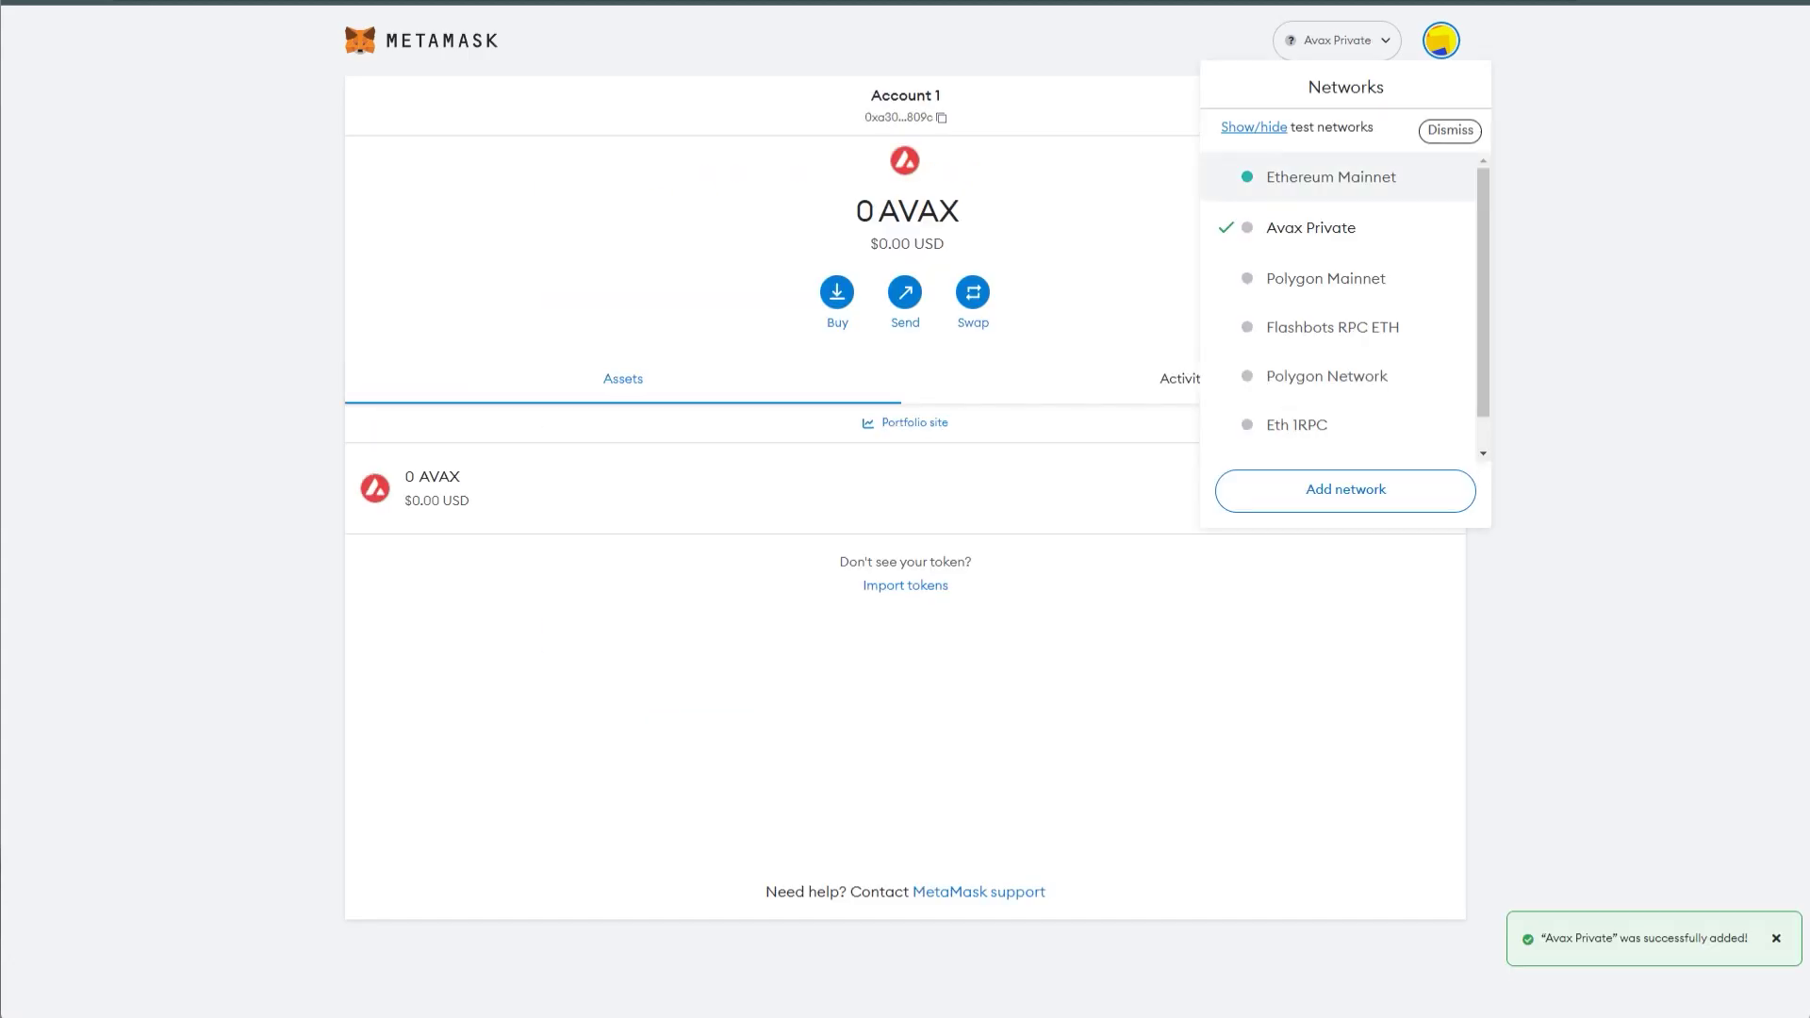